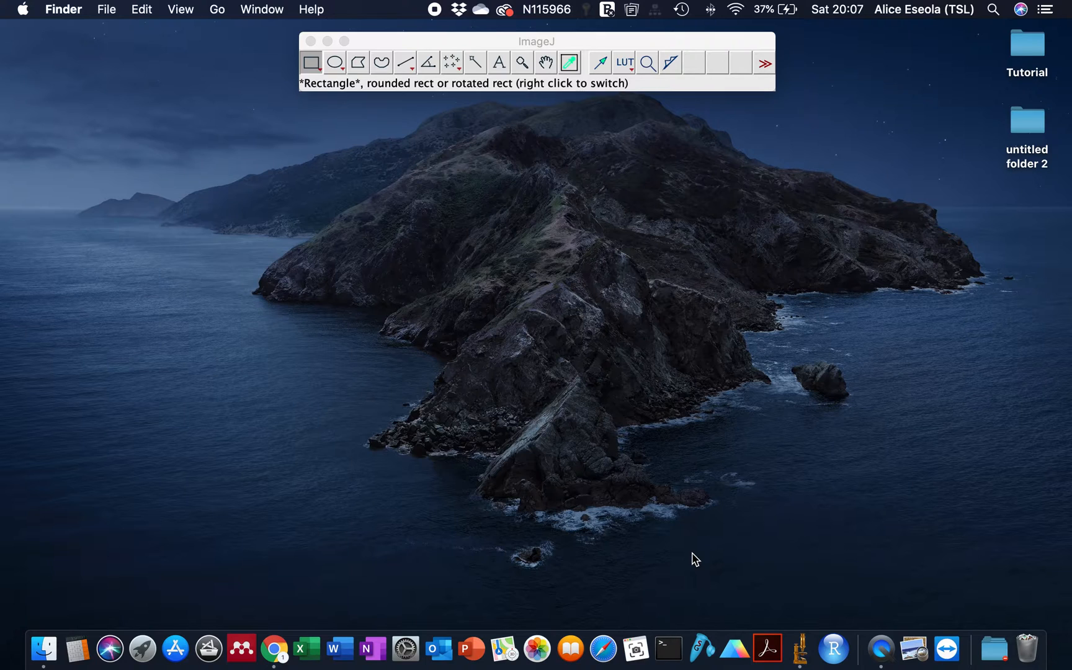
# Step: Quit ImageJ and relaunch it from the Dock for a fresh session
pyautogui.click(799, 648)
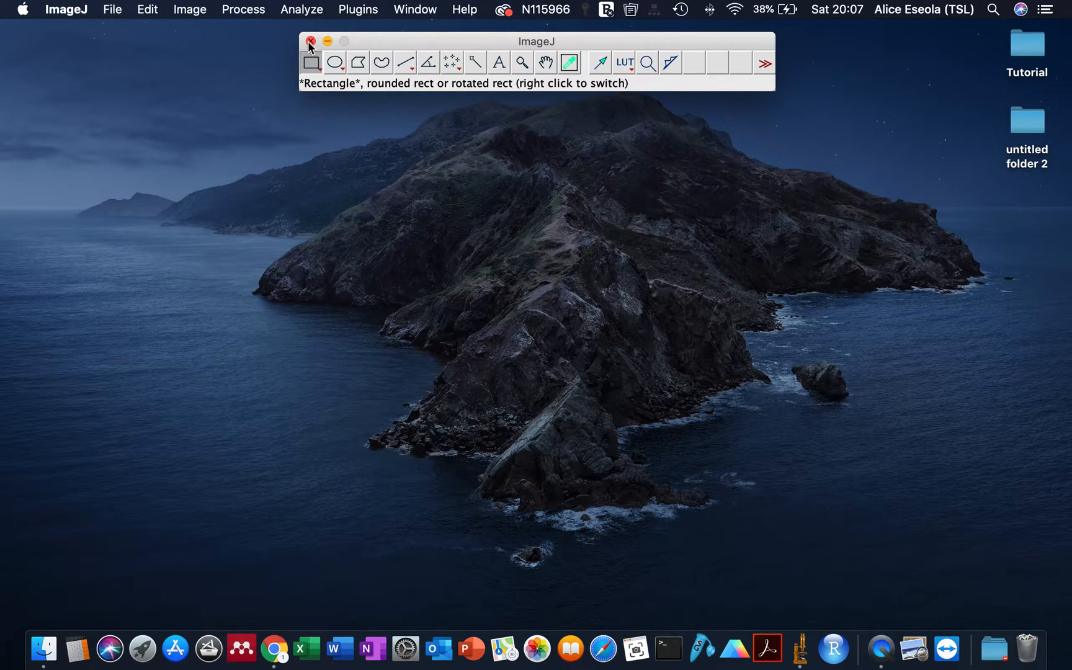
pyautogui.click(309, 41)
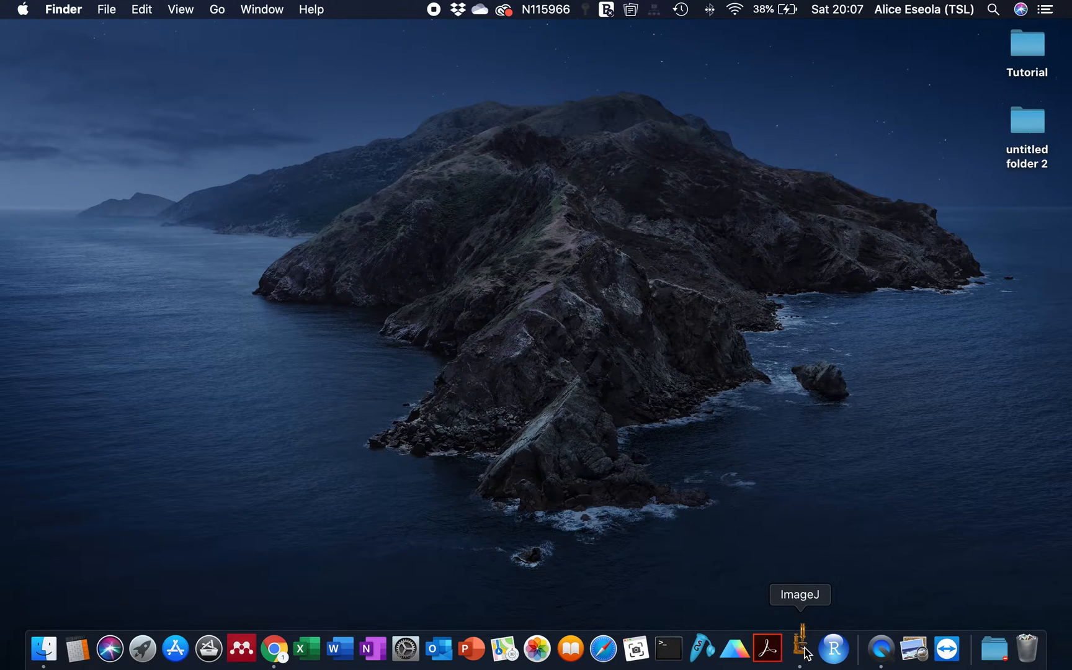
pyautogui.click(800, 647)
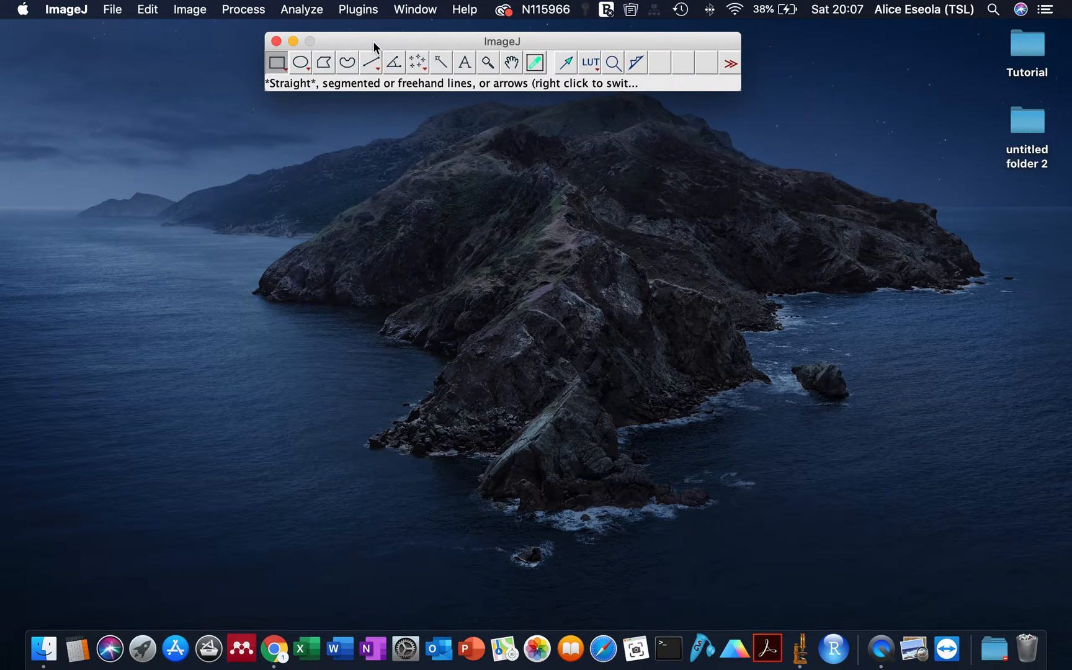
pyautogui.moveTo(501, 44)
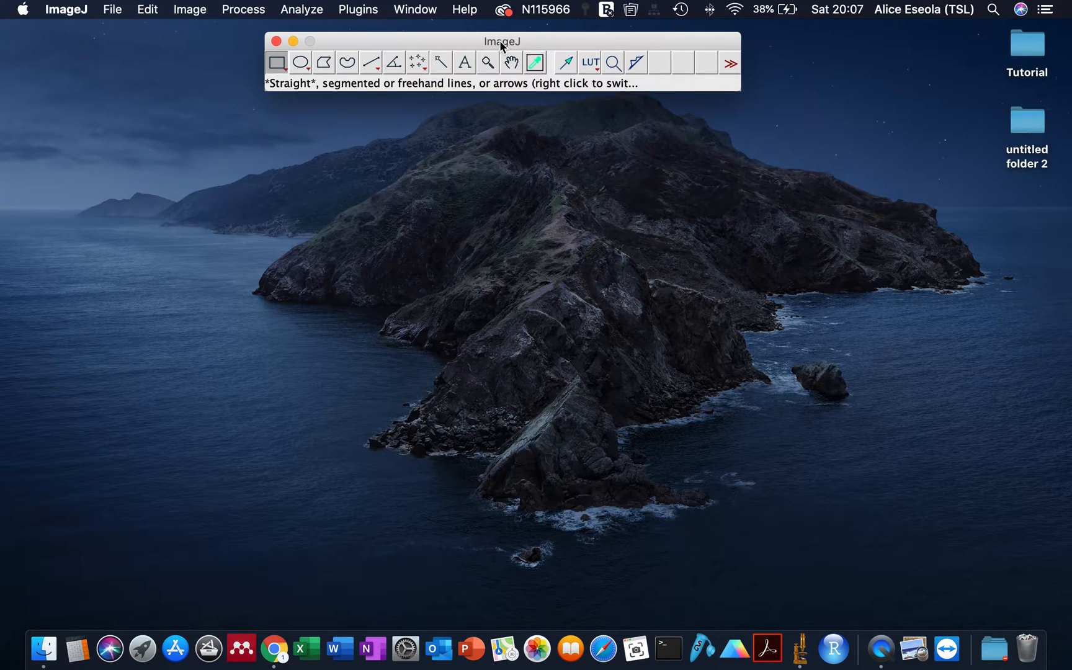
pyautogui.moveTo(182, 17)
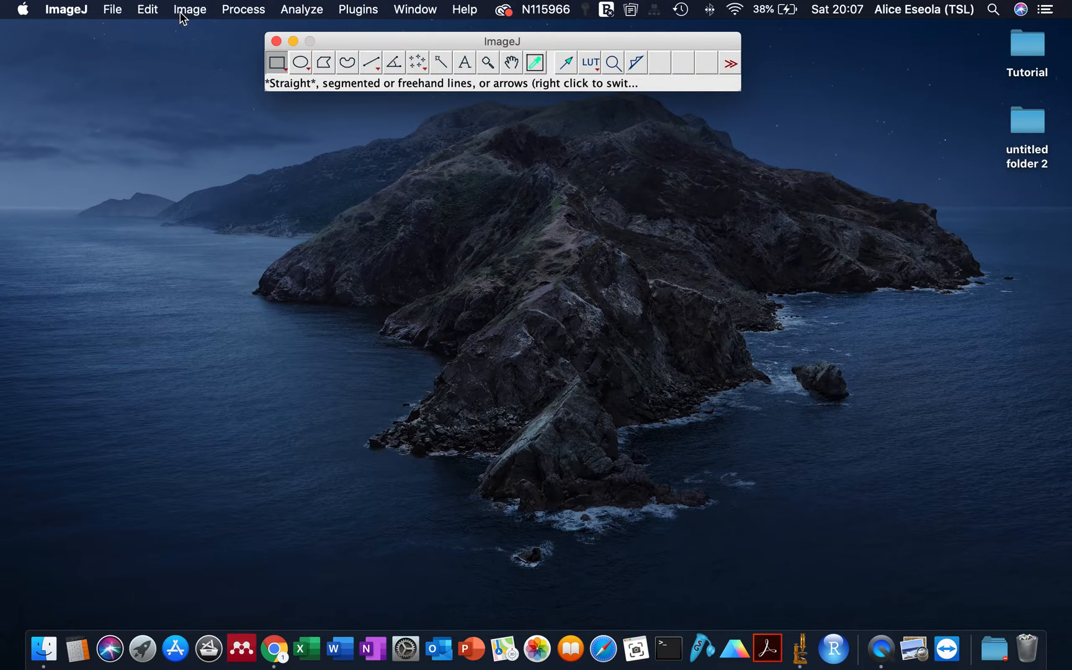
pyautogui.click(146, 9)
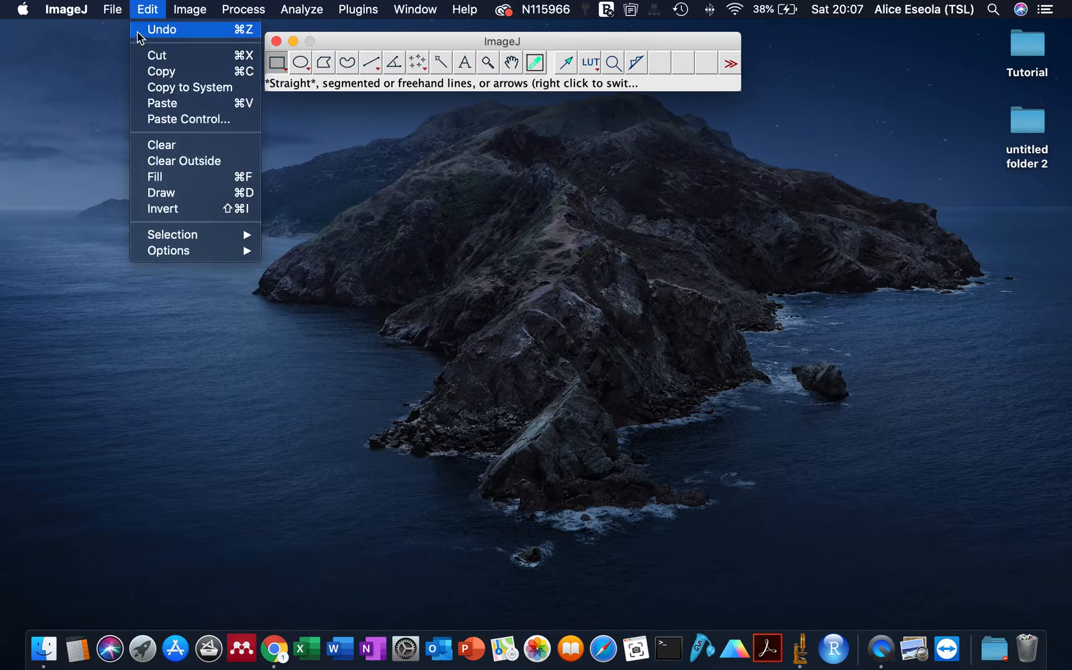
# Step: Import Series 1 and 3 of Tutorial/0H.lif through the Bio-Formats importer
pyautogui.click(113, 8)
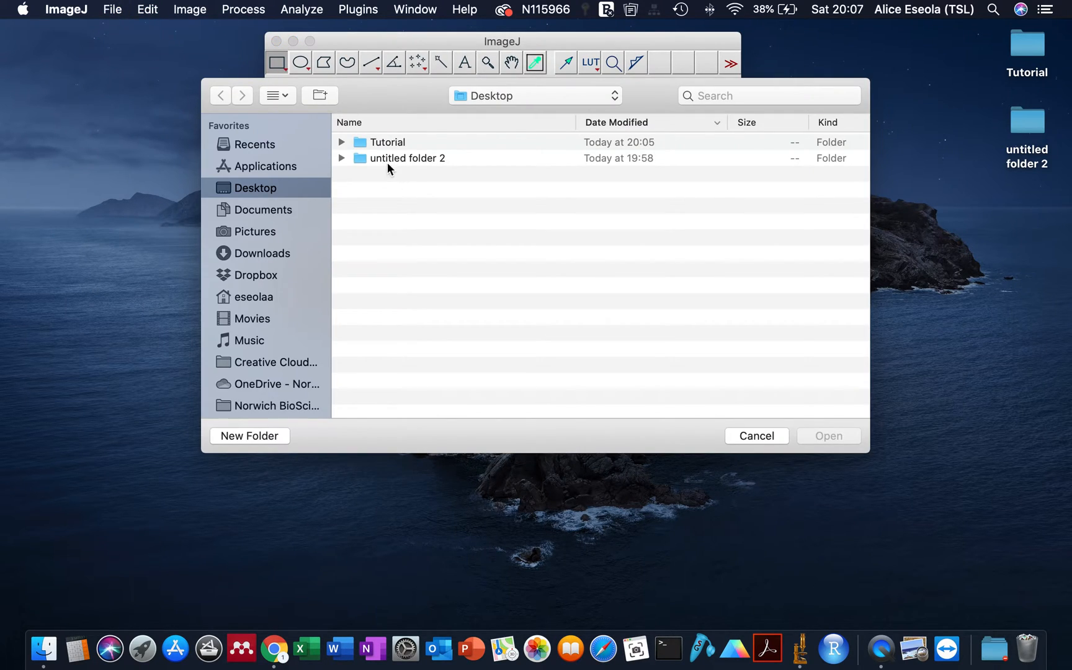
pyautogui.doubleClick(387, 142)
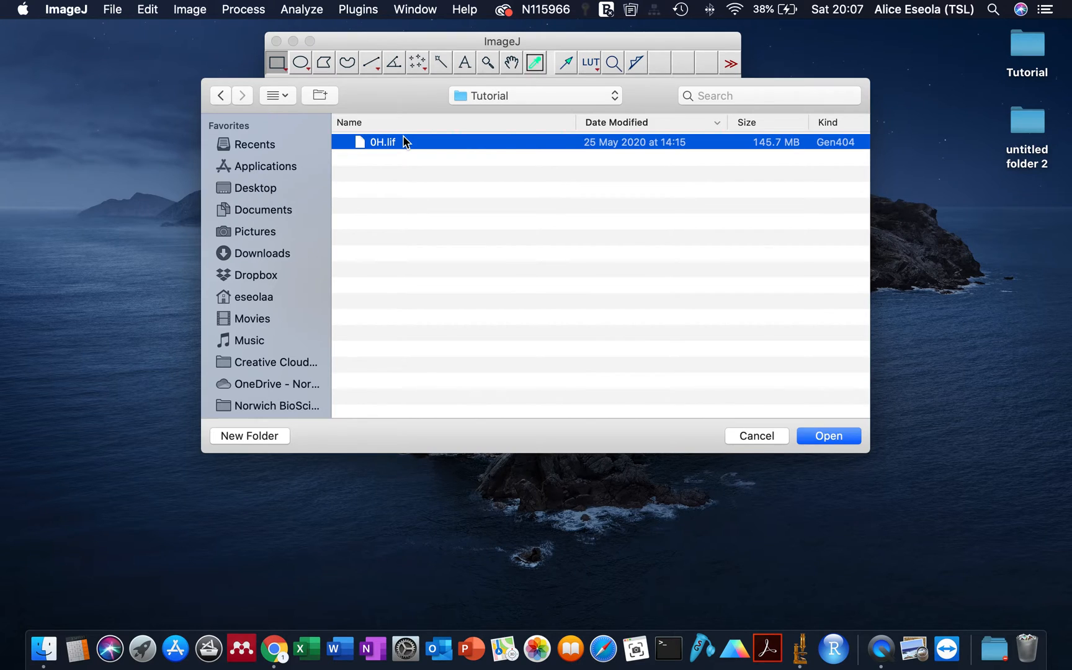
pyautogui.click(828, 435)
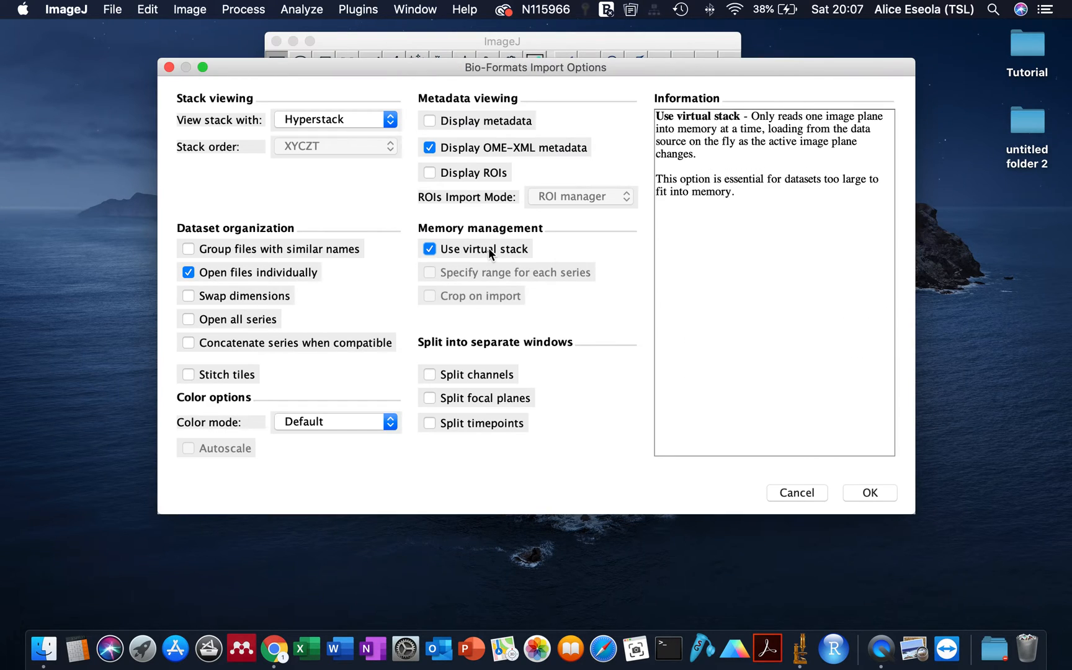
pyautogui.click(869, 492)
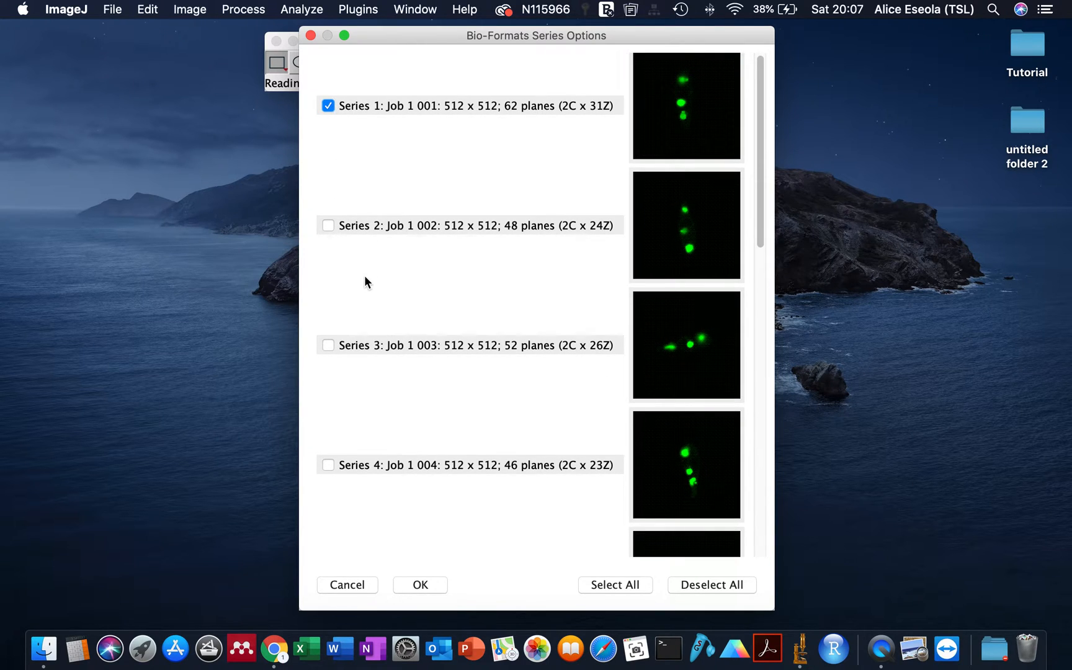
pyautogui.click(329, 343)
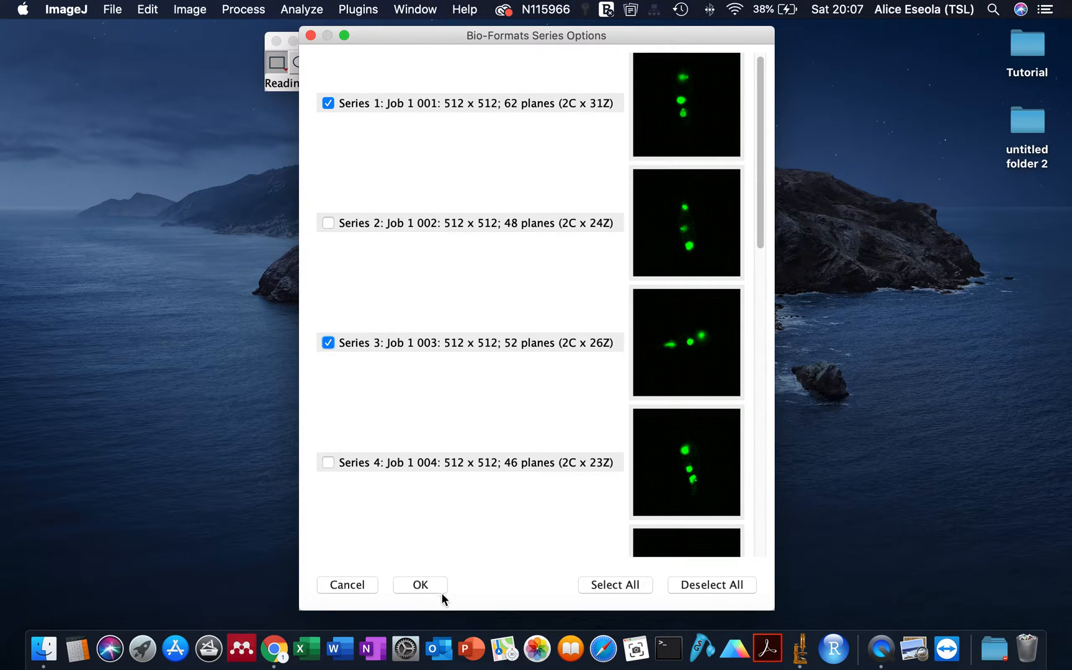
pyautogui.click(419, 584)
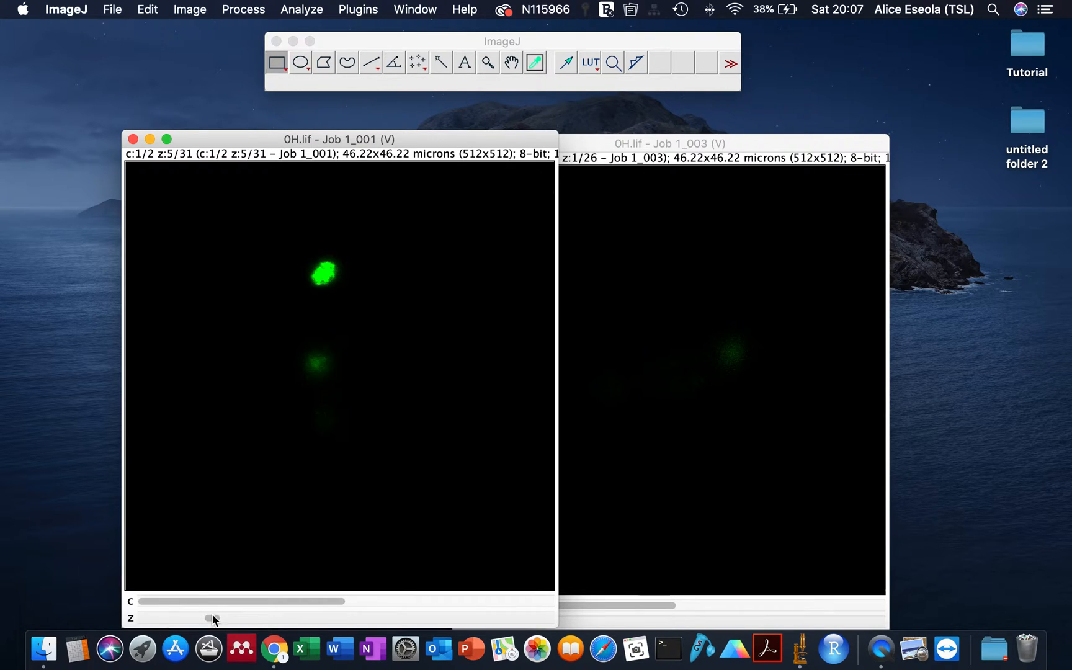
# Step: Browse Job 1_001's focal slices, settle on slice 10, and place Job 1_003 beside it
pyautogui.moveTo(212, 617); pyautogui.dragTo(140, 618)
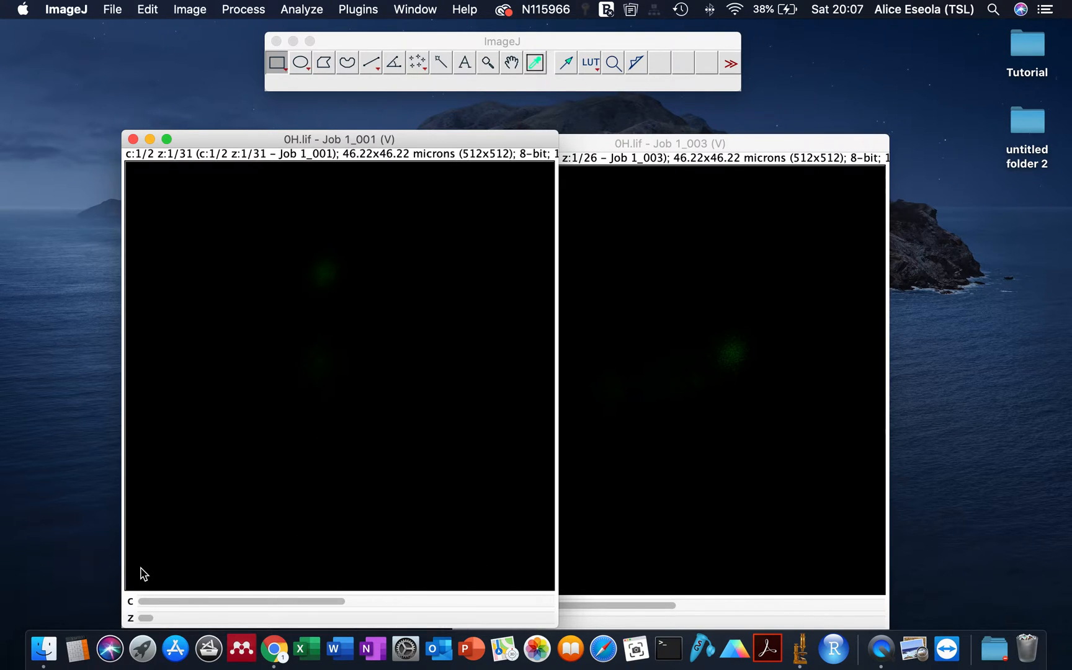
pyautogui.moveTo(703, 651)
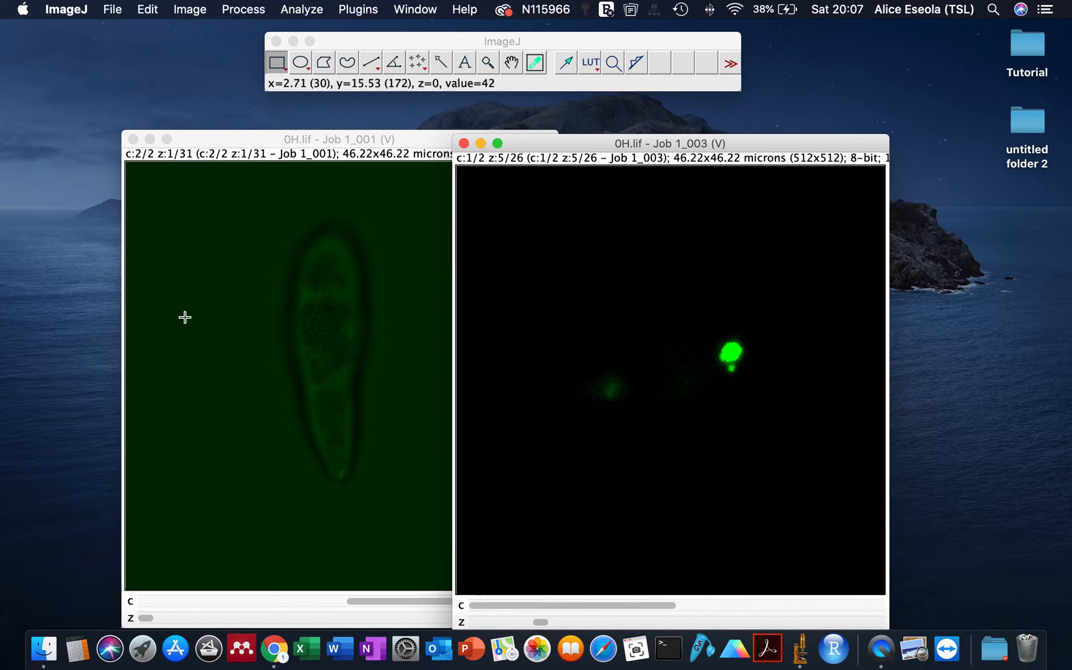
pyautogui.moveTo(338, 139); pyautogui.dragTo(321, 98)
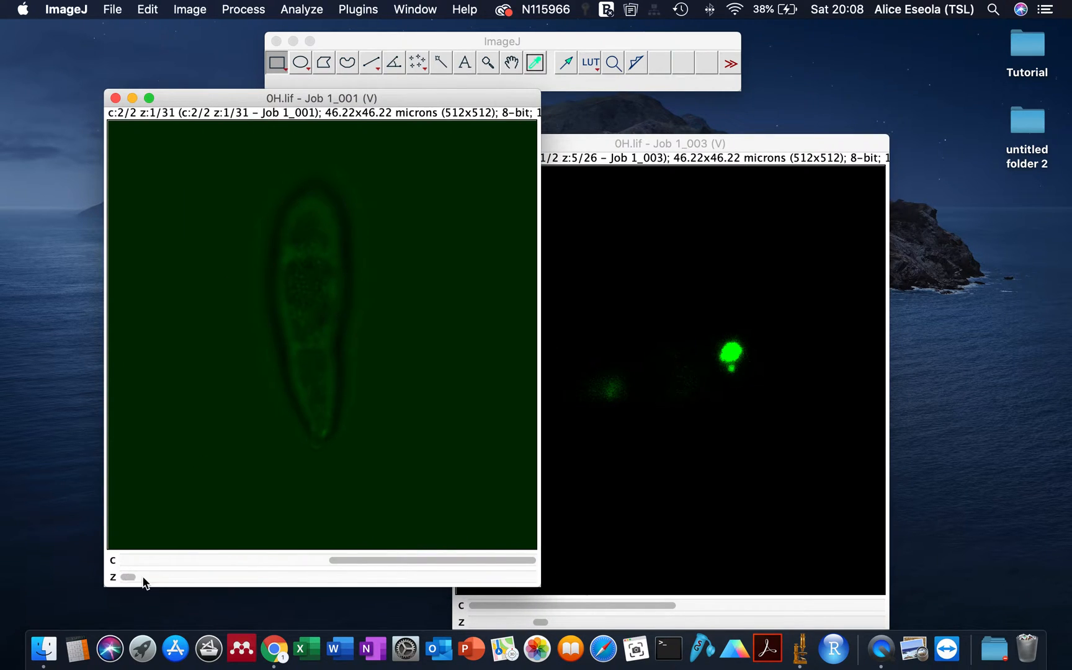
pyautogui.moveTo(126, 577); pyautogui.dragTo(354, 577)
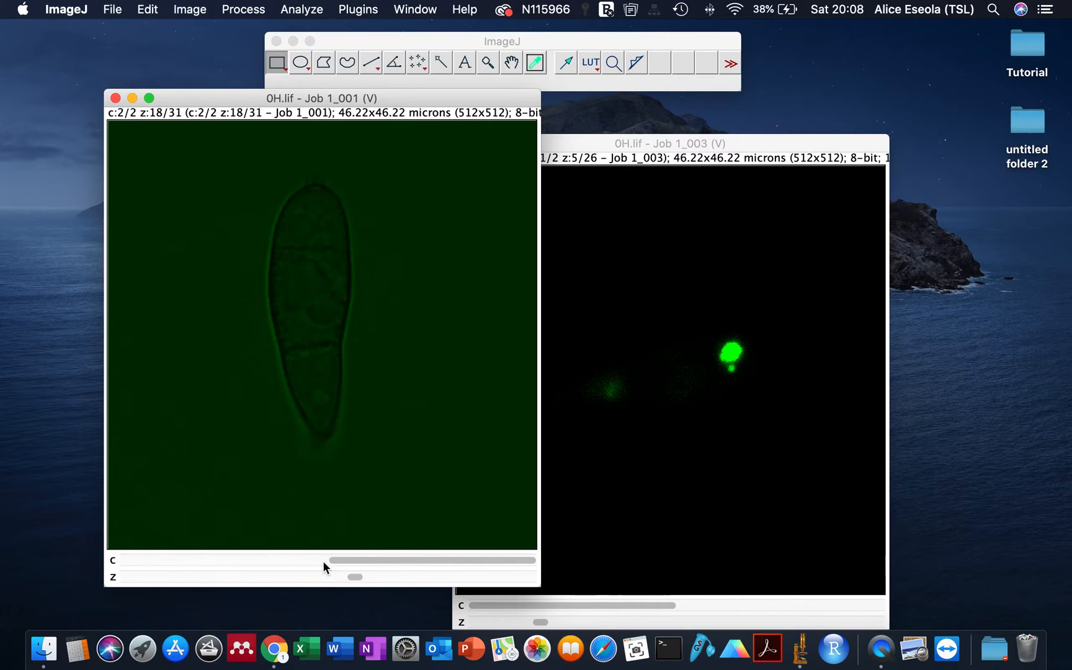
pyautogui.moveTo(354, 577); pyautogui.dragTo(382, 576)
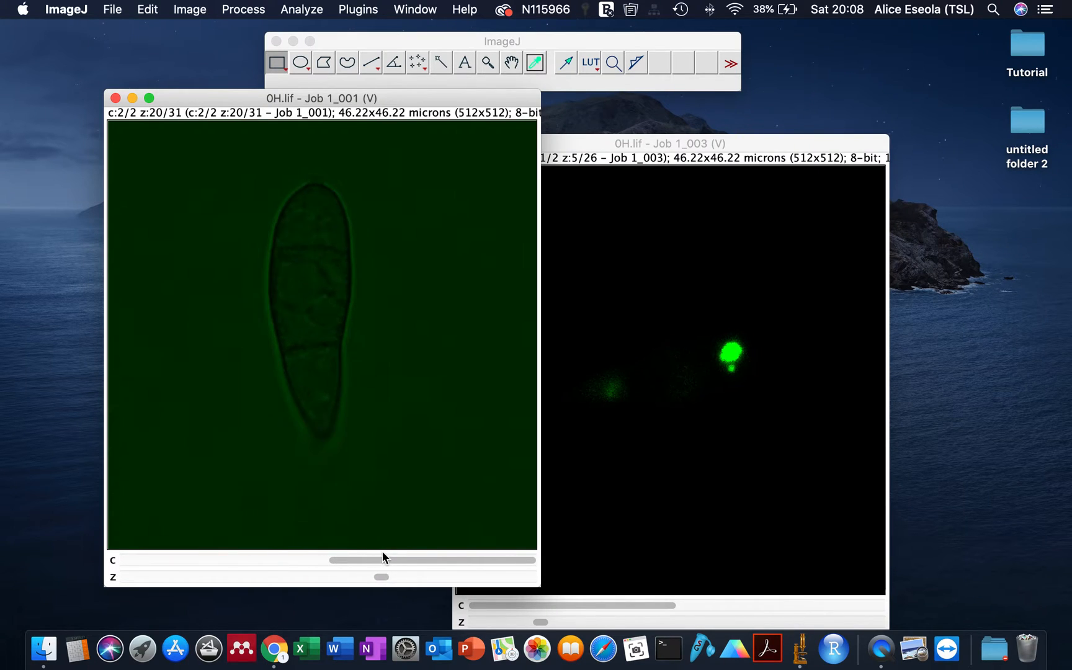
pyautogui.moveTo(380, 577); pyautogui.dragTo(247, 577)
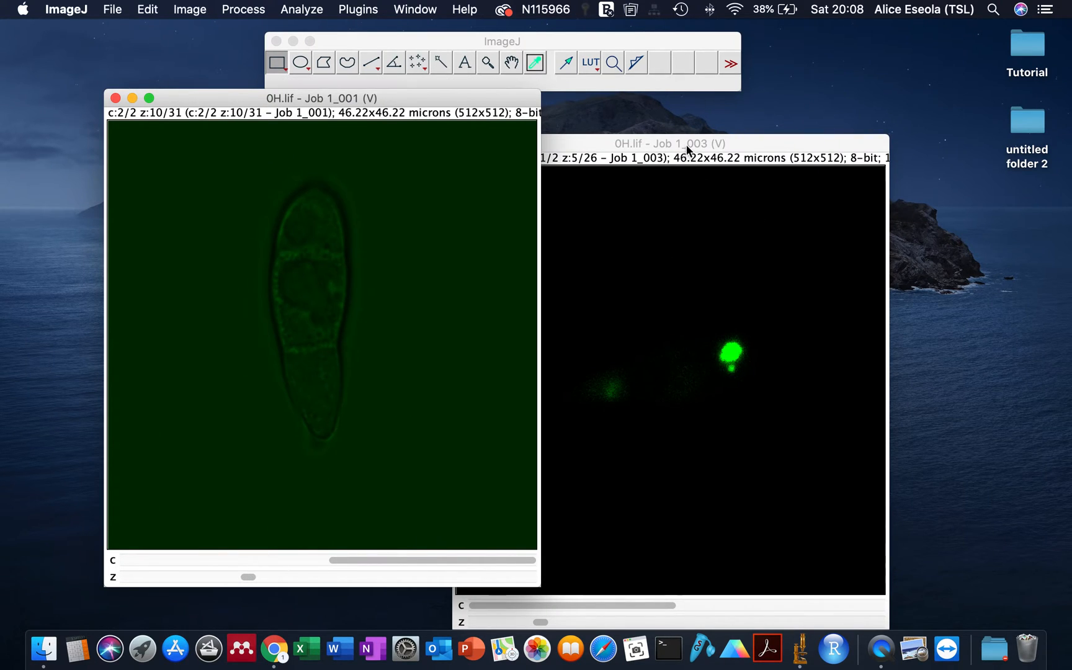
pyautogui.moveTo(666, 143); pyautogui.dragTo(692, 121)
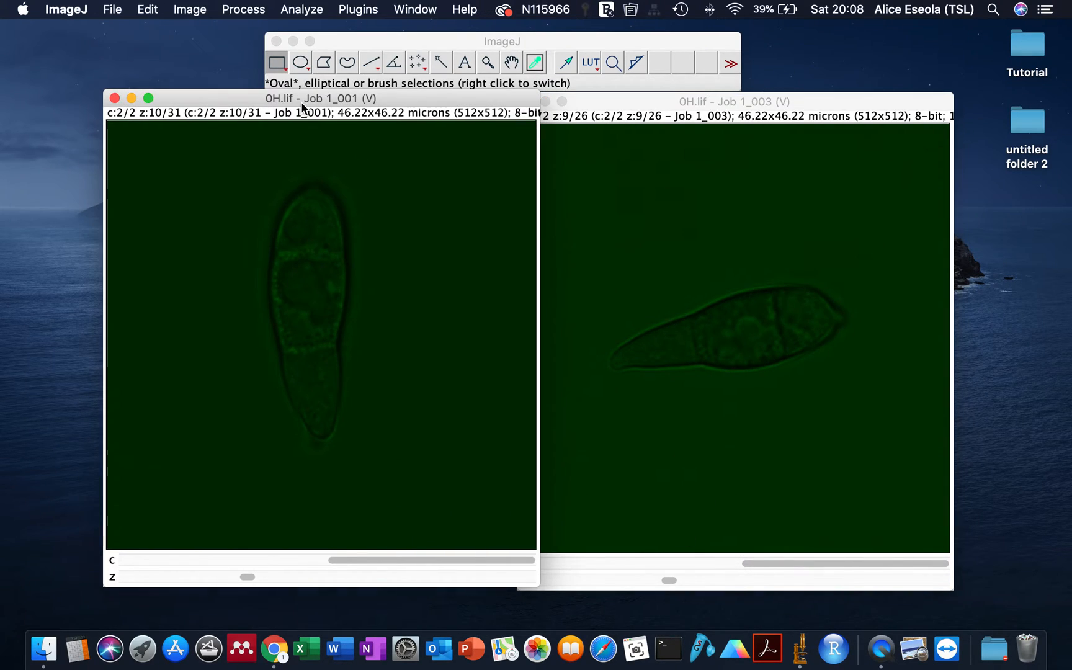
pyautogui.moveTo(298, 250)
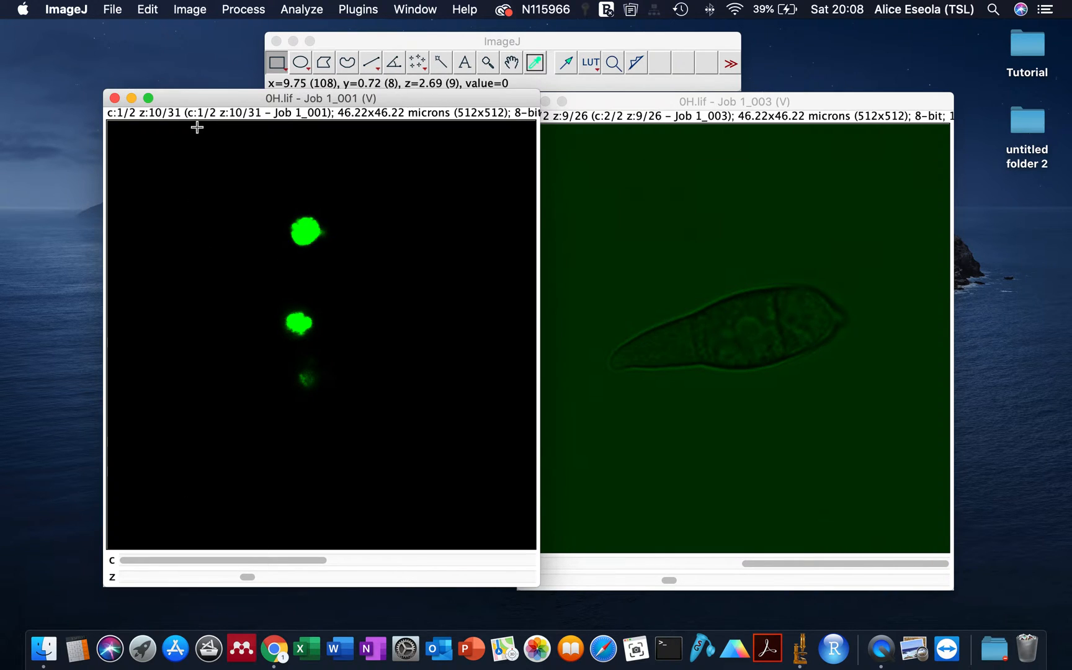
pyautogui.click(189, 9)
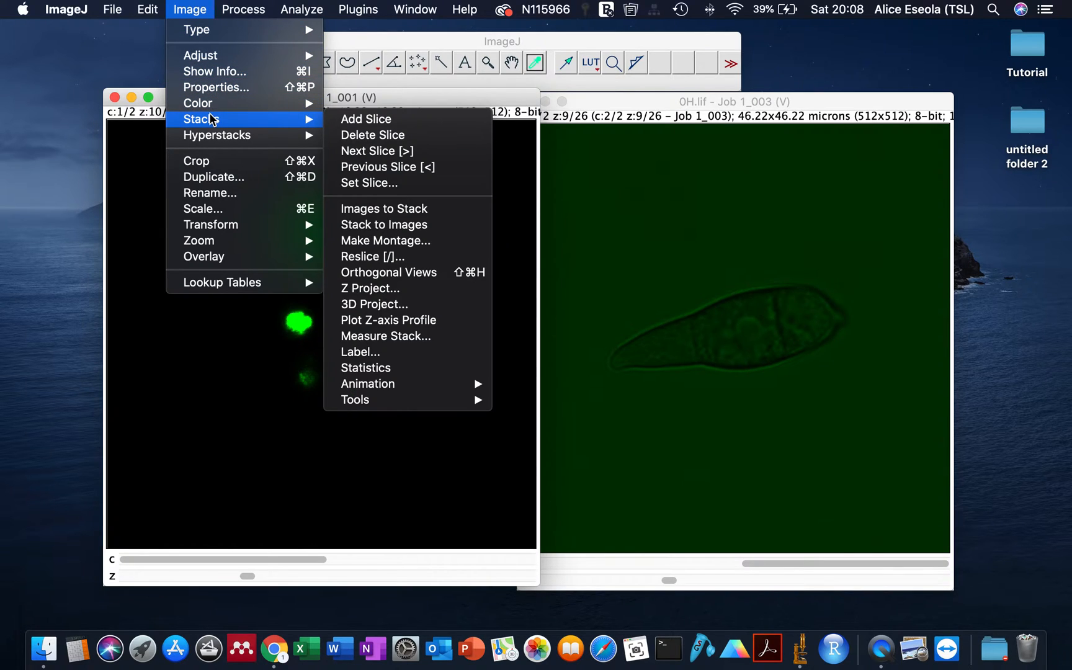
pyautogui.moveTo(388, 273)
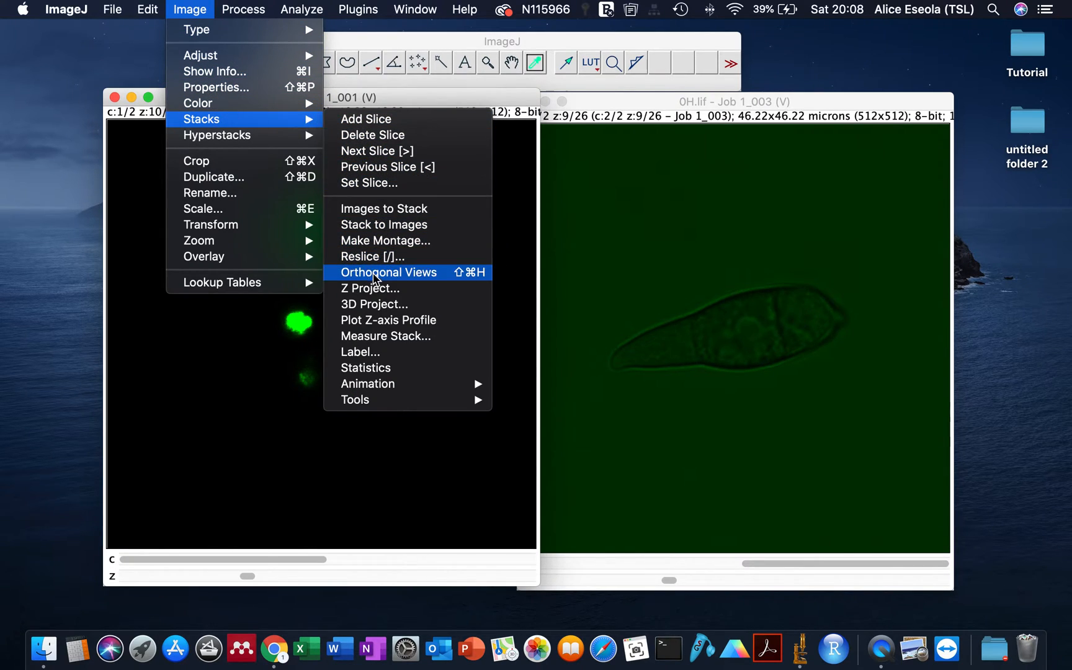
# Step: Create a maximum-intensity Z projection of Job 1_001 across slices 1–31
pyautogui.click(370, 288)
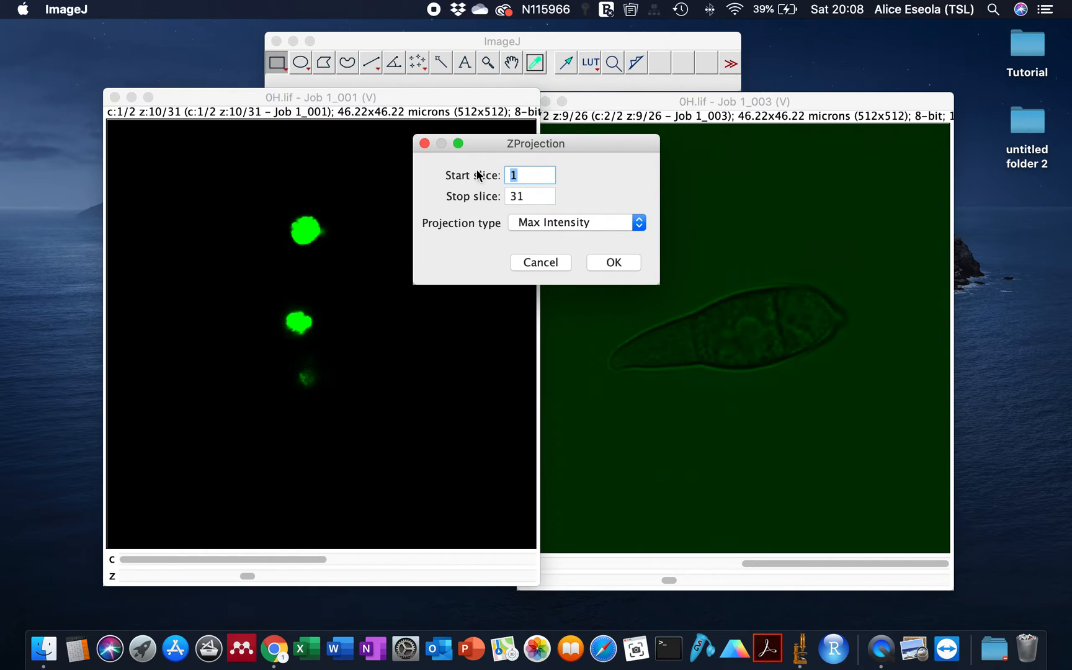
pyautogui.click(576, 222)
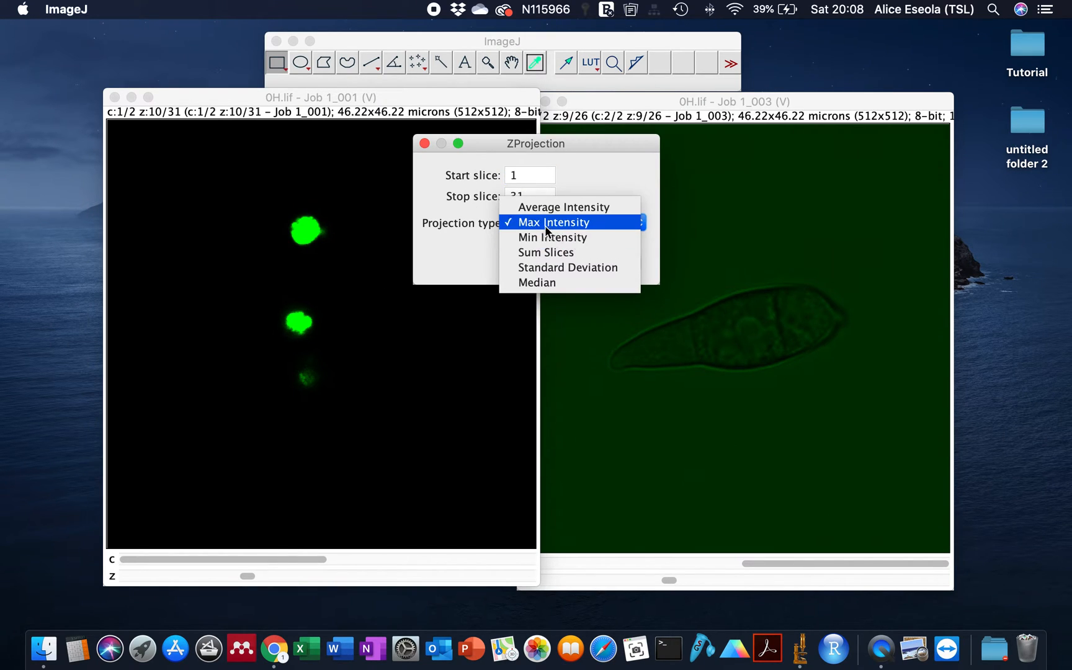
pyautogui.moveTo(563, 207)
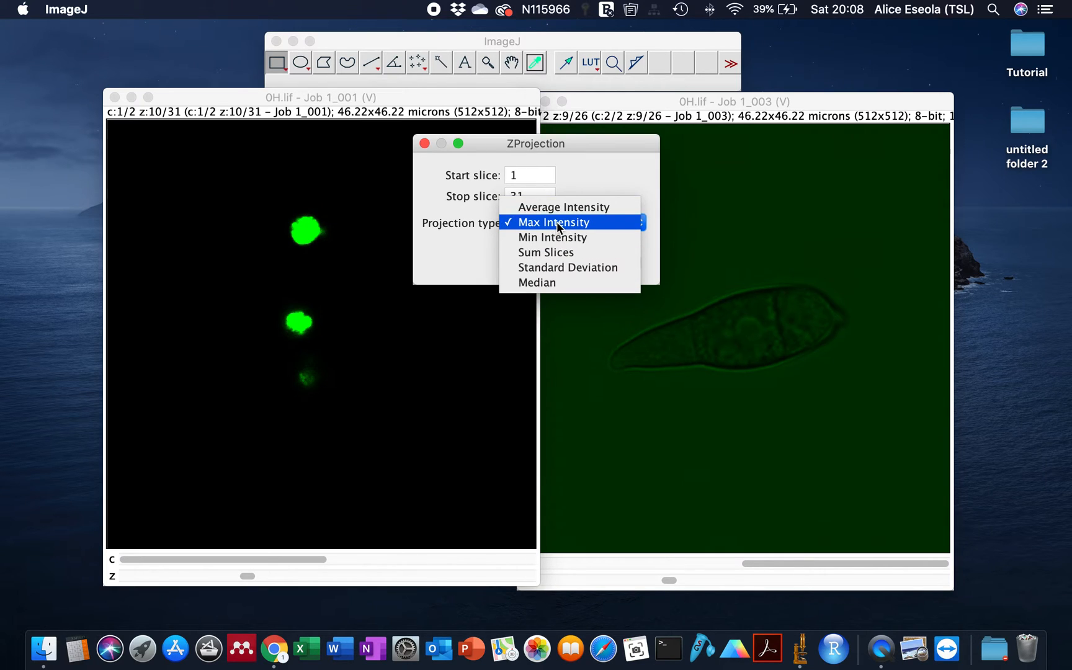
pyautogui.click(554, 222)
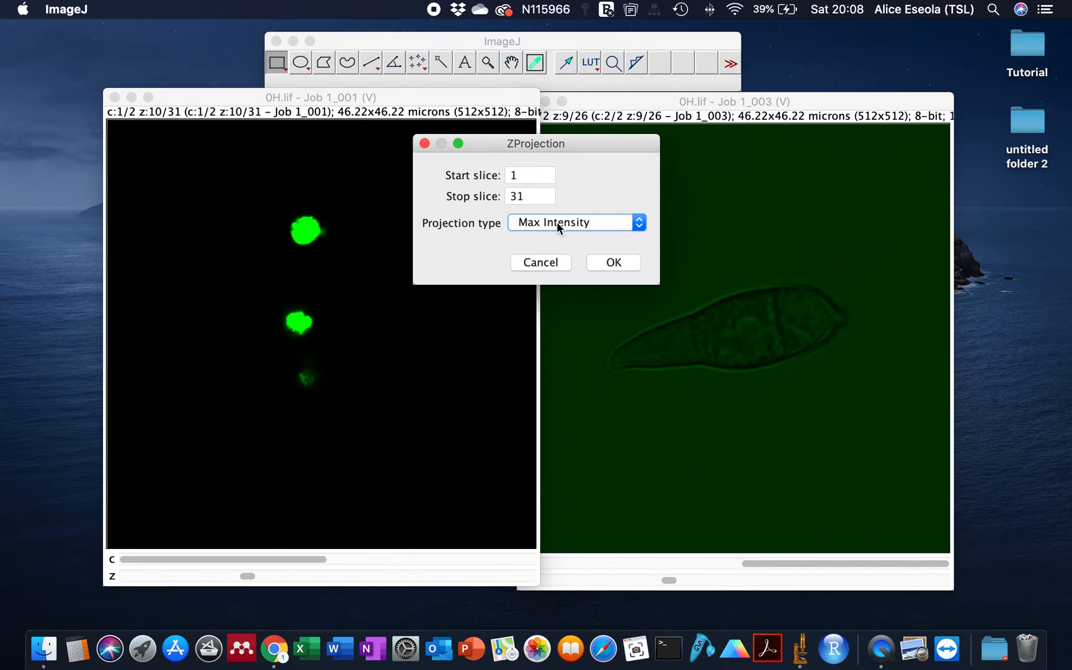
pyautogui.click(612, 262)
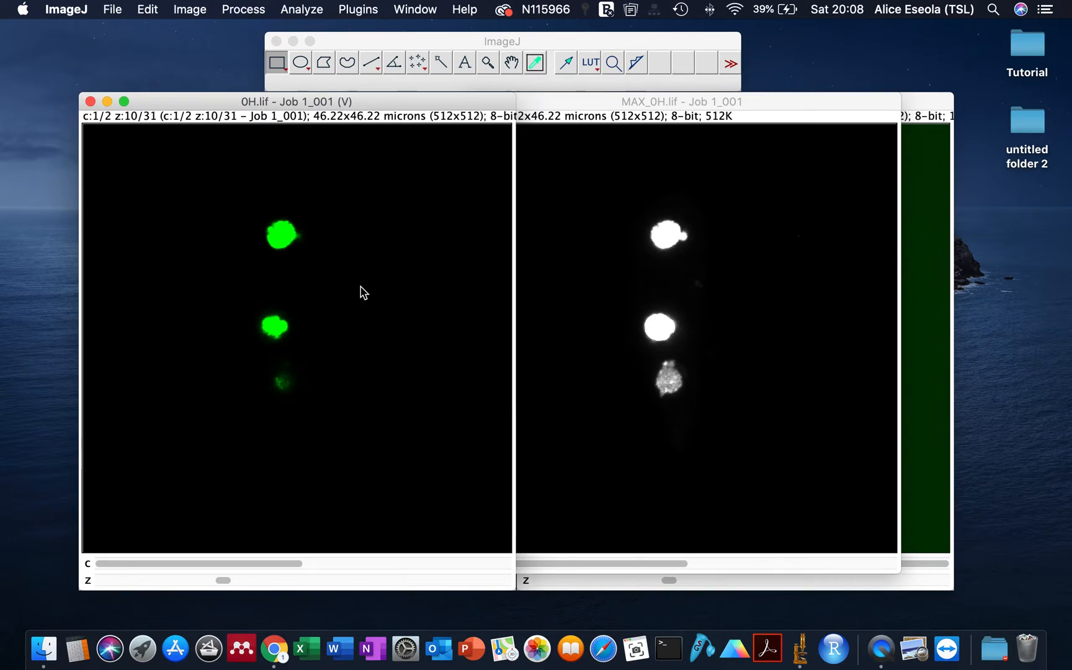
pyautogui.moveTo(273, 236)
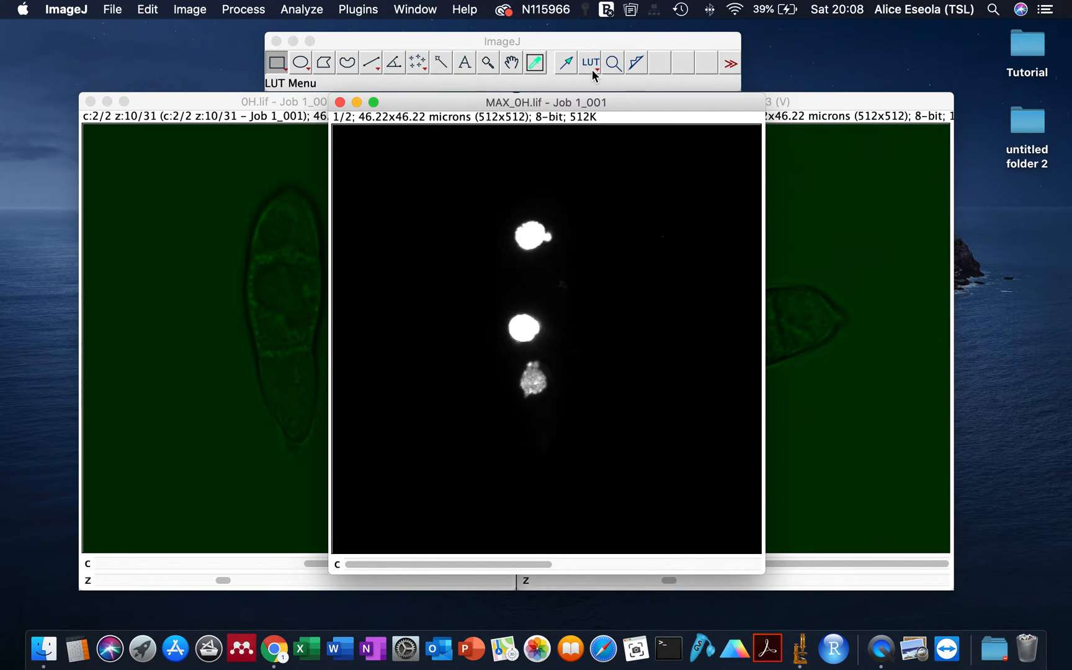
# Step: Apply the Green lookup table to the projection's nuclei channel
pyautogui.click(589, 63)
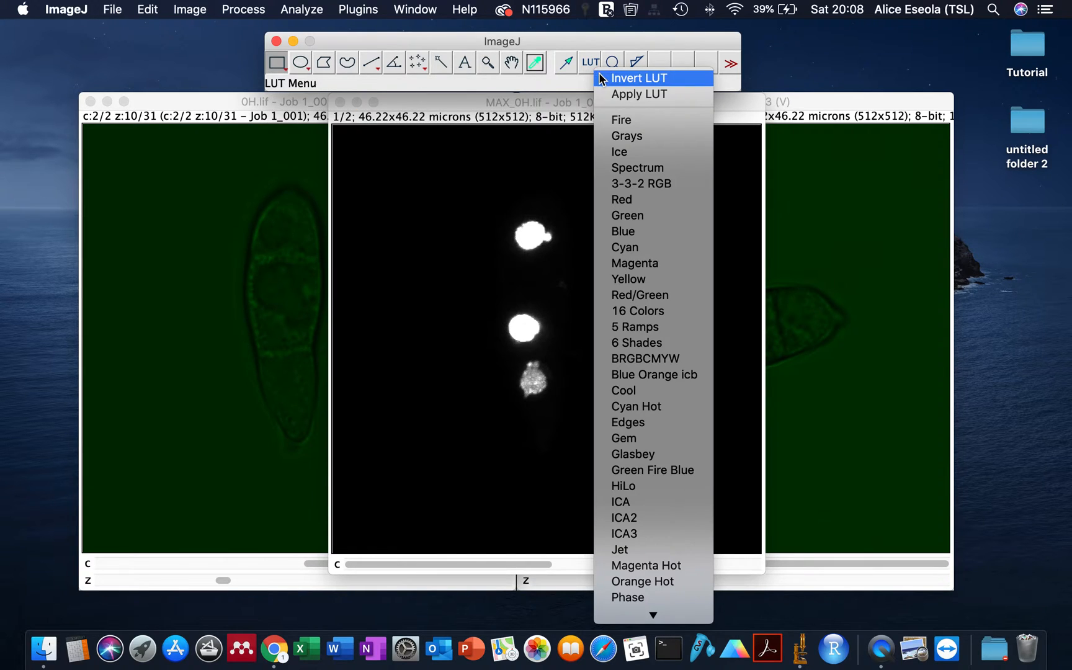
pyautogui.moveTo(632, 216)
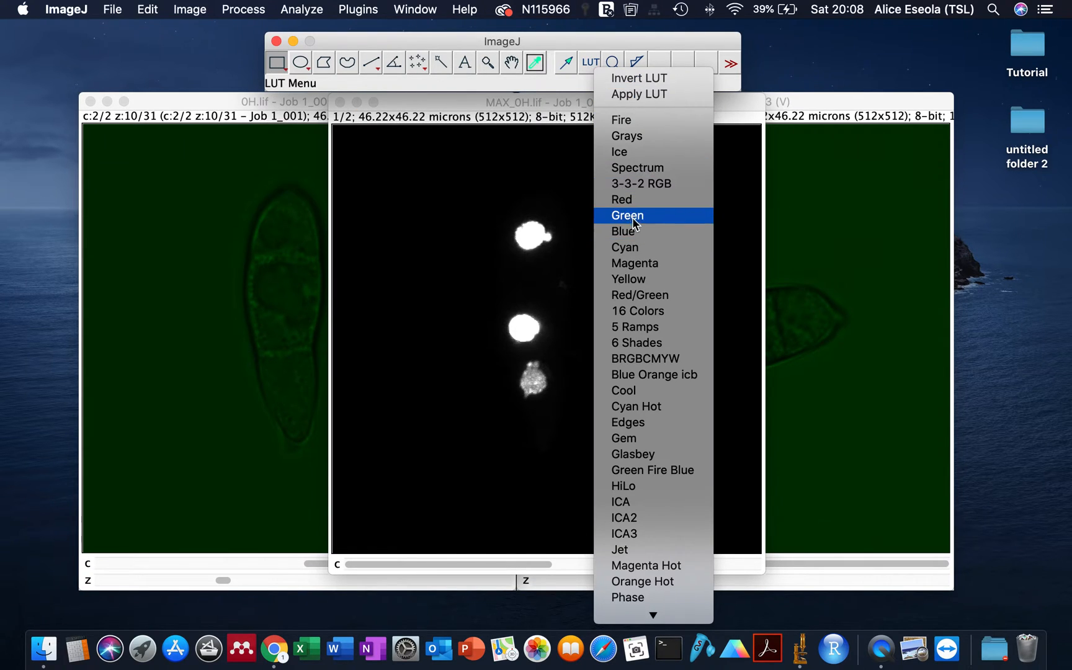
pyautogui.click(627, 216)
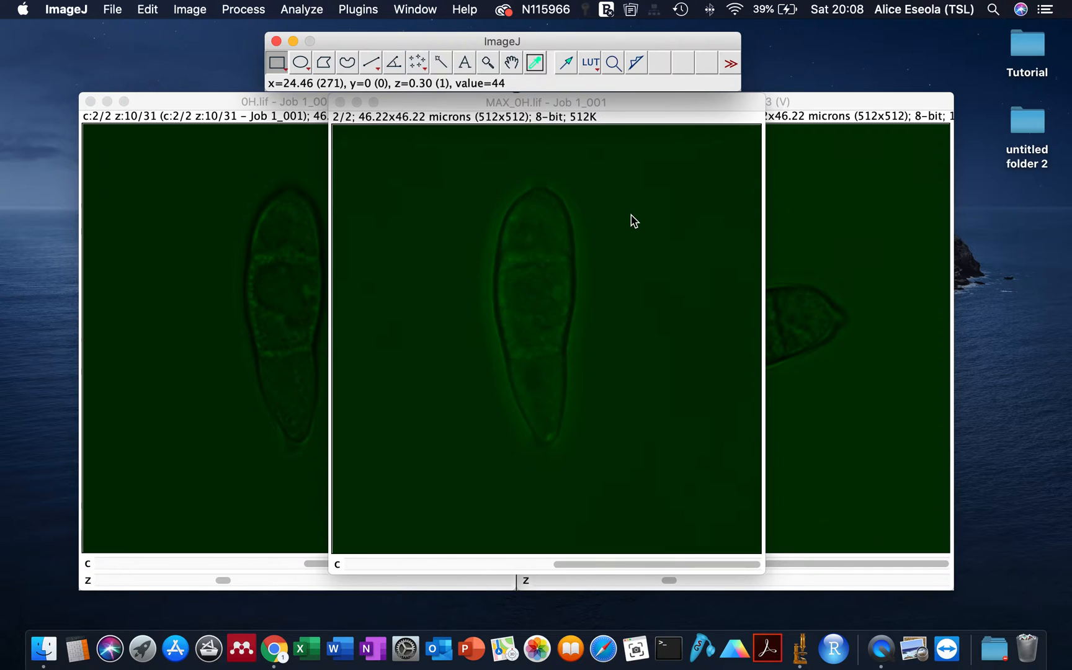
pyautogui.moveTo(375, 265)
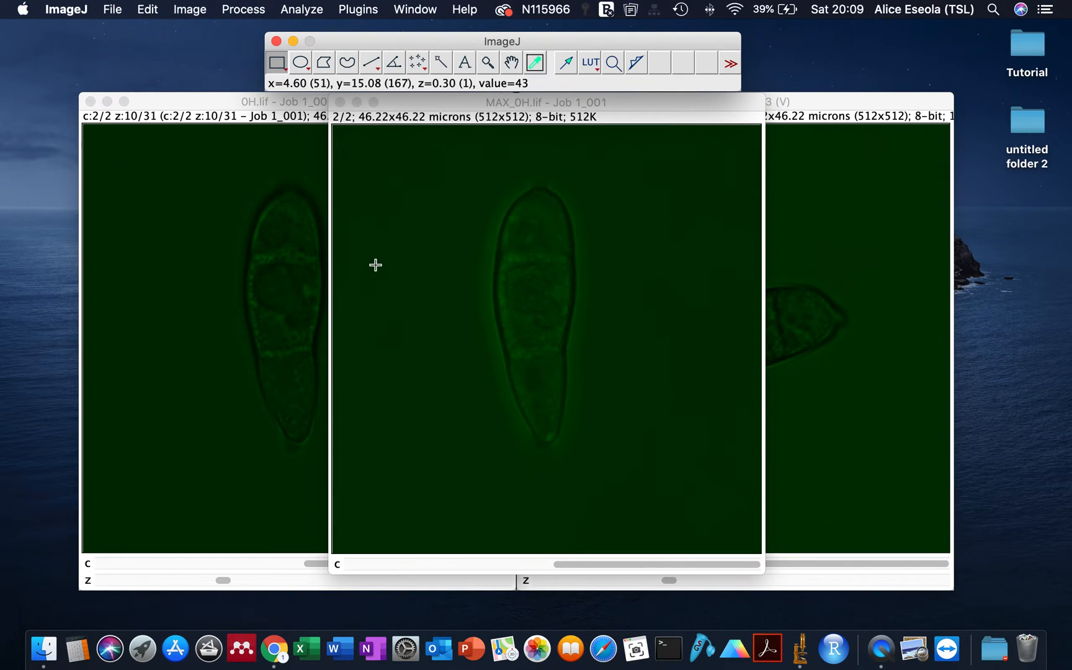
pyautogui.moveTo(469, 285)
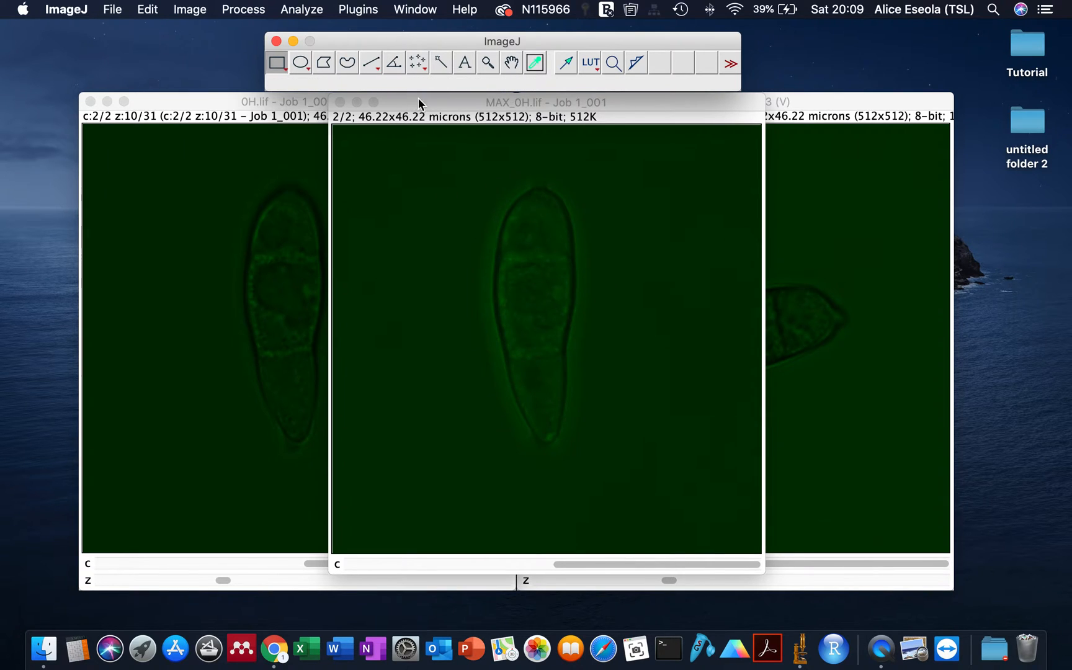
pyautogui.click(189, 9)
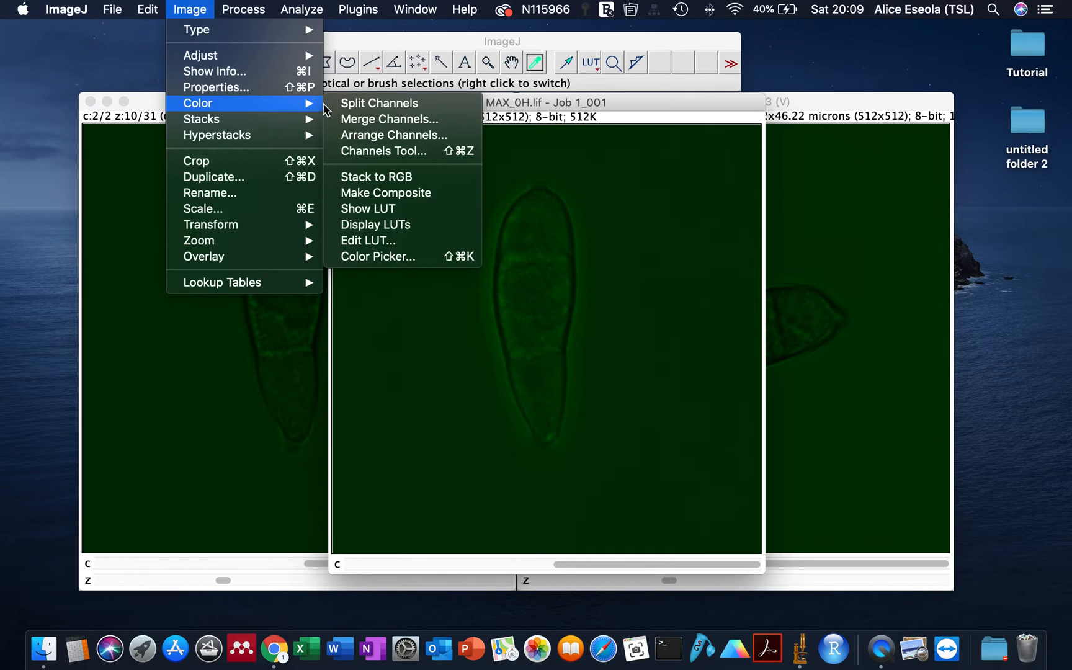
# Step: Split the projection into C1 and C2 windows and give C2 the Grays LUT
pyautogui.click(379, 103)
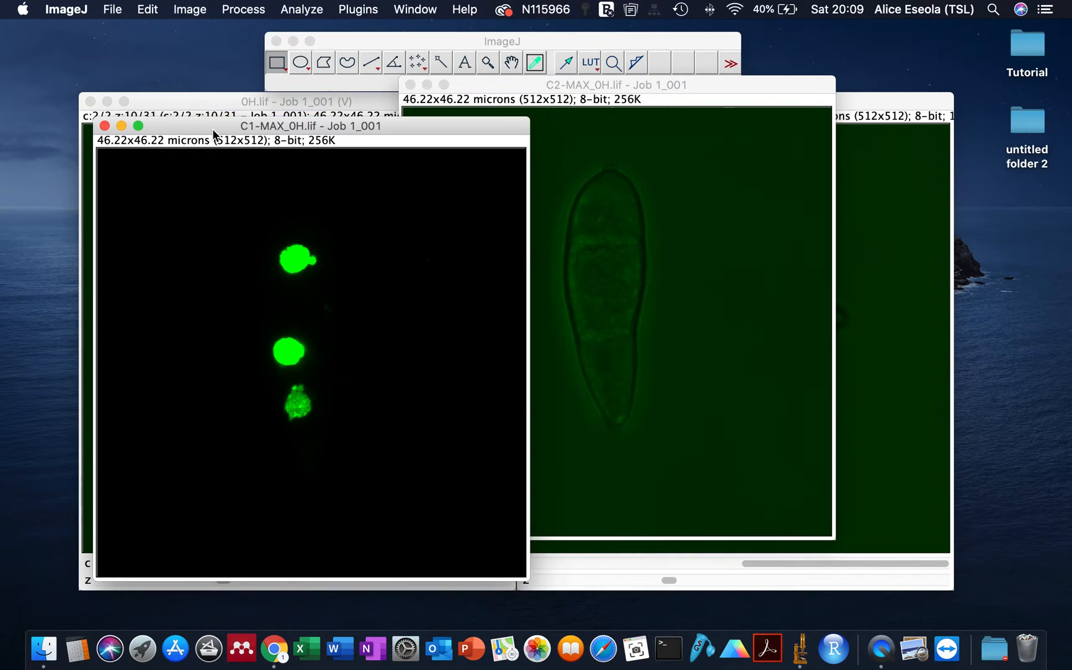
pyautogui.moveTo(311, 126); pyautogui.dragTo(297, 112)
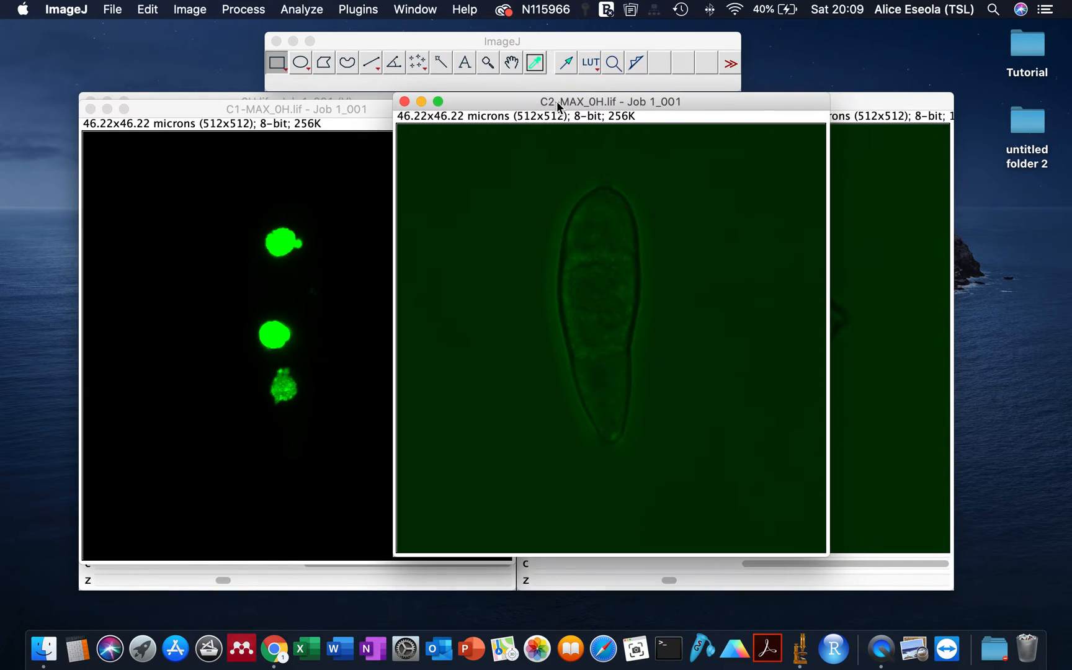
pyautogui.click(589, 62)
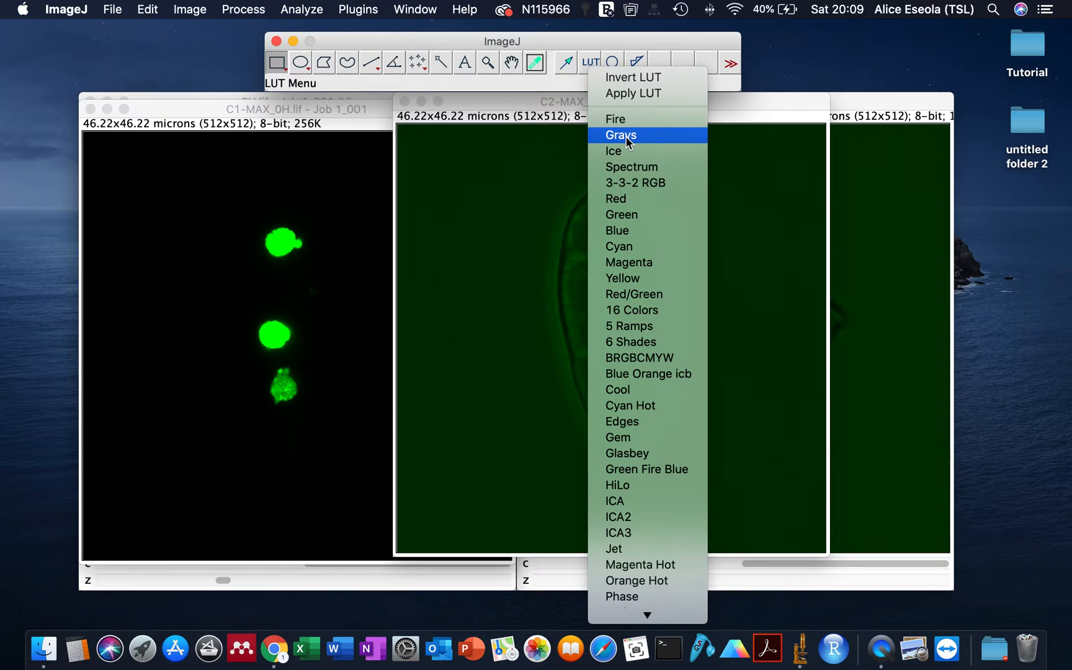
pyautogui.click(620, 135)
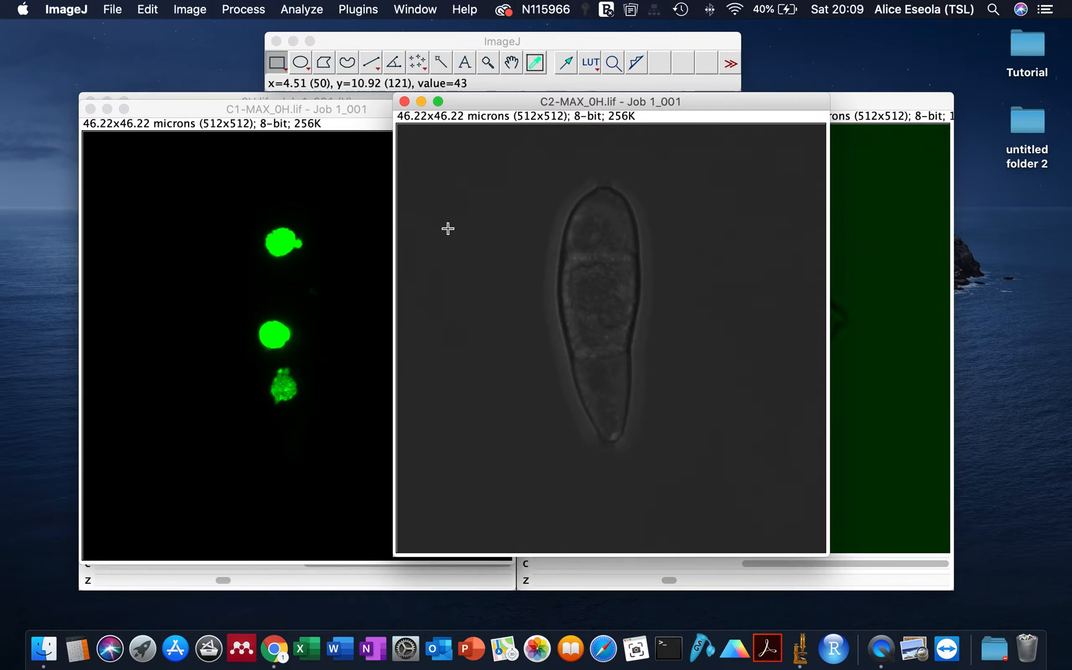
pyautogui.moveTo(502, 270)
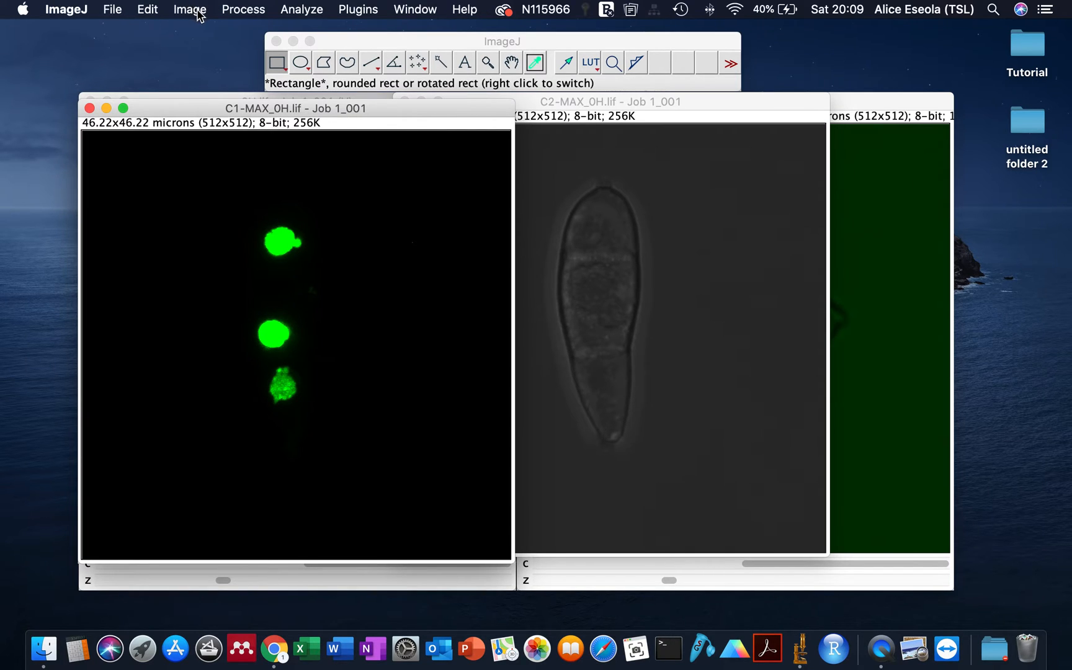
# Step: Merge C1-MAX as green and C2-MAX as gray, with Keep source images ticked
pyautogui.click(190, 8)
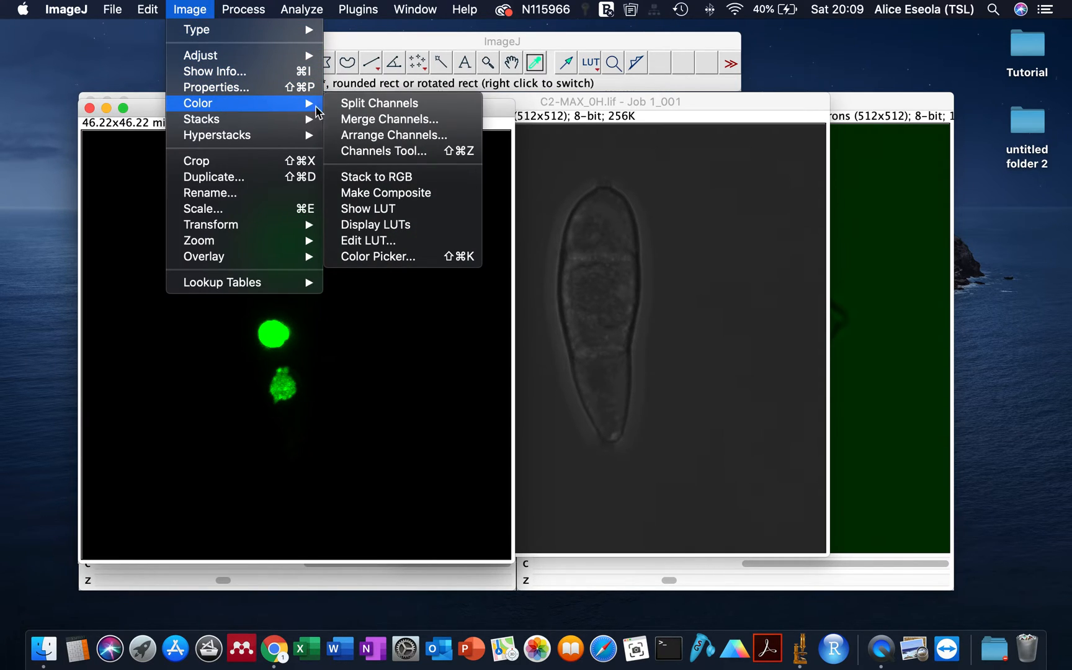
pyautogui.click(389, 119)
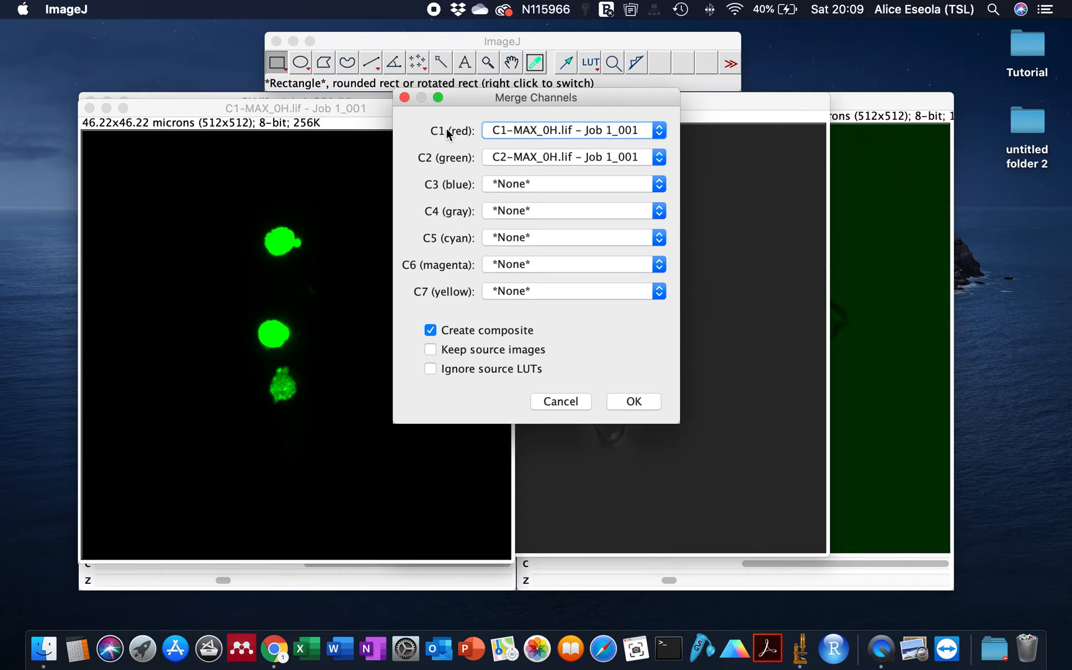
pyautogui.moveTo(535, 97); pyautogui.dragTo(607, 101)
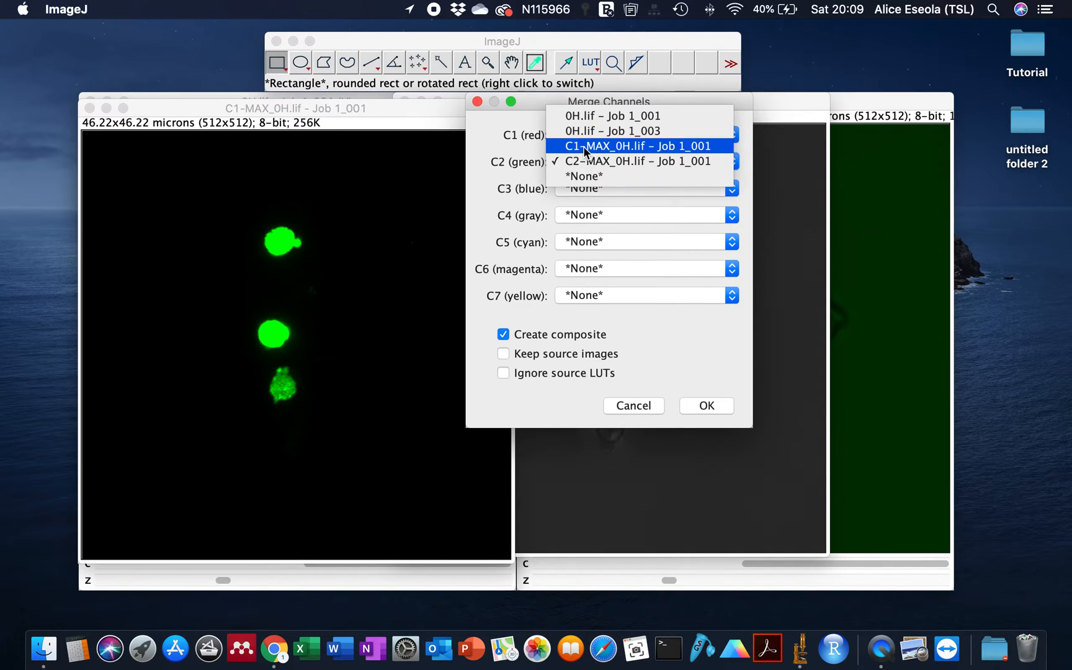
pyautogui.click(638, 145)
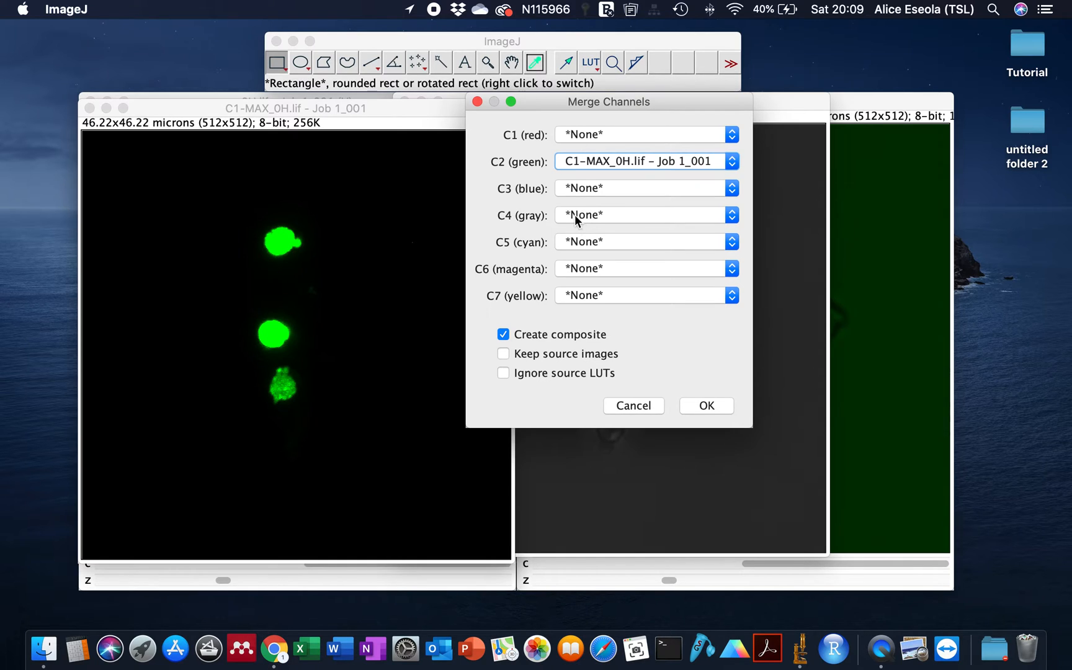
pyautogui.click(646, 215)
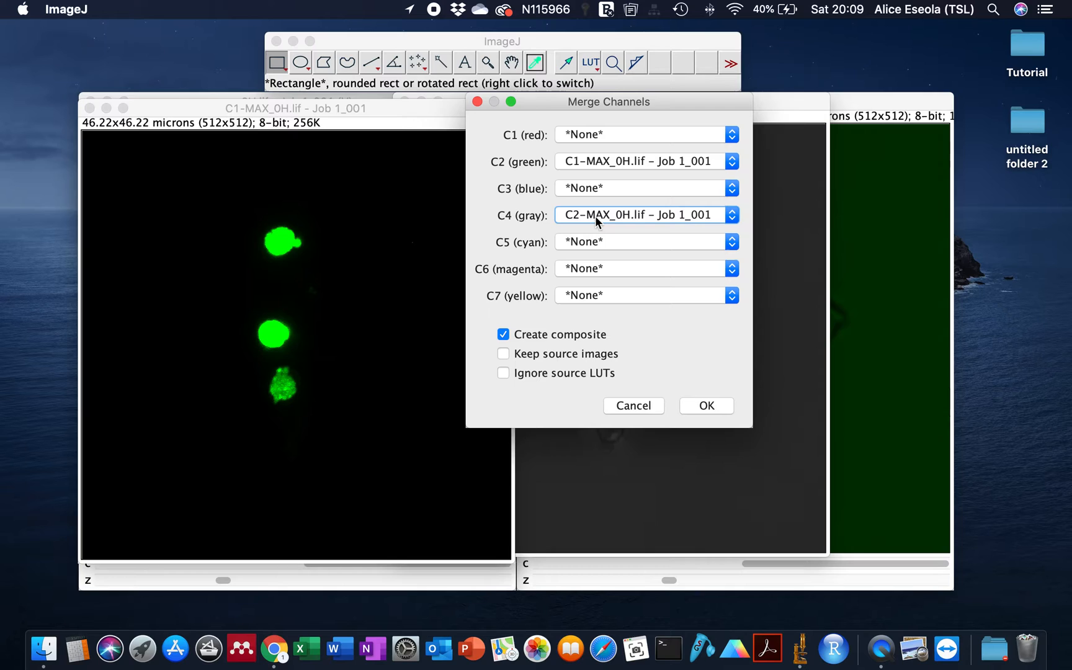
pyautogui.moveTo(584, 328)
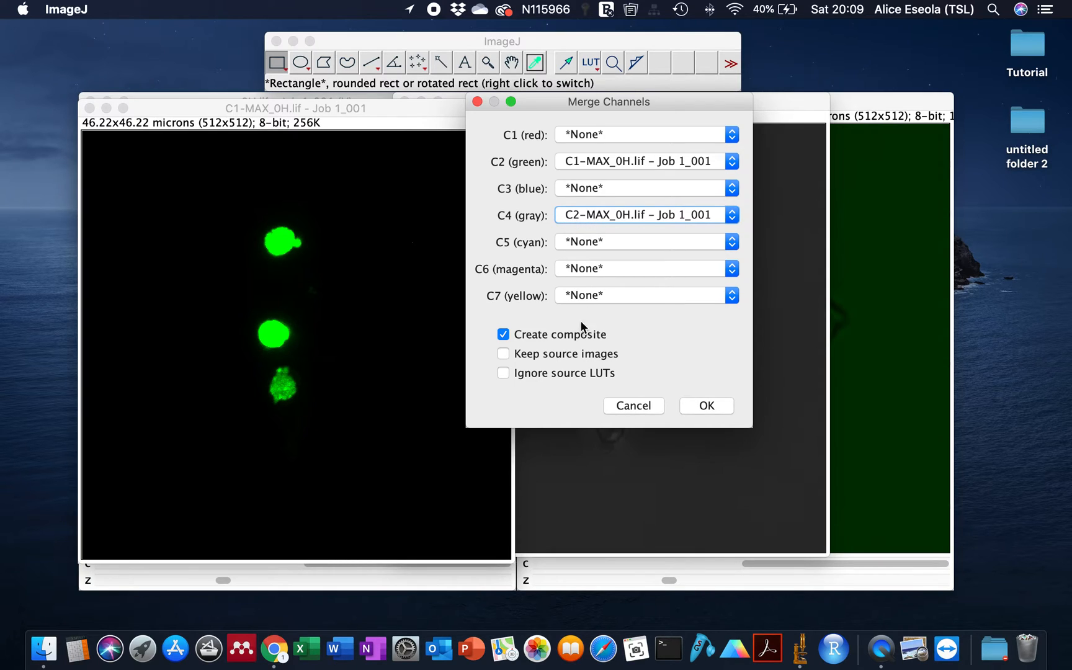
pyautogui.click(503, 353)
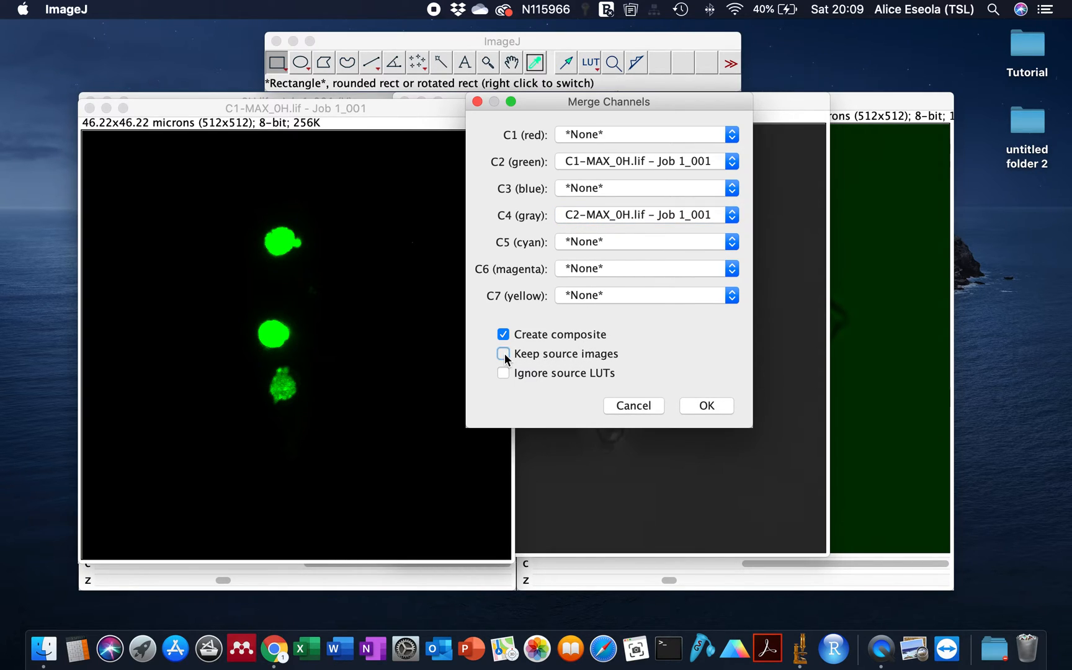
pyautogui.click(503, 353)
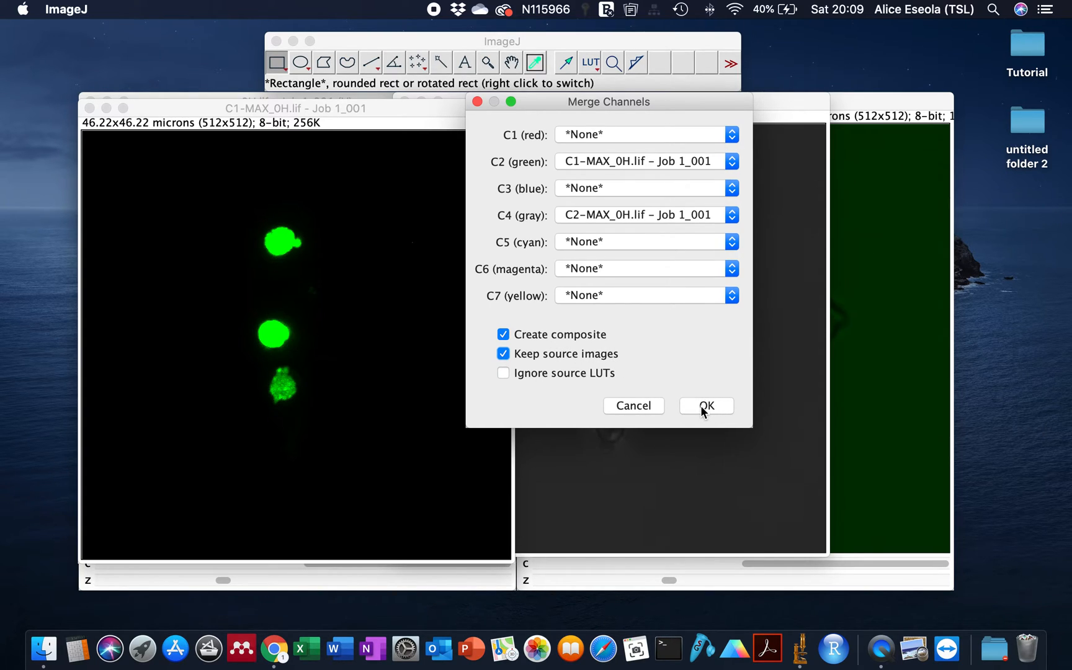
pyautogui.click(705, 404)
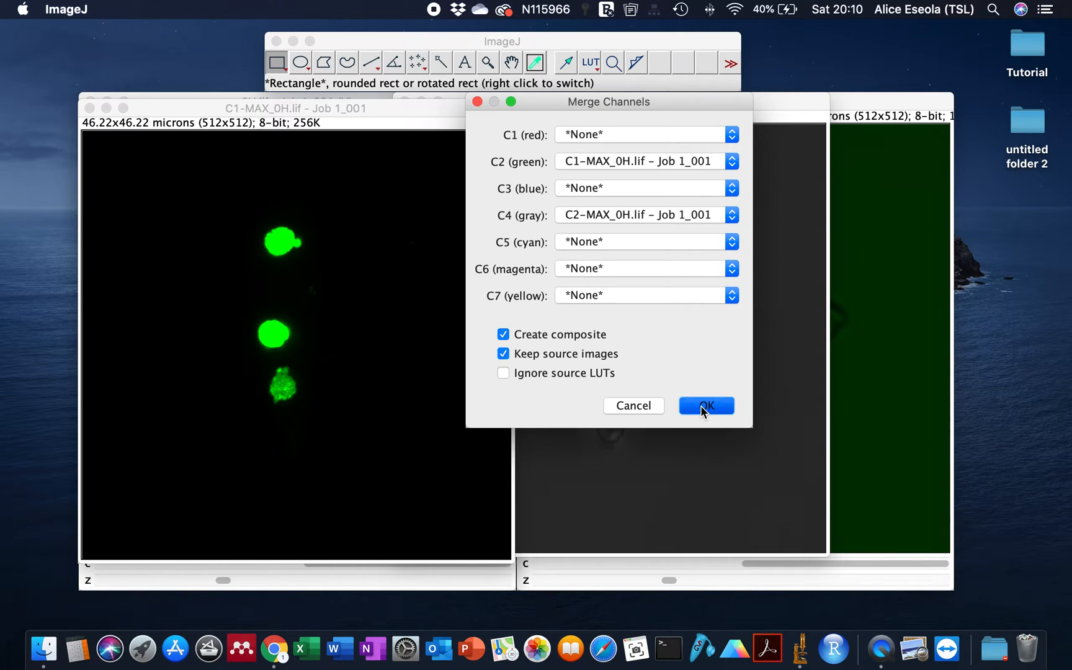
pyautogui.click(705, 405)
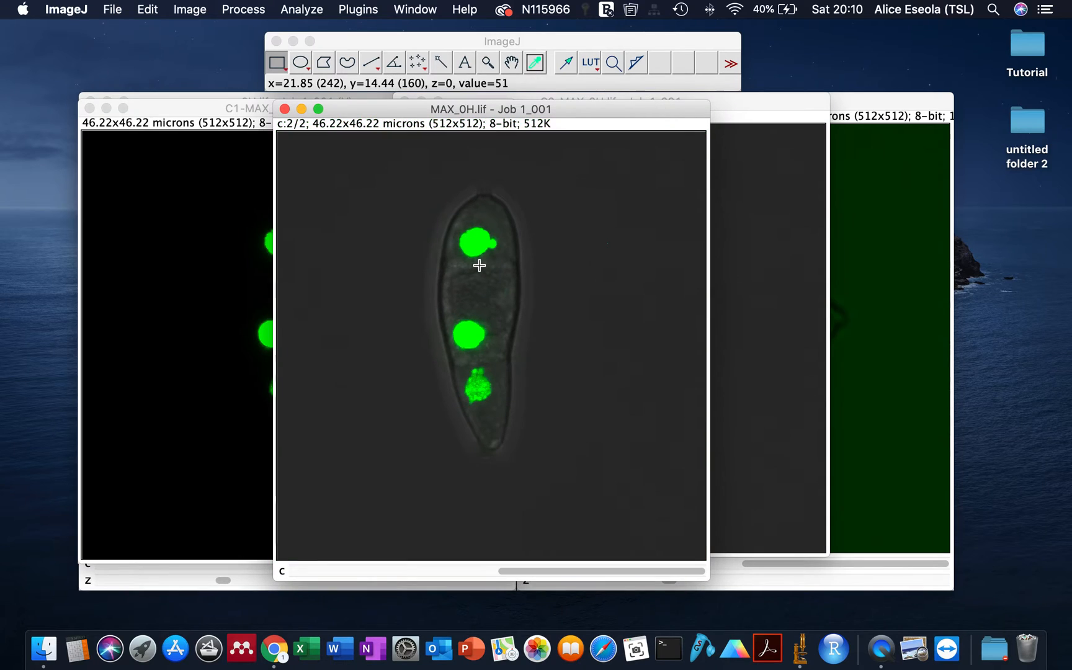
pyautogui.moveTo(450, 340)
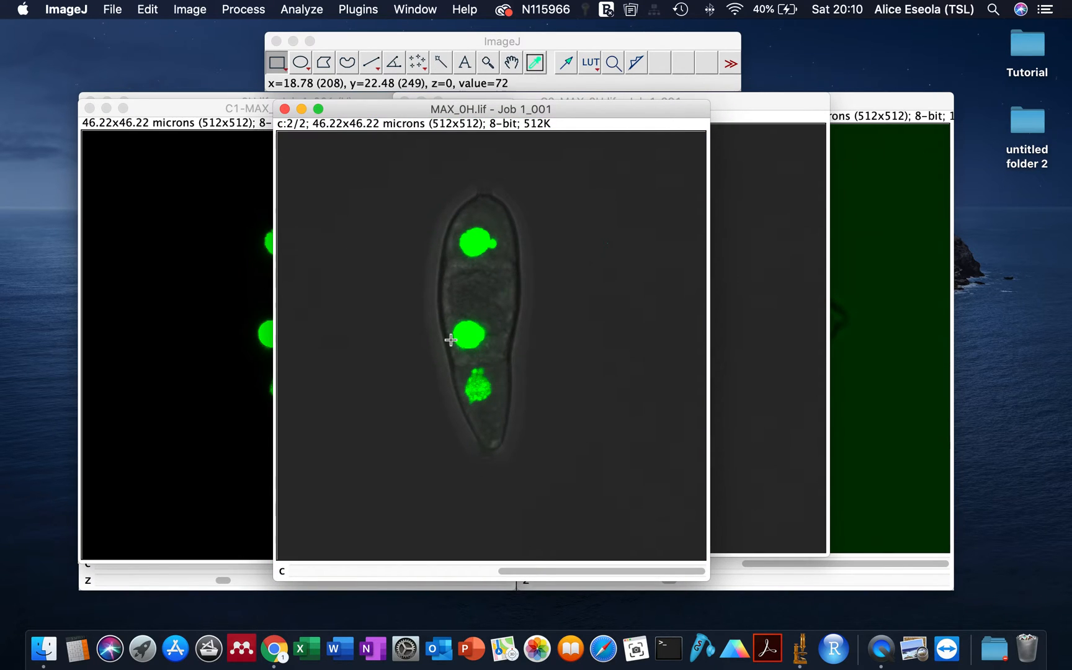
pyautogui.moveTo(193, 190)
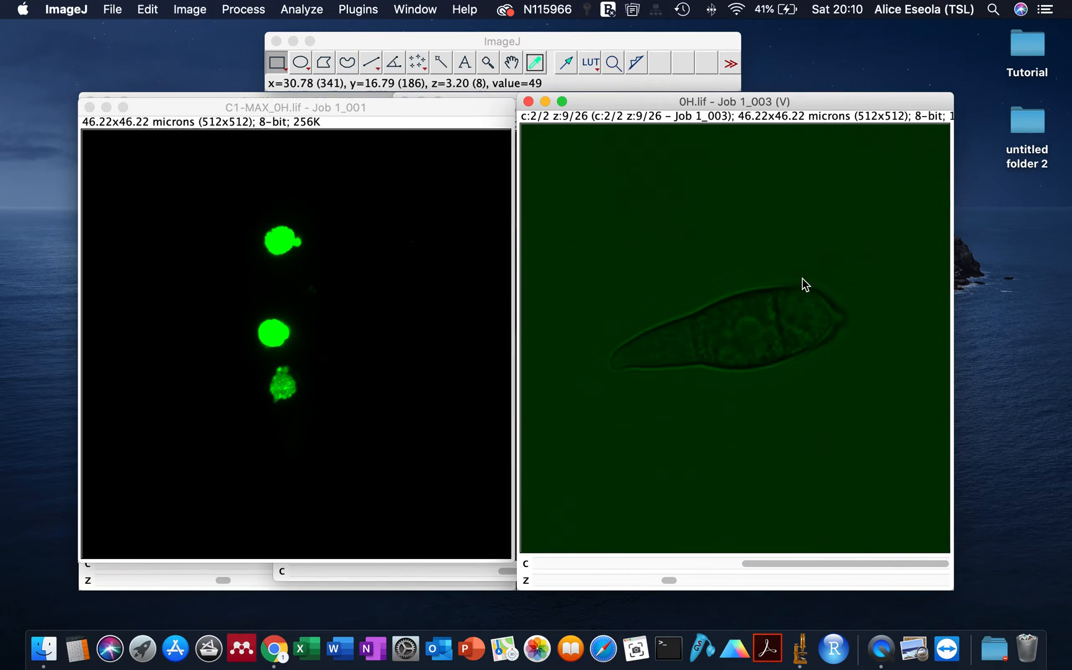
pyautogui.moveTo(294, 107); pyautogui.dragTo(221, 107)
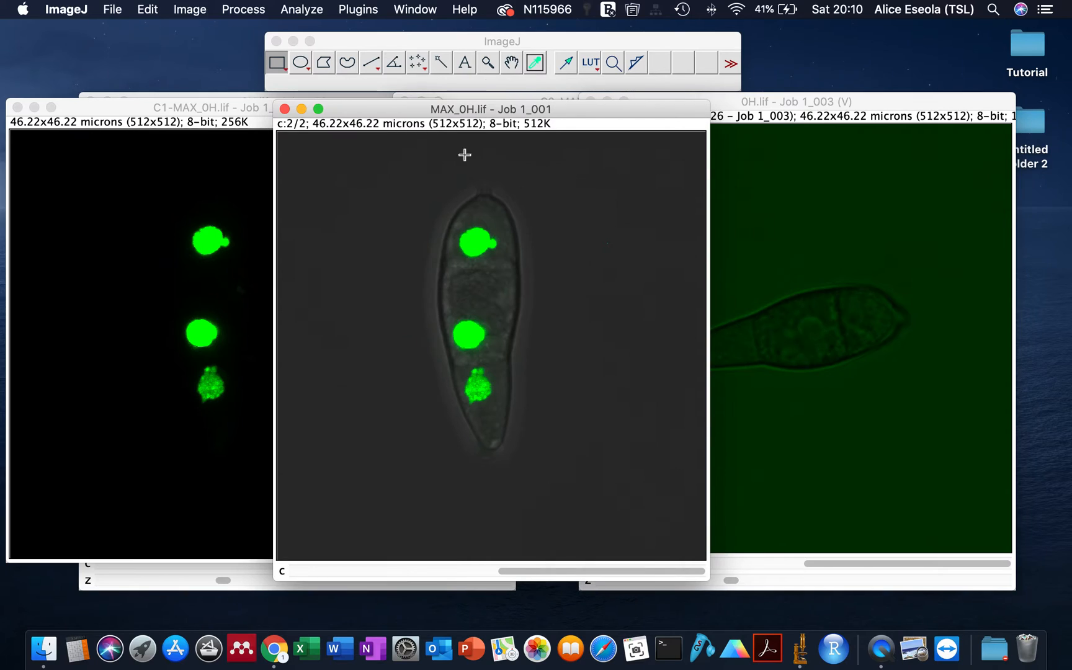
pyautogui.moveTo(481, 246)
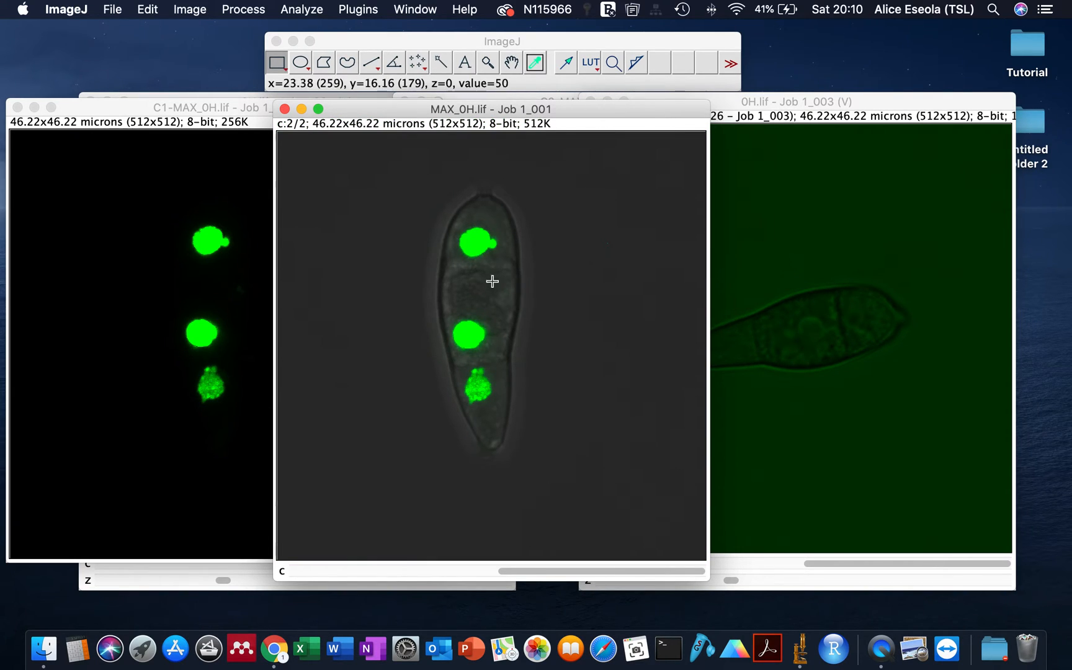
pyautogui.moveTo(496, 322)
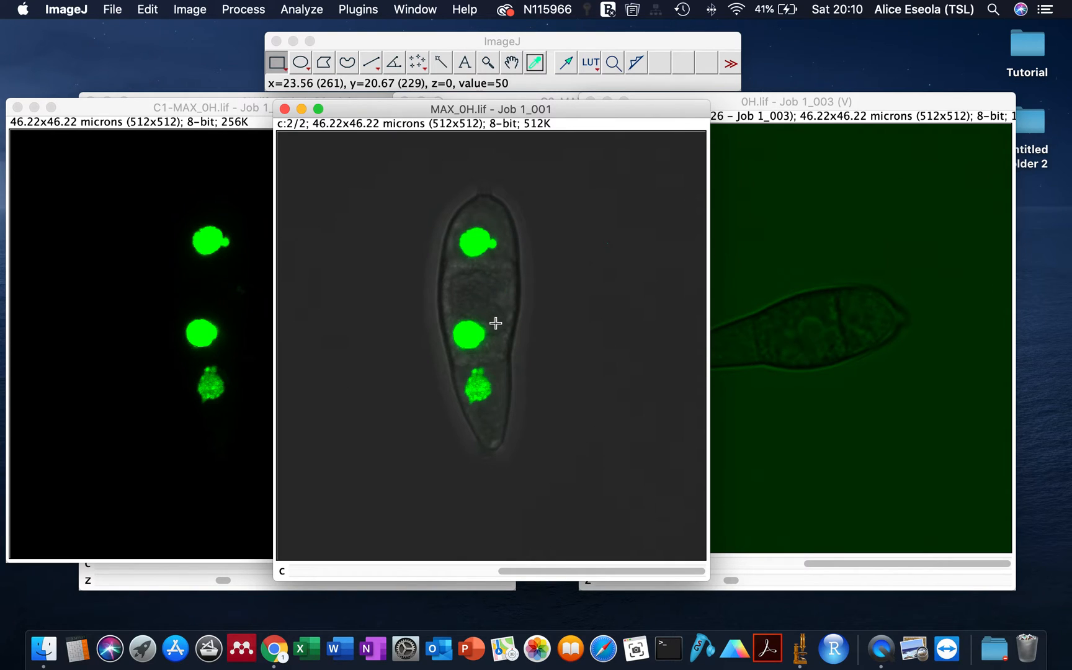
pyautogui.moveTo(236, 138)
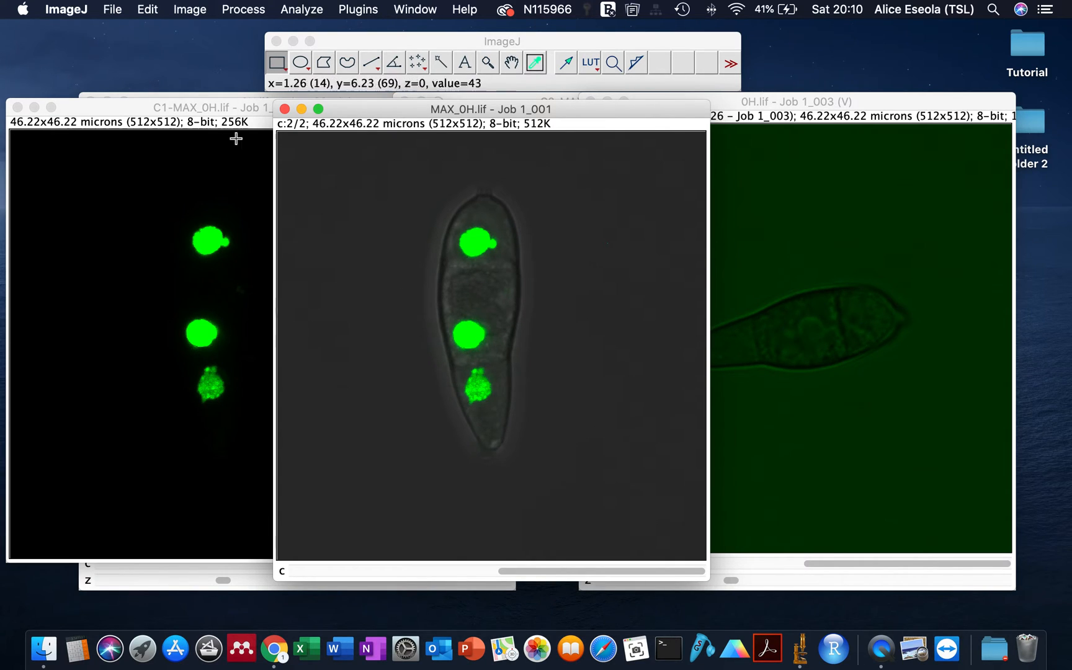
# Step: Open Analyze > Tools > Scale Bar on the merged composite, previewing a 7 µm bar
pyautogui.click(189, 9)
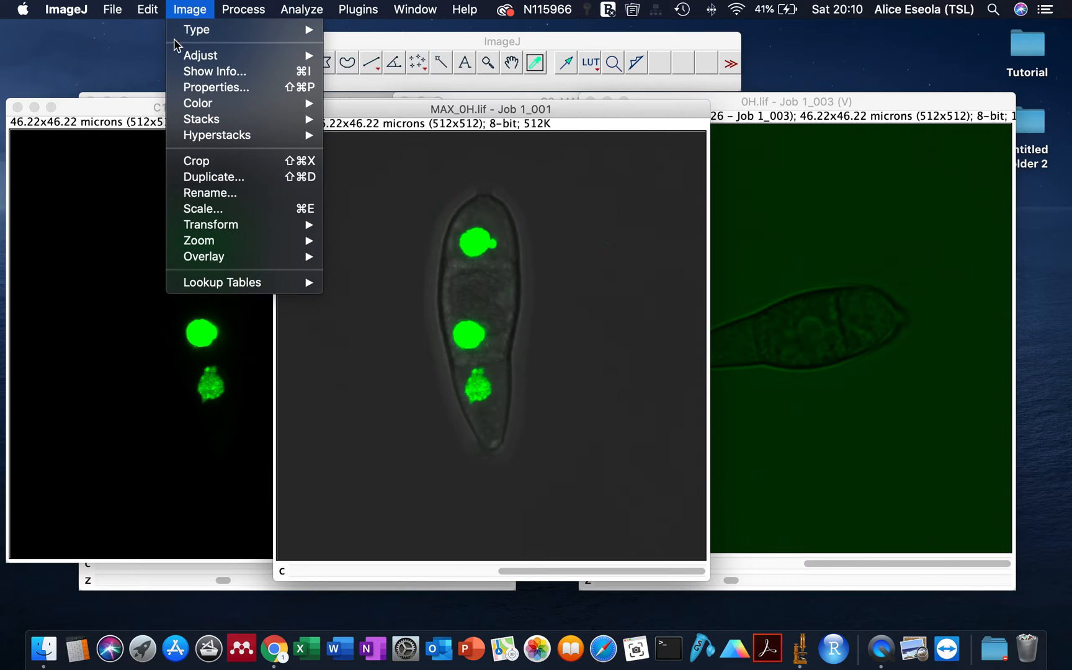
pyautogui.moveTo(209, 140)
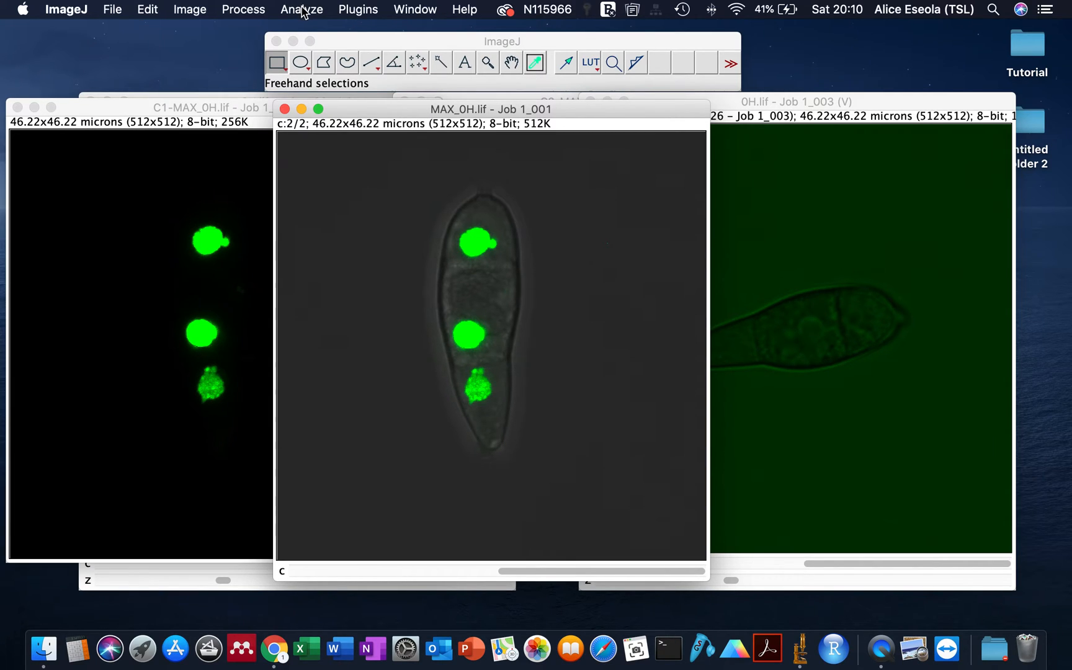
pyautogui.click(301, 9)
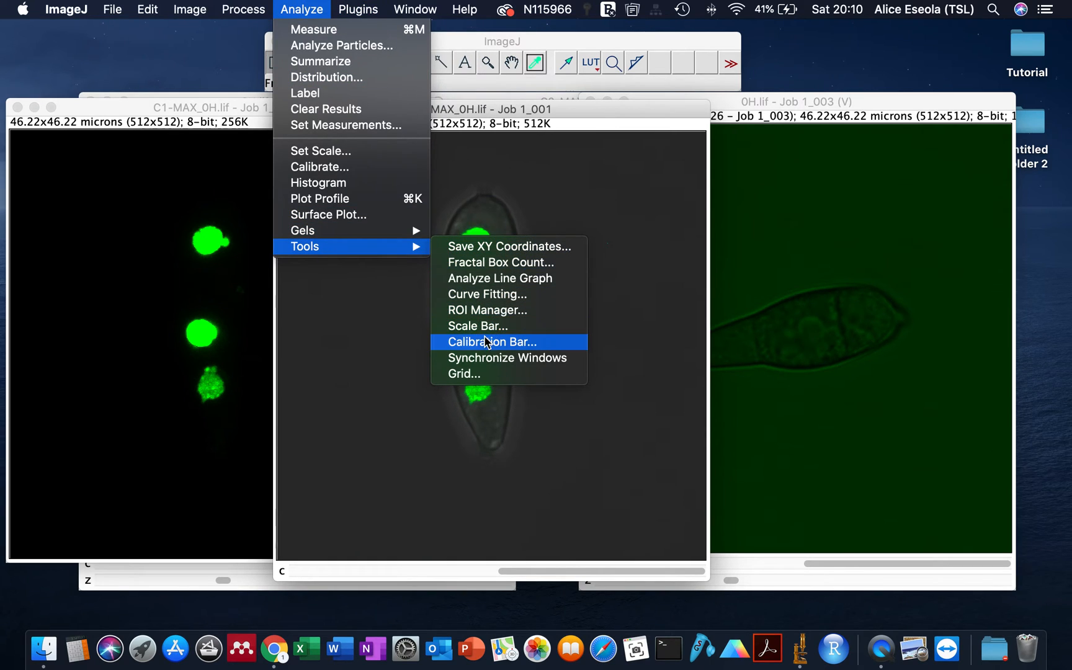
pyautogui.click(476, 326)
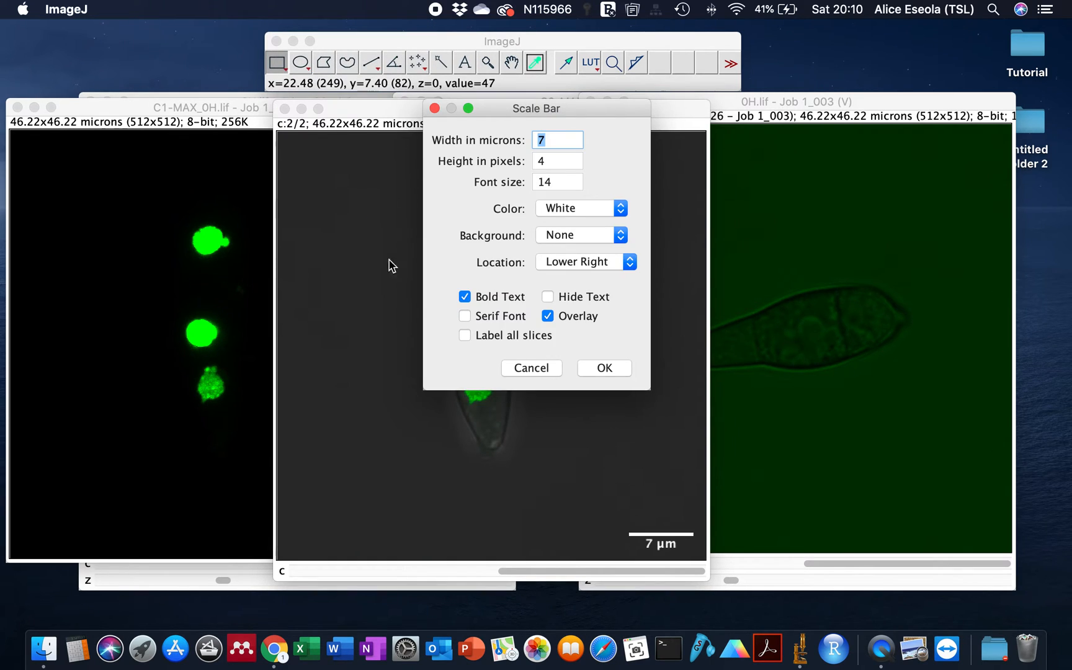
pyautogui.moveTo(504, 193)
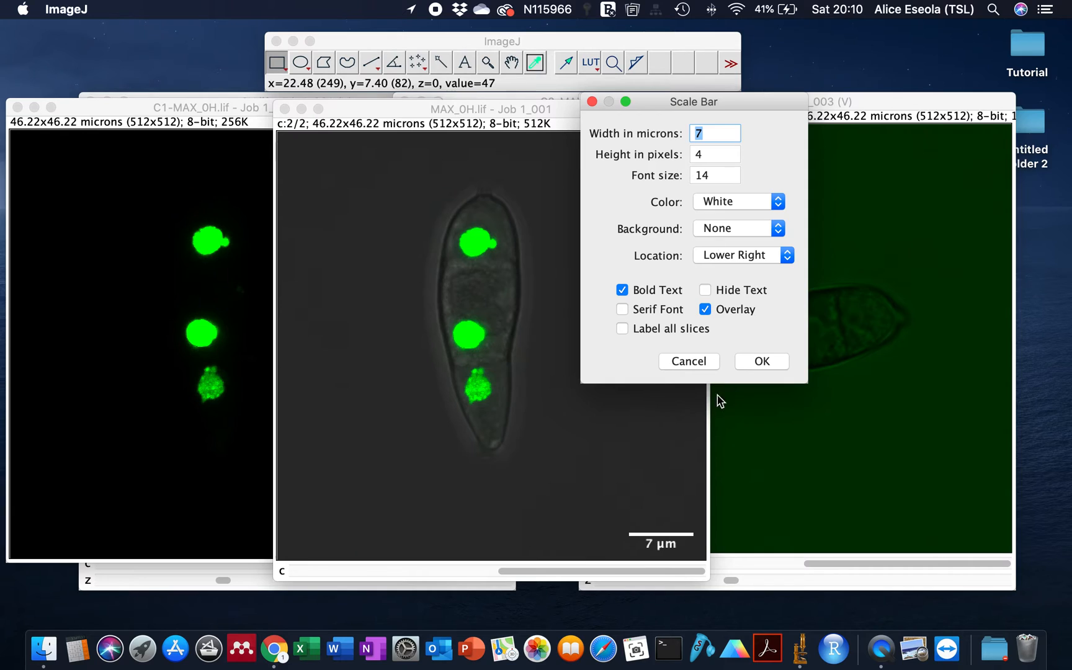
# Step: Apply a scale bar with width 10 µm, height 12 and font size 20
pyautogui.write('10')
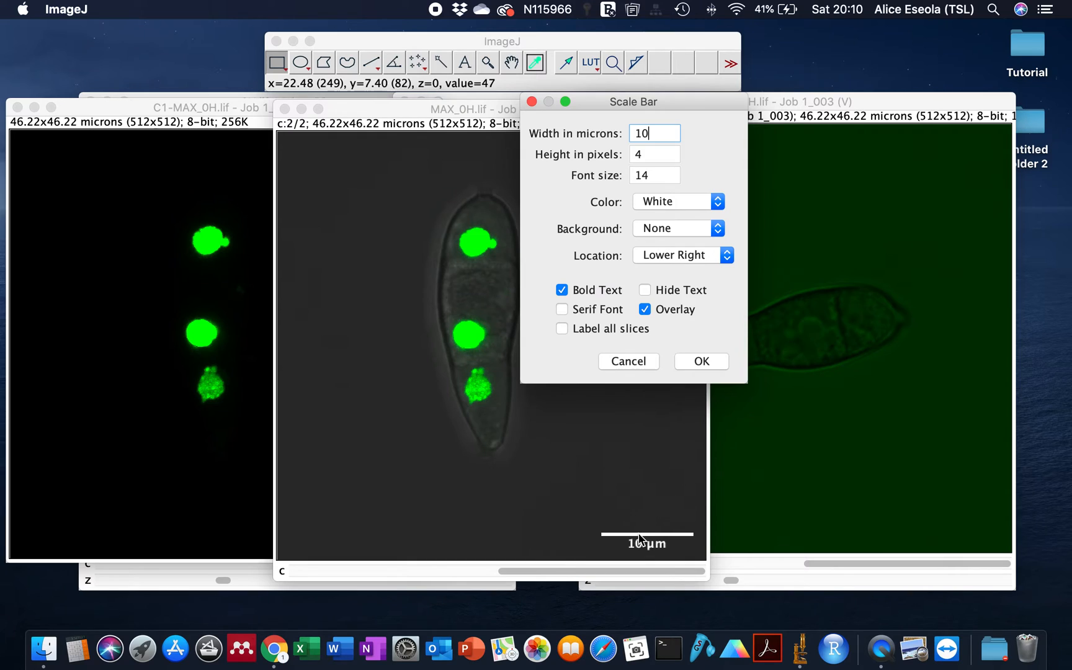
pyautogui.click(653, 153)
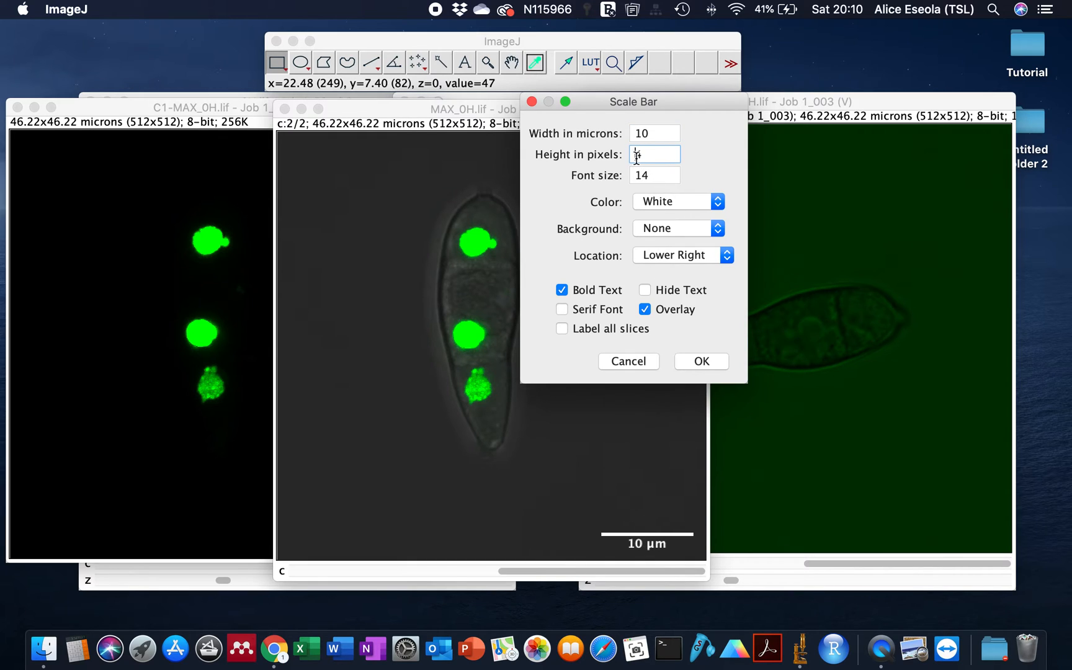
pyautogui.write('12')
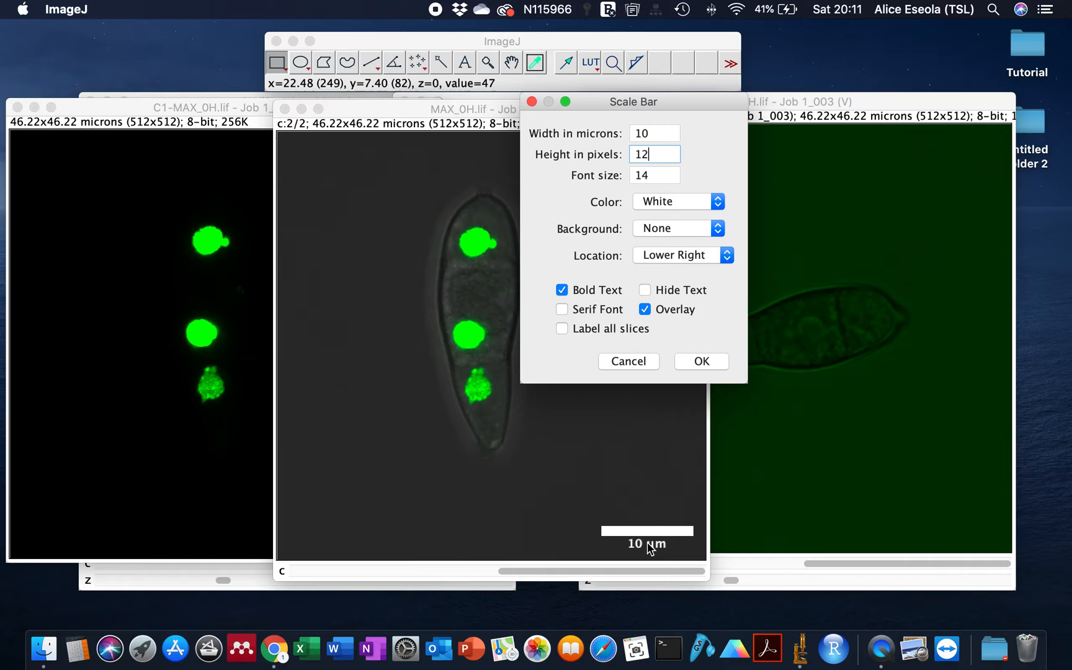
pyautogui.moveTo(641, 275)
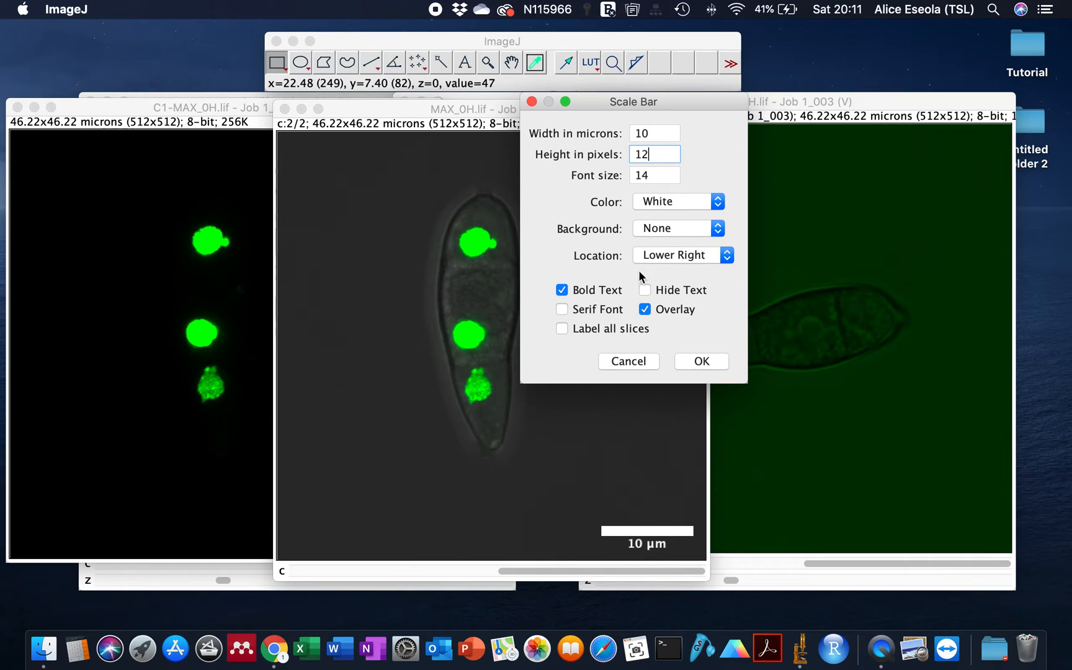
pyautogui.click(653, 175)
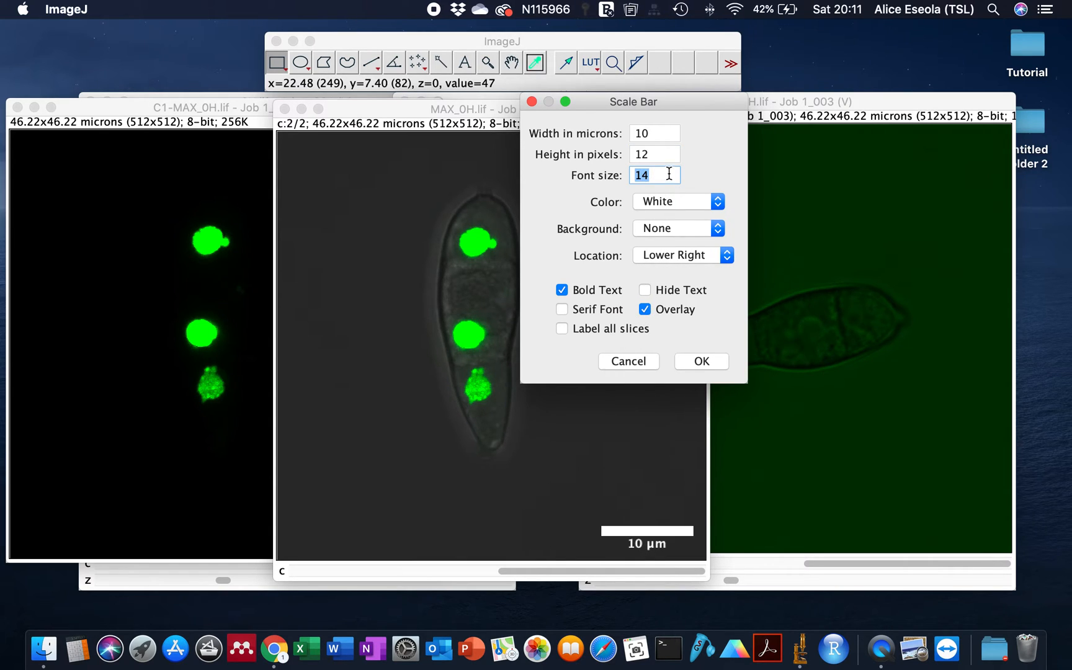
pyautogui.write('20')
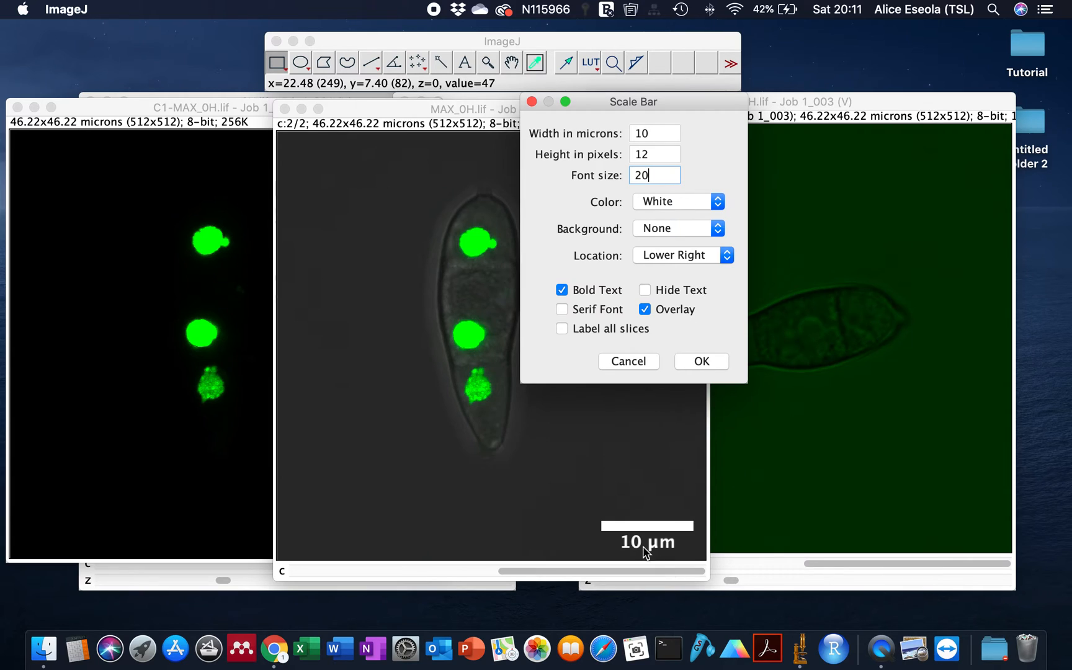
pyautogui.click(643, 290)
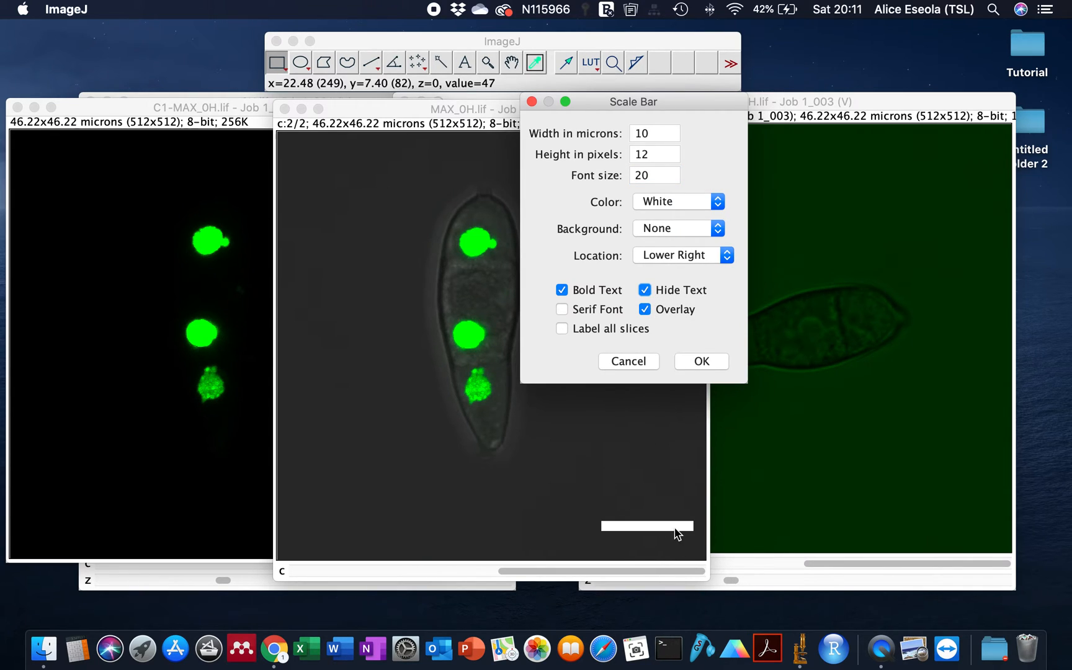
pyautogui.click(644, 290)
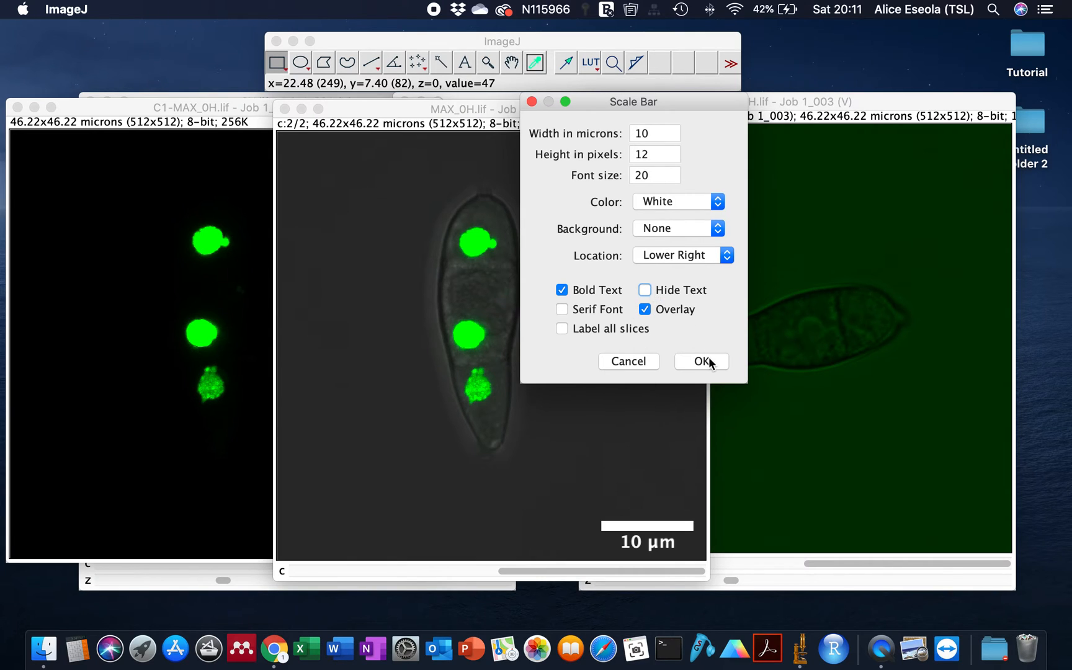
pyautogui.click(700, 361)
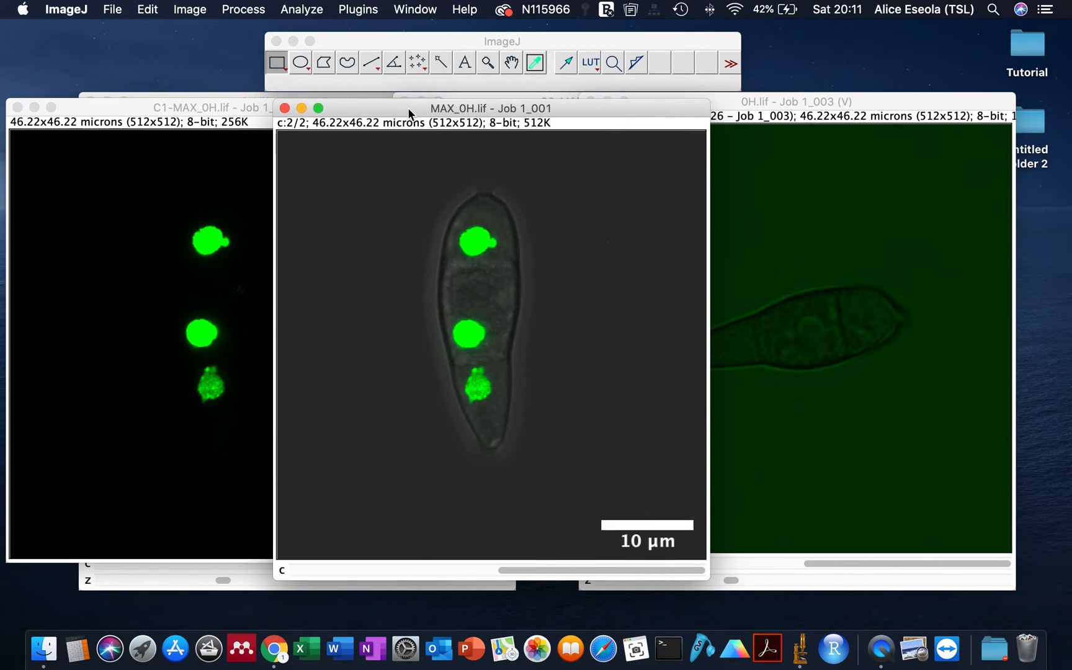
# Step: Save the image as JPEG 'MAX_0H.lif - Job 1_001.jpg' in the Tutorial folder
pyautogui.click(112, 8)
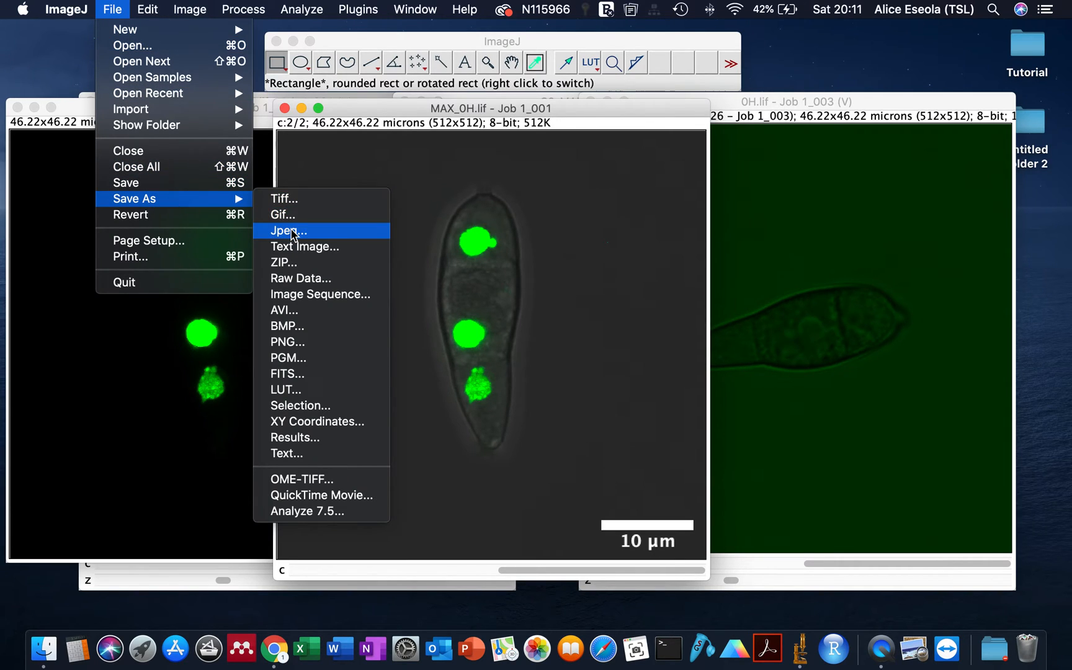
pyautogui.click(288, 230)
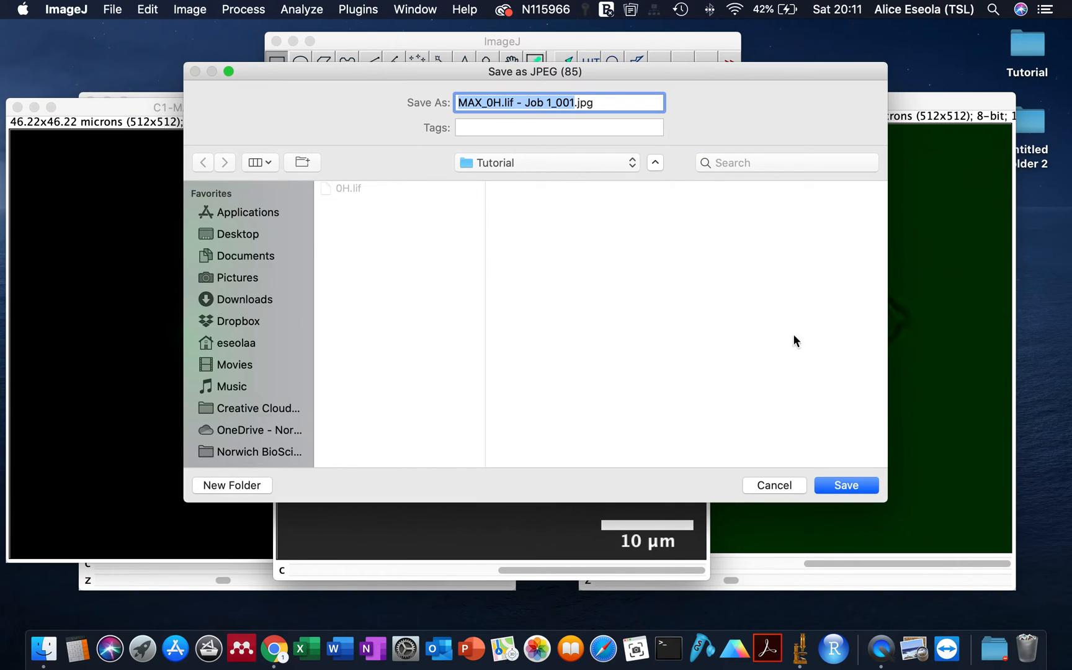
pyautogui.click(845, 485)
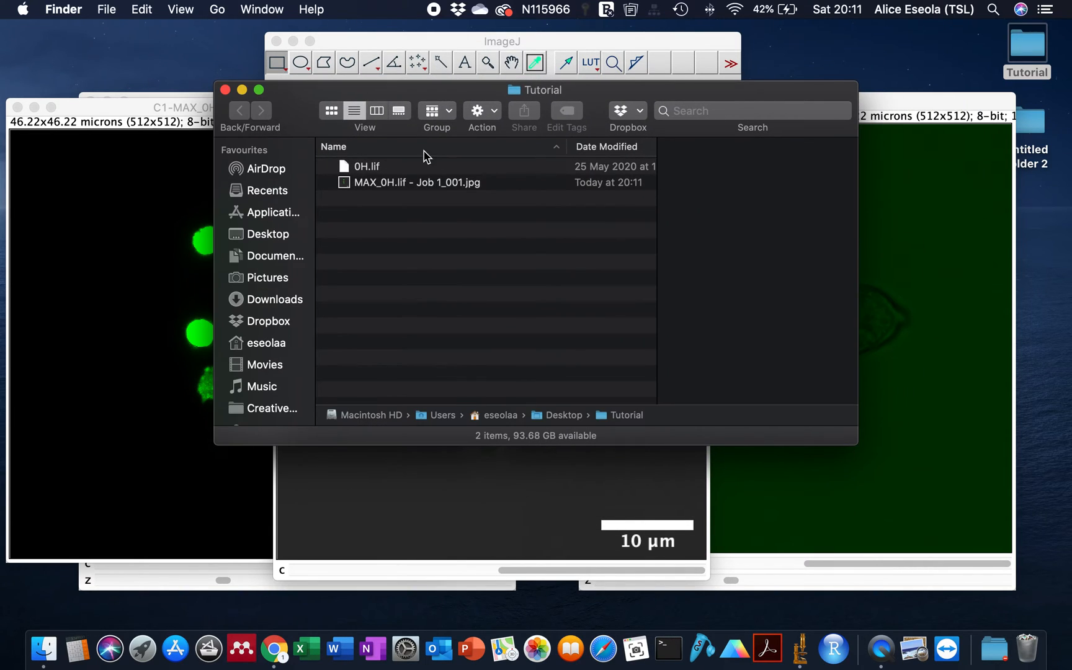
# Step: Open MAX_0H.lif - Job 1_001.jpg from the Tutorial folder in Finder
pyautogui.doubleClick(416, 182)
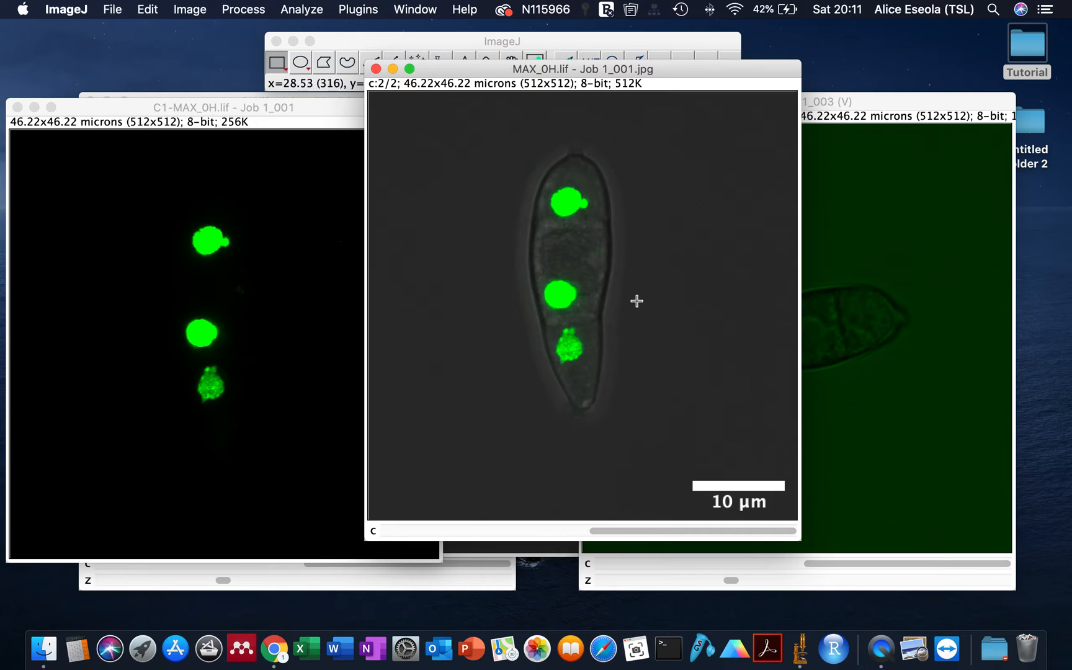
pyautogui.moveTo(185, 14)
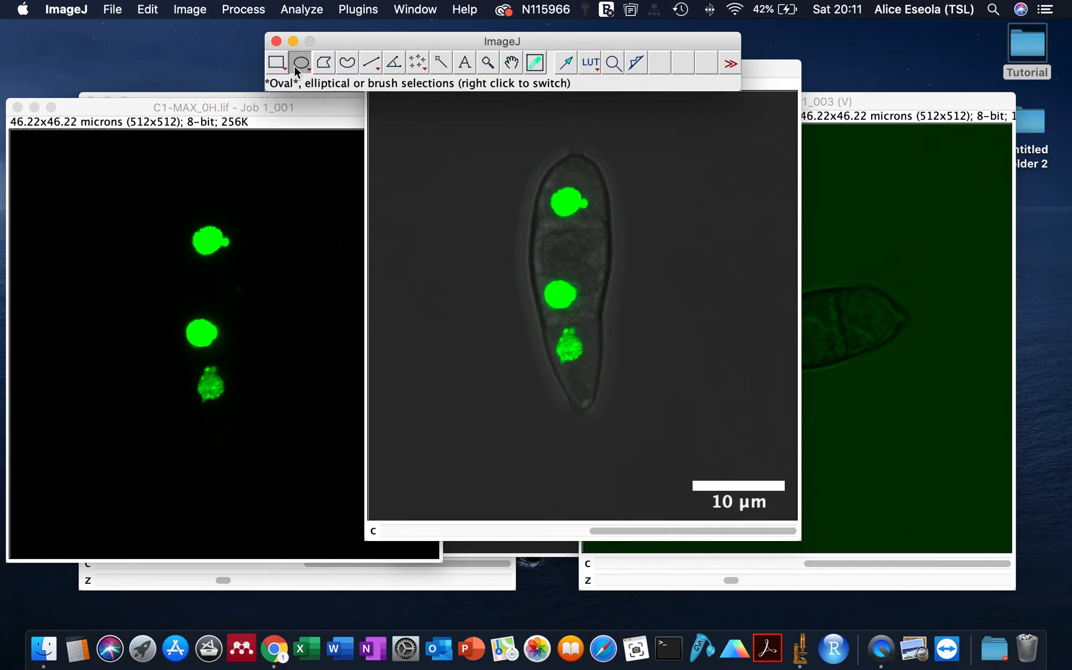
# Step: Draw a freehand outline around the conidium, enclosing all three green nuclei
pyautogui.click(277, 62)
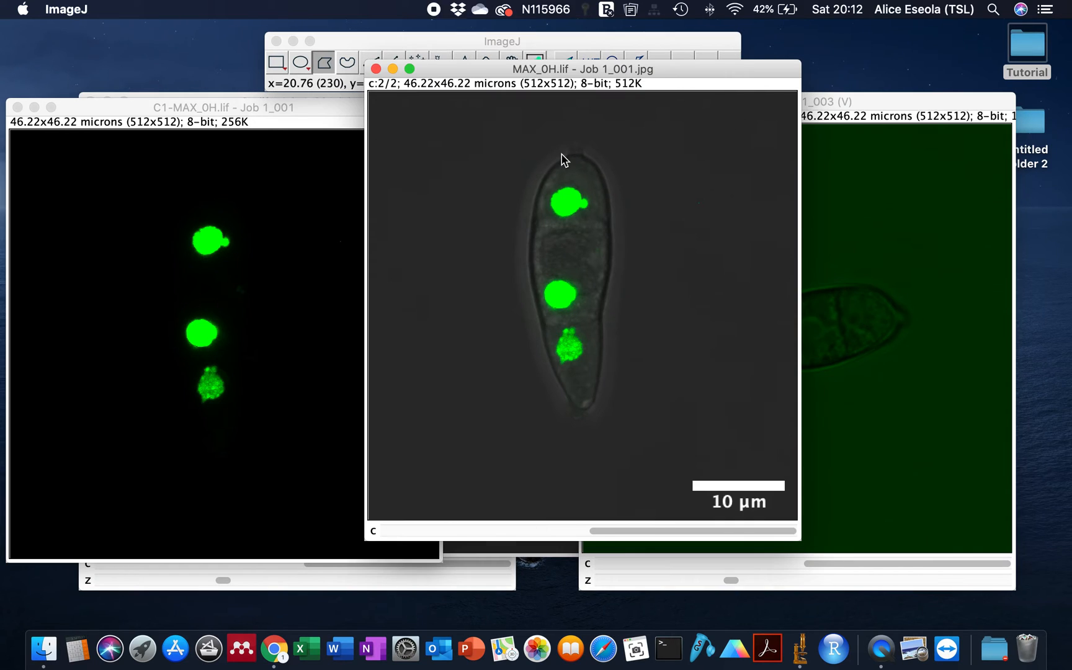
pyautogui.moveTo(562, 154); pyautogui.dragTo(527, 226)
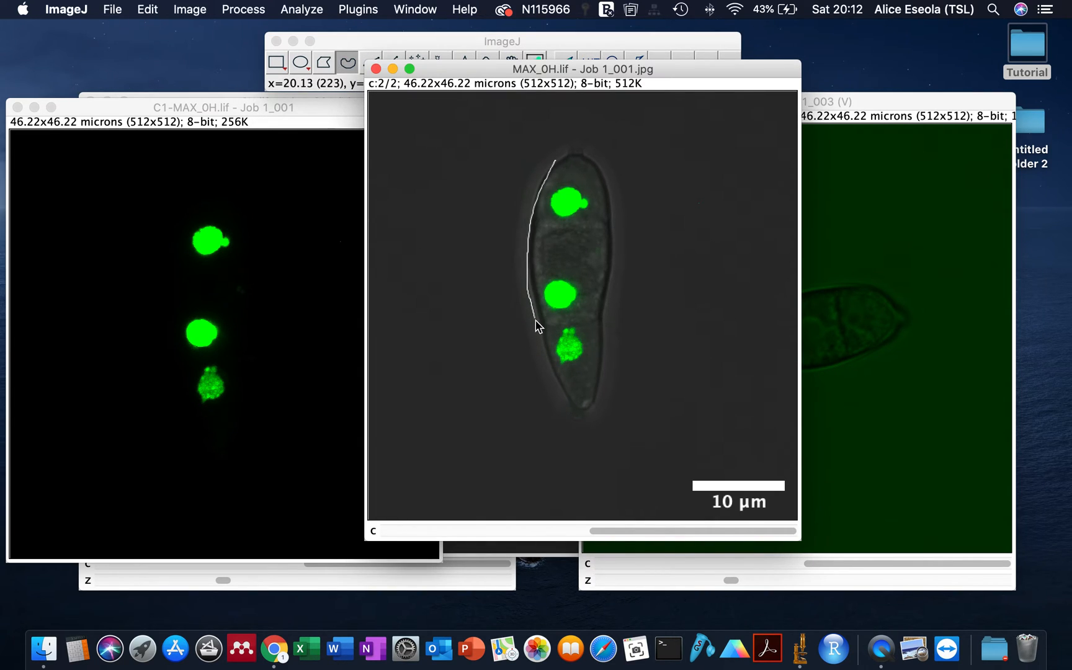
pyautogui.moveTo(536, 327); pyautogui.dragTo(602, 160)
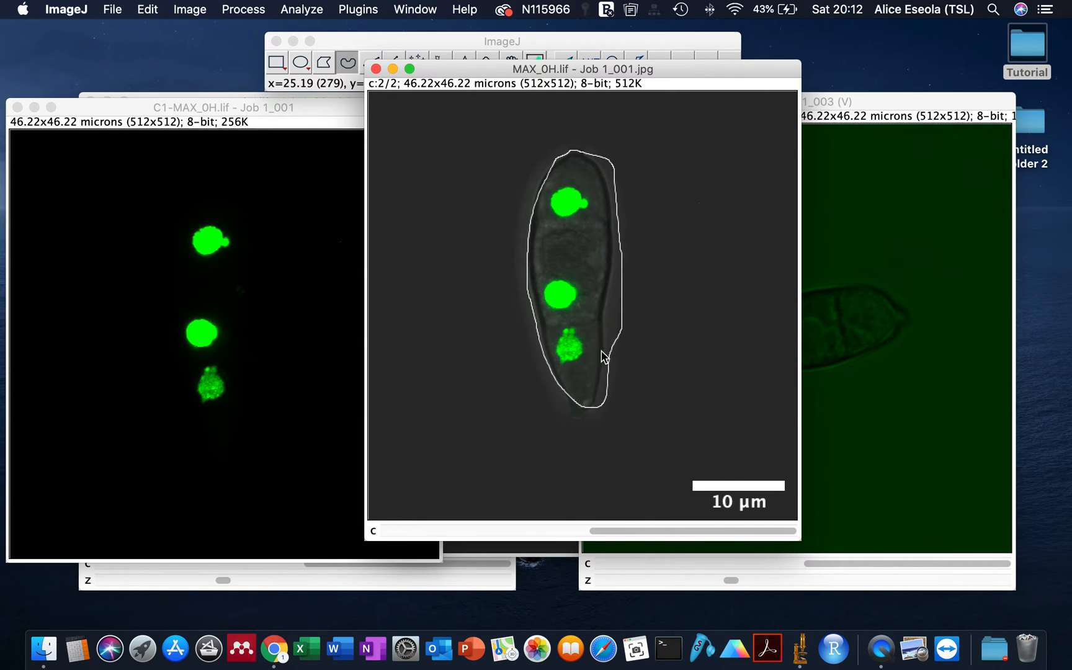
pyautogui.moveTo(578, 389)
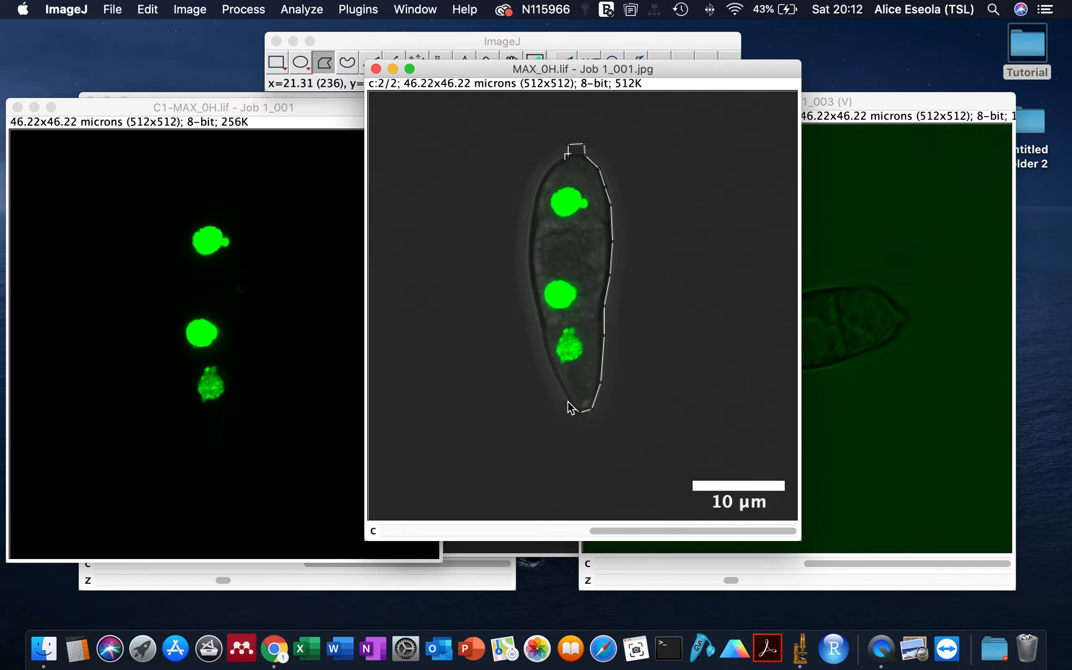
pyautogui.moveTo(540, 321)
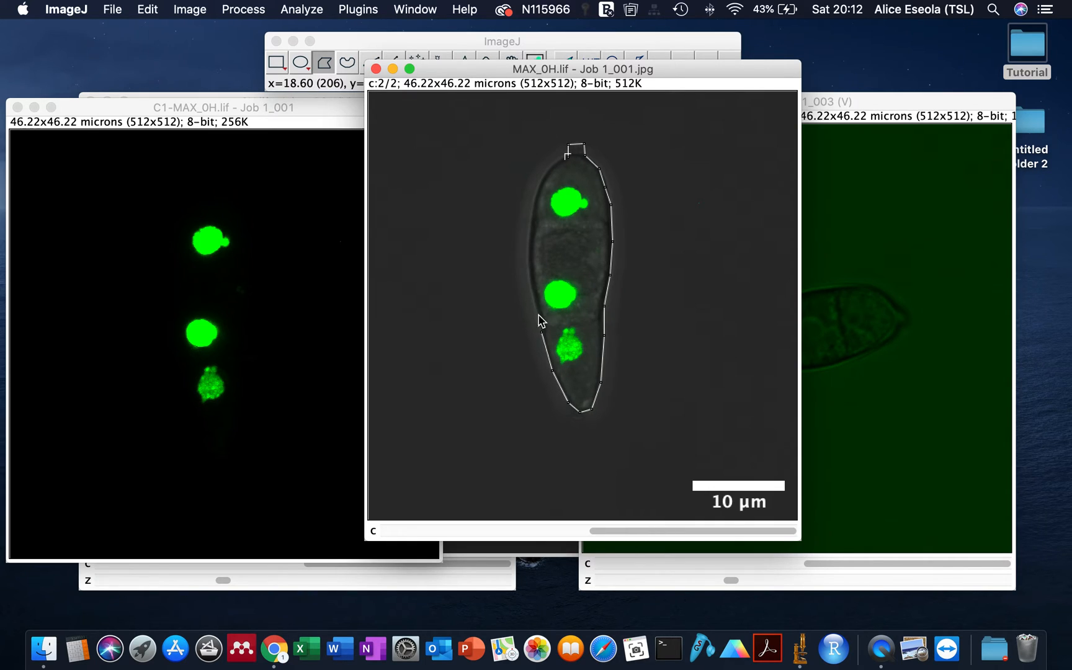
pyautogui.moveTo(547, 179)
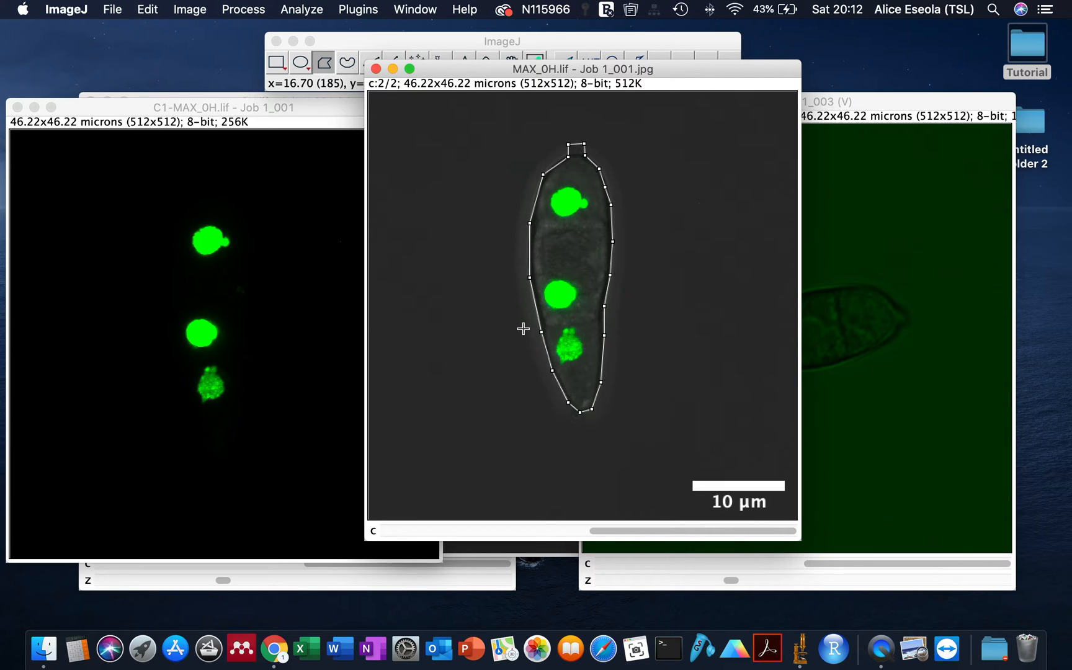
# Step: Store the polygon outline as the first ROI Manager entry using the T shortcut
pyautogui.press('t')
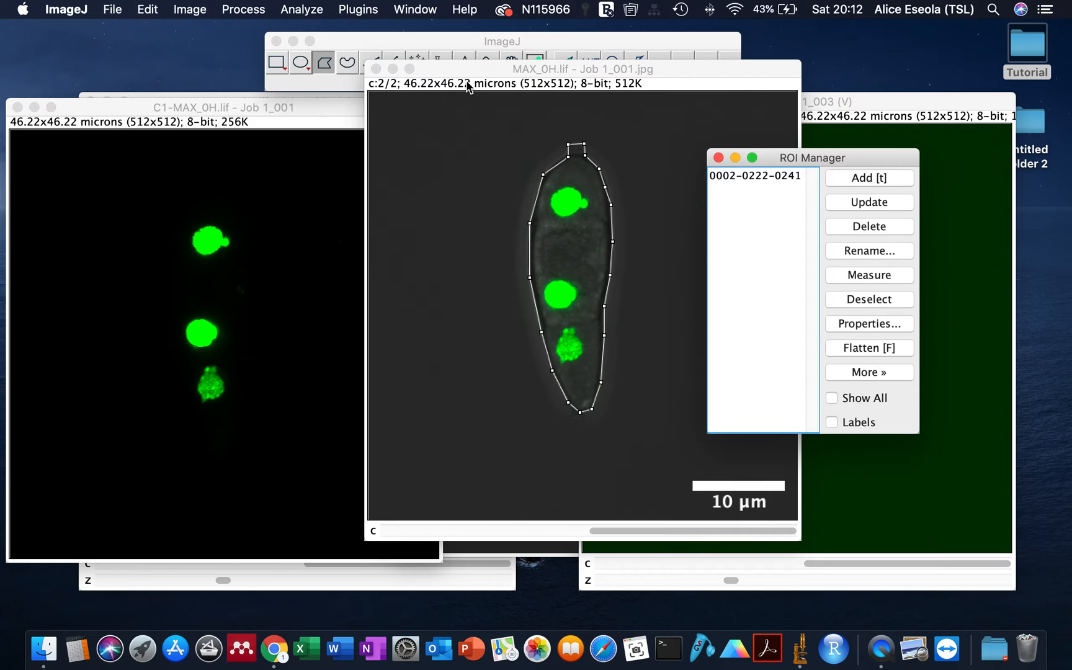
# Step: Reapply the stored ROI Manager outline to MAX_0H and shift its window rightward
pyautogui.click(509, 214)
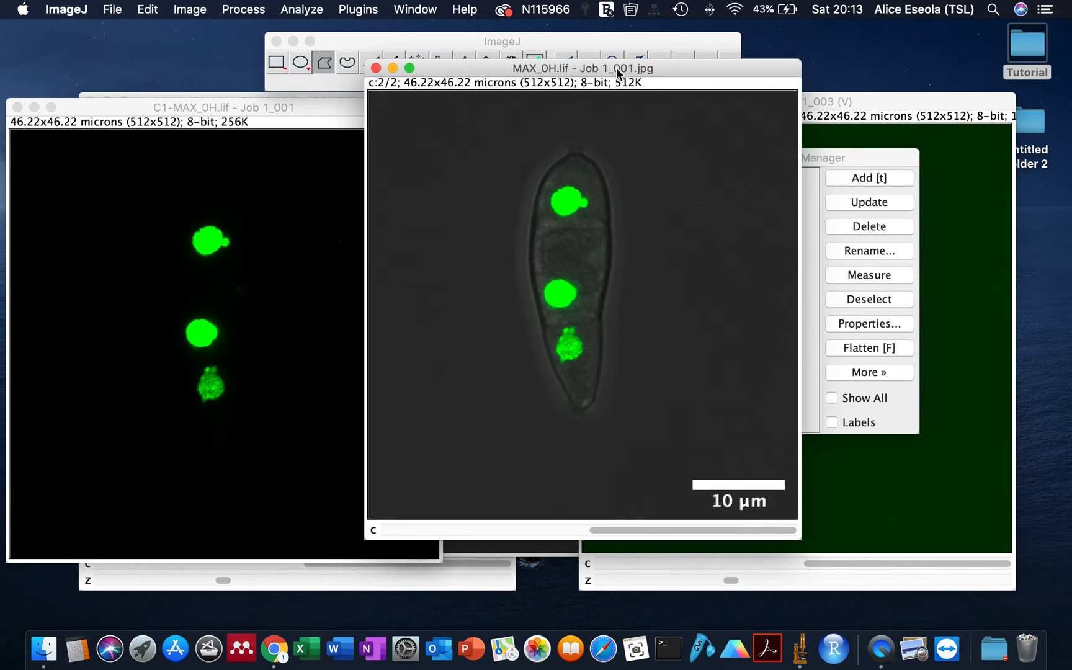
pyautogui.click(869, 178)
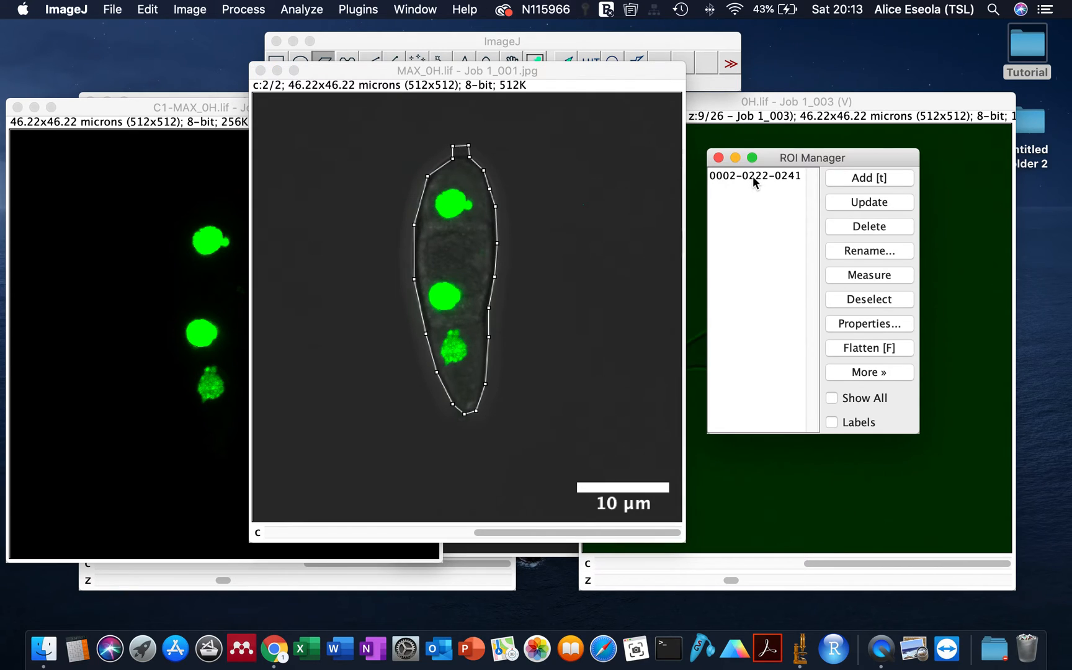
pyautogui.click(755, 176)
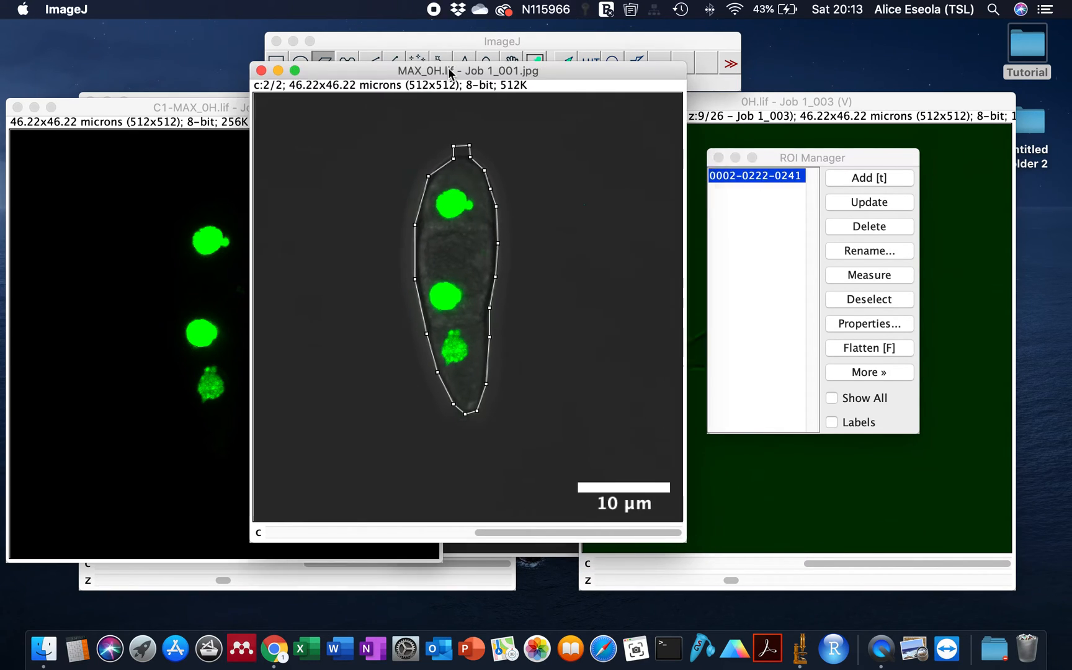
pyautogui.moveTo(451, 71); pyautogui.dragTo(540, 71)
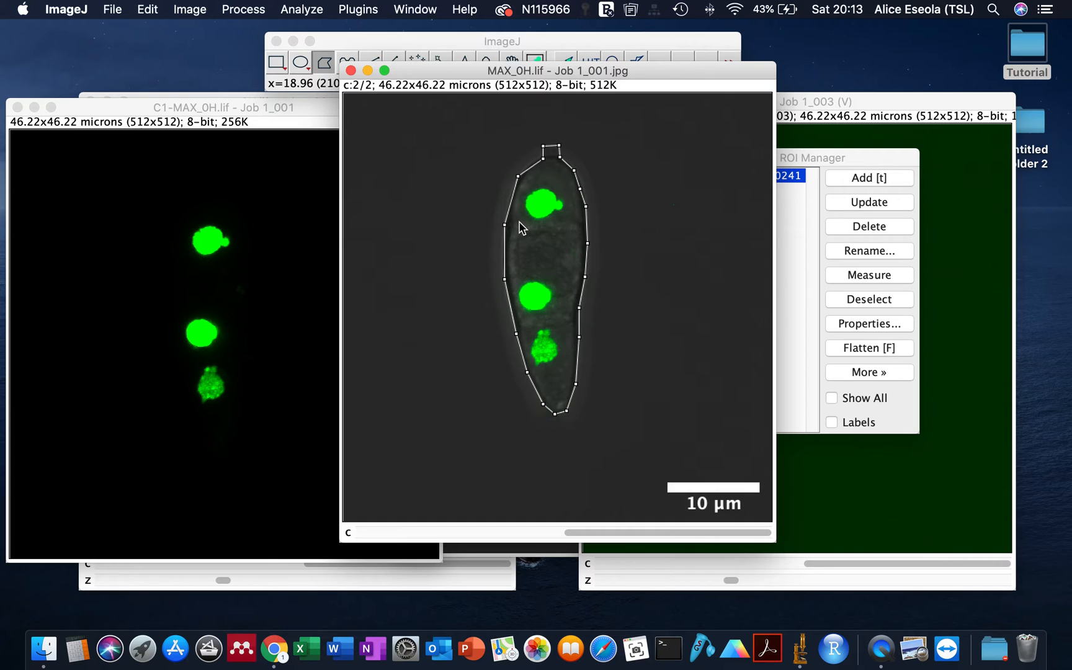
pyautogui.moveTo(437, 186)
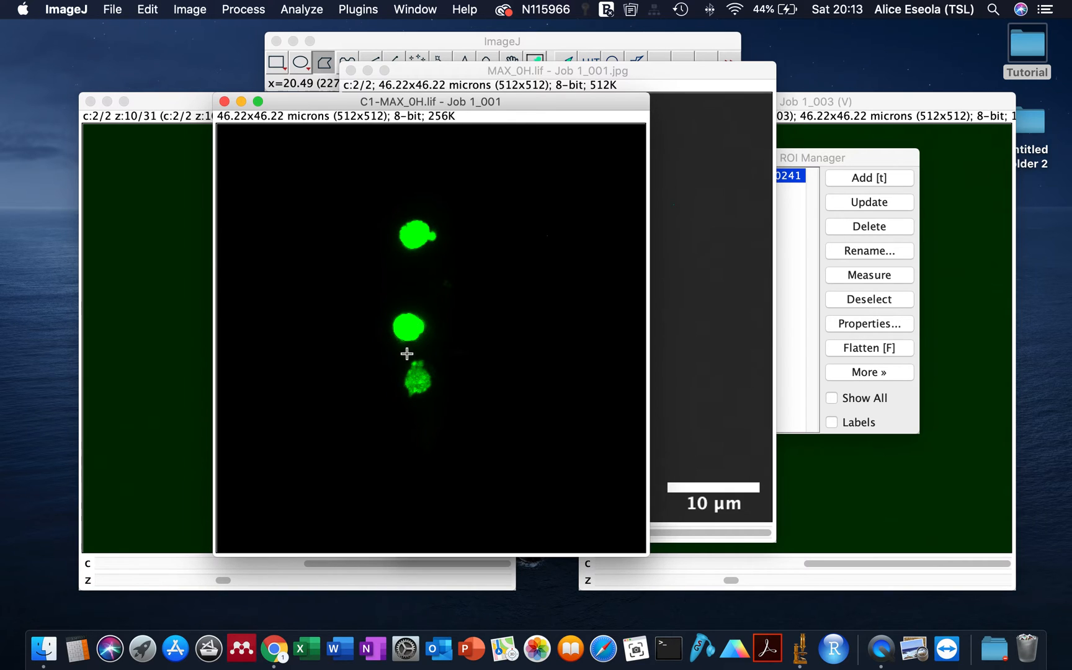
# Step: Apply the stored outline to C1-MAX_0H.lif and move that window toward the centre
pyautogui.click(554, 70)
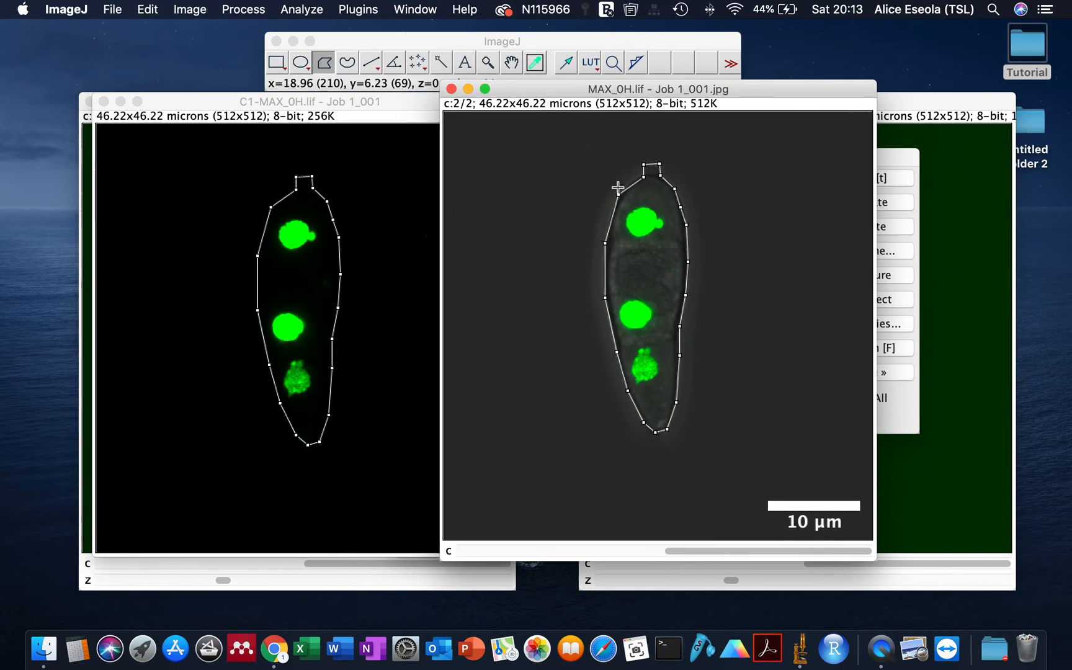
pyautogui.moveTo(610, 308)
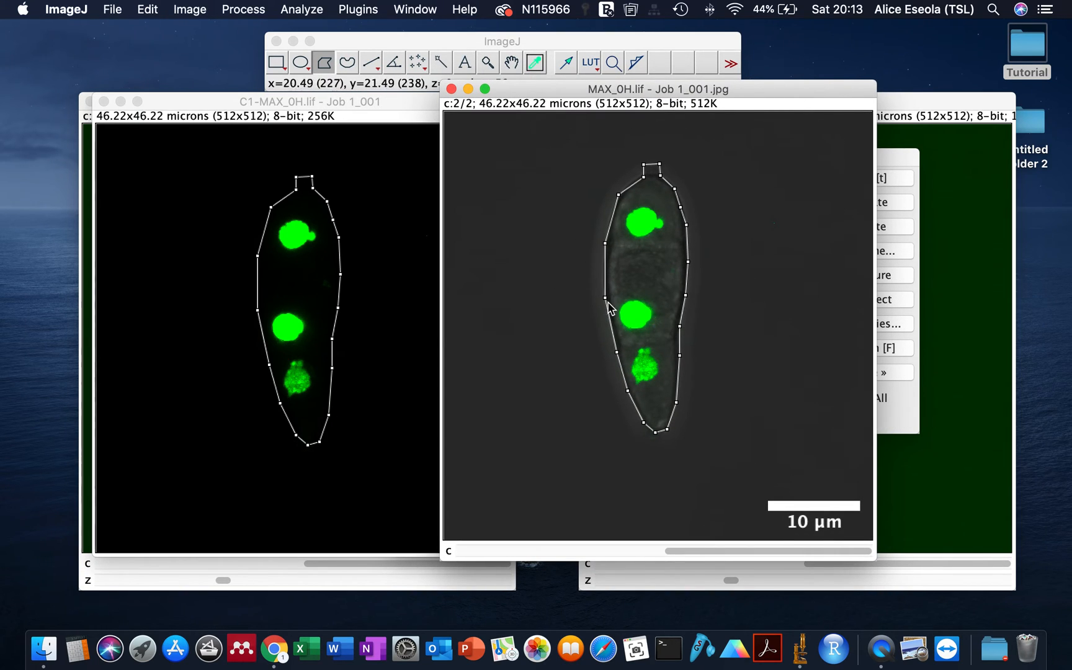
pyautogui.click(308, 100)
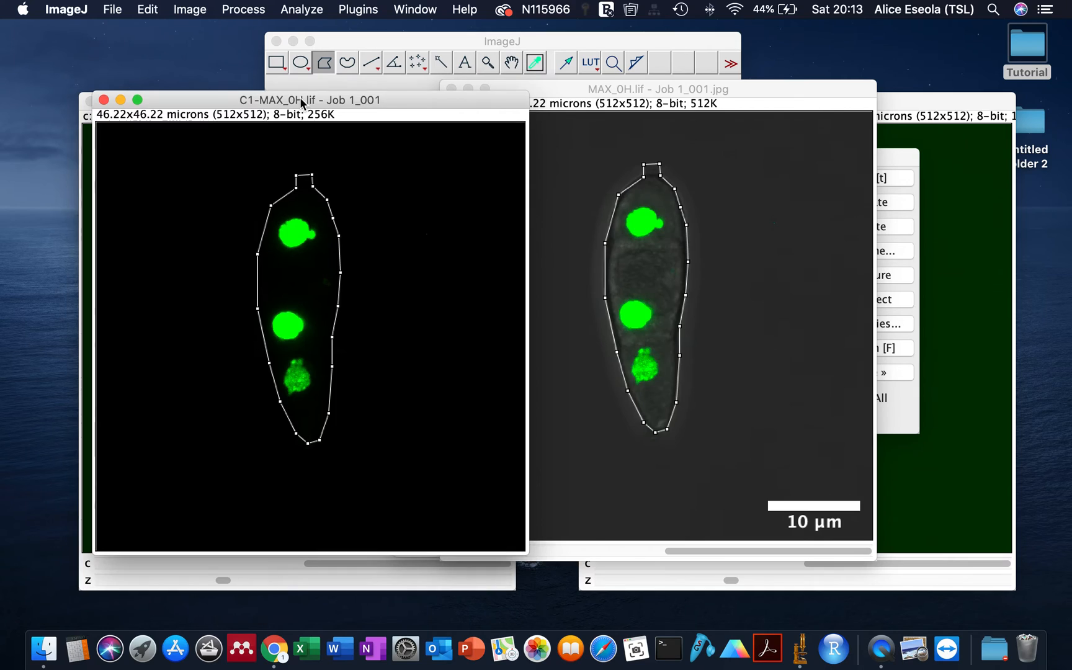
pyautogui.moveTo(309, 100); pyautogui.dragTo(446, 100)
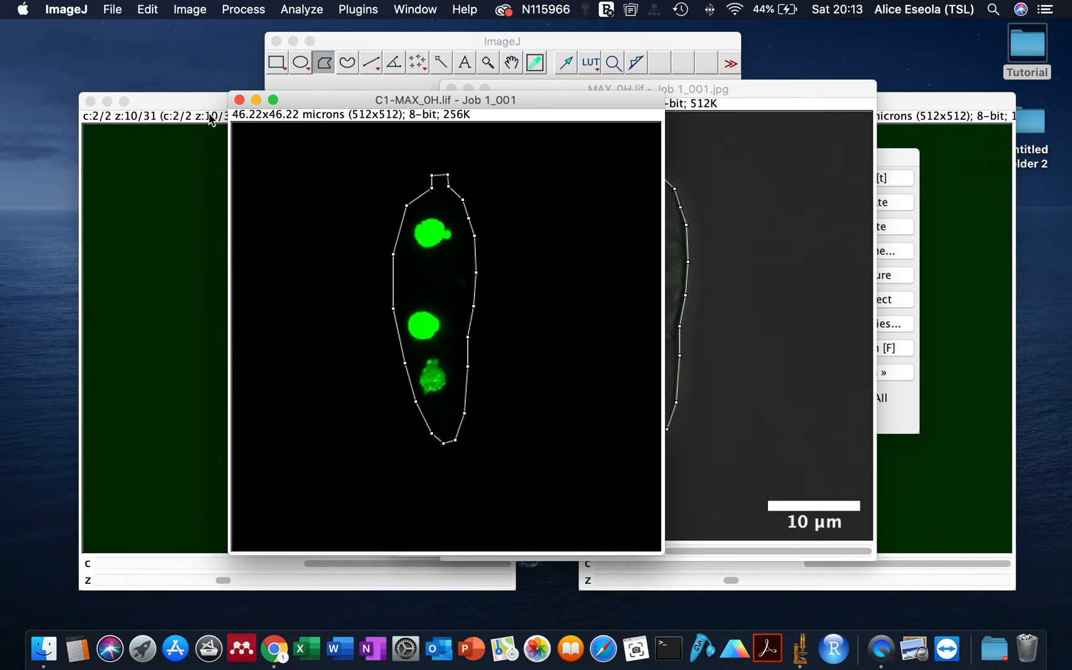
pyautogui.moveTo(361, 35)
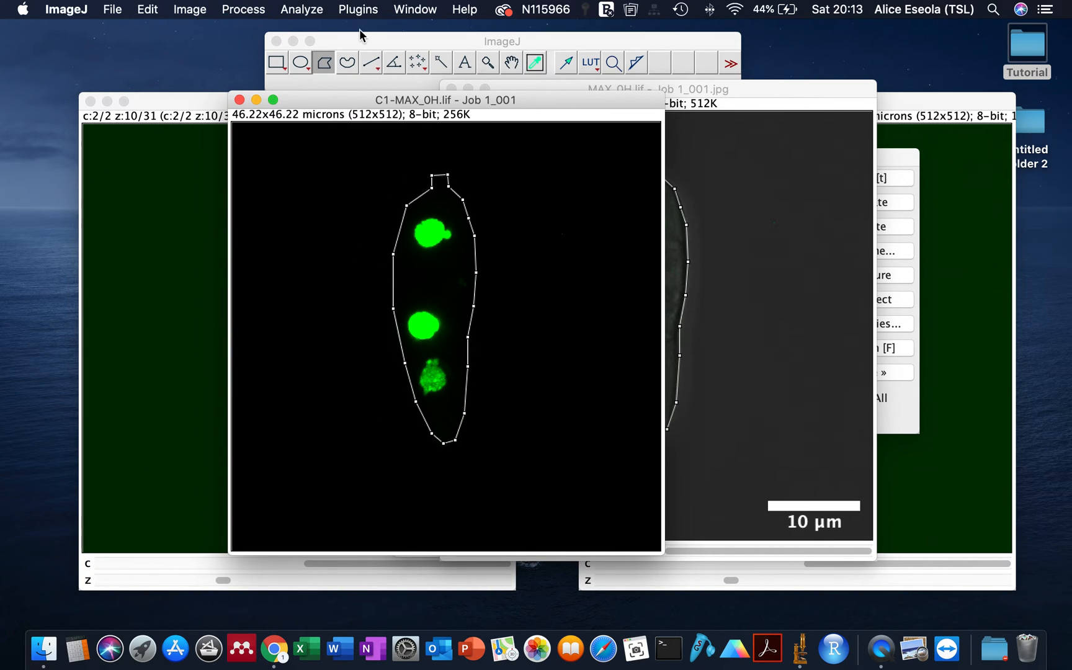
# Step: Browse the Plugins menu for installed Dotted Line plugins
pyautogui.click(357, 9)
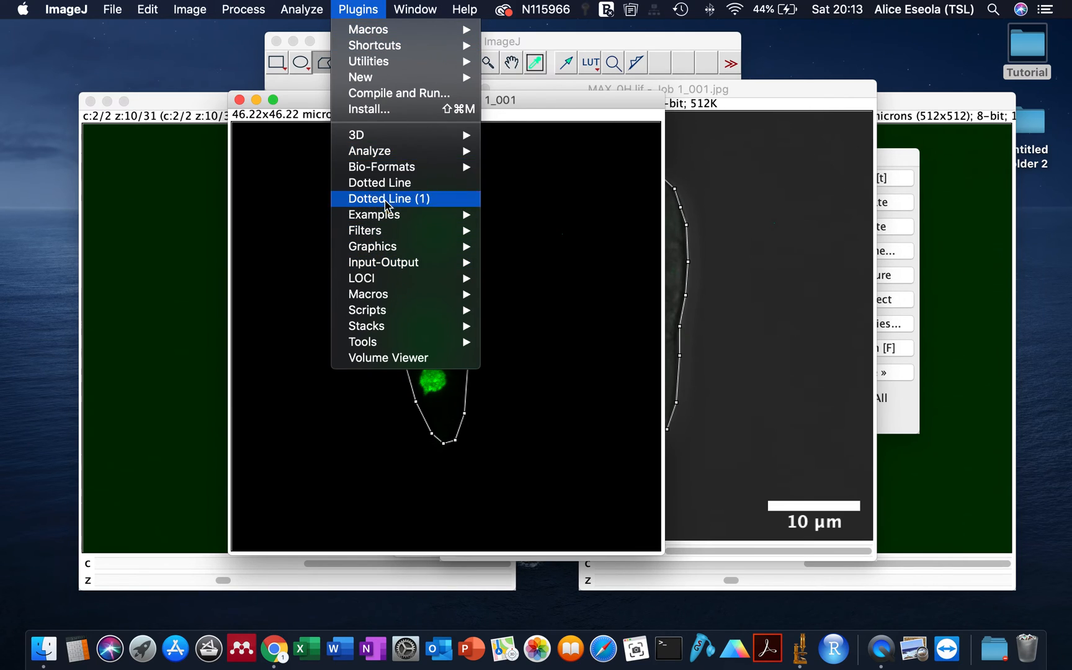
pyautogui.moveTo(379, 183)
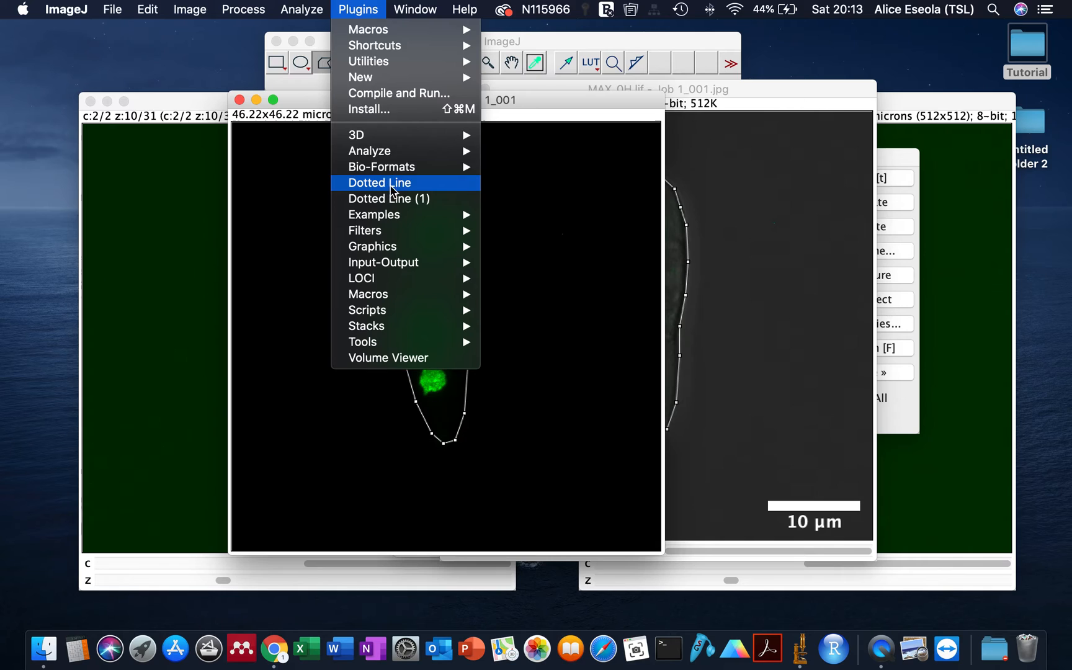
pyautogui.moveTo(375, 46)
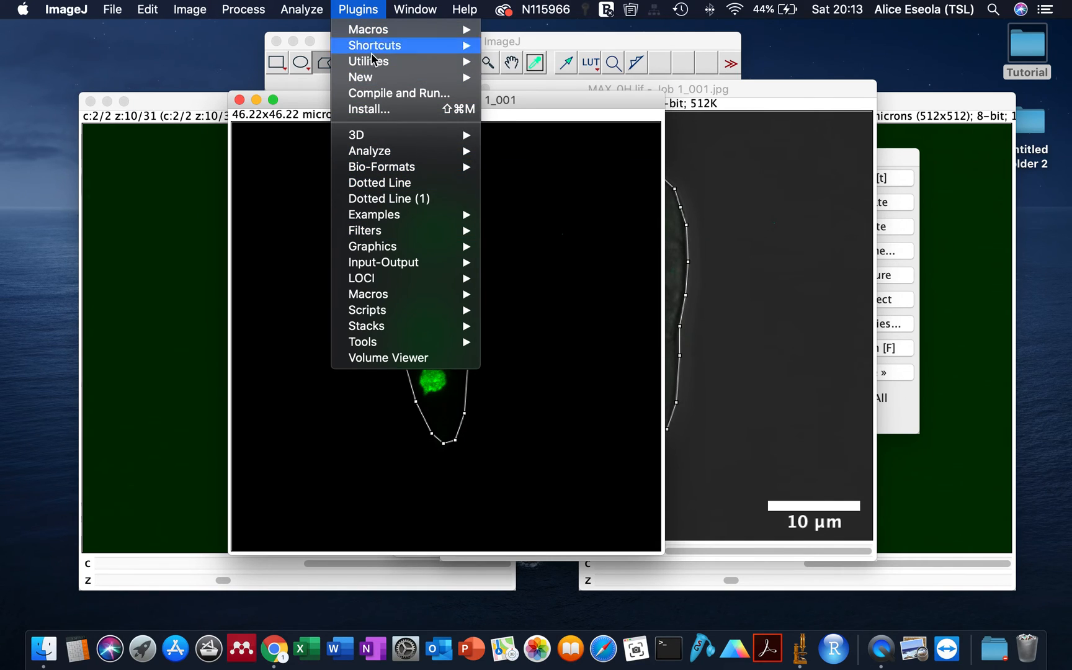
pyautogui.moveTo(379, 183)
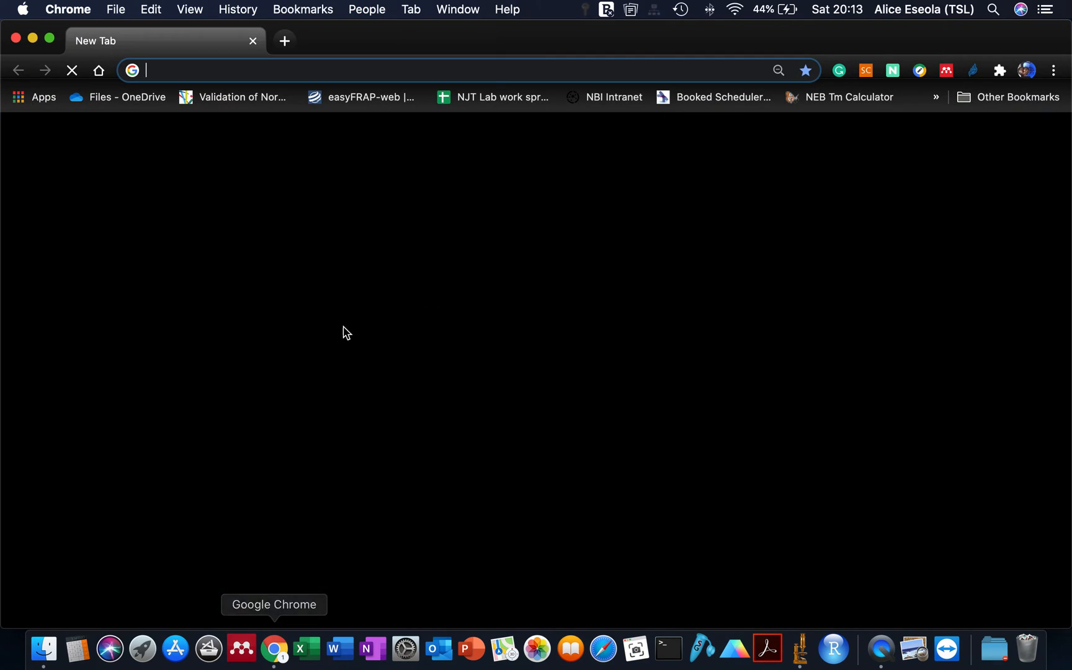
# Step: Search Google for the ImageJ dotted line plugin and open the Dotted Line page
pyautogui.write('intranet/')
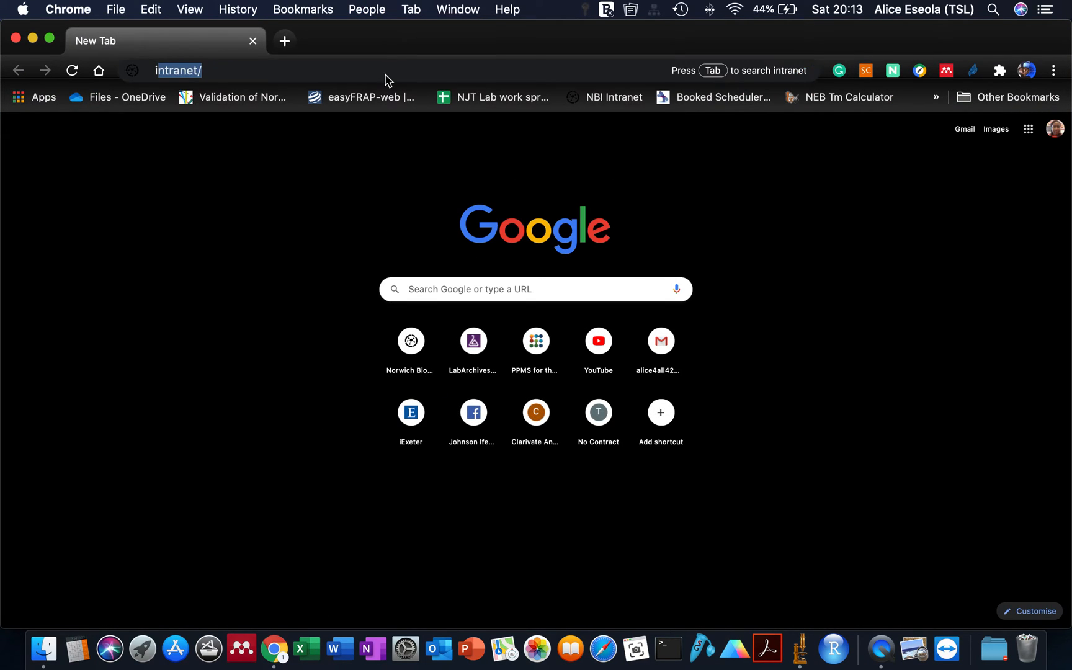
pyautogui.write('imagej dotted line')
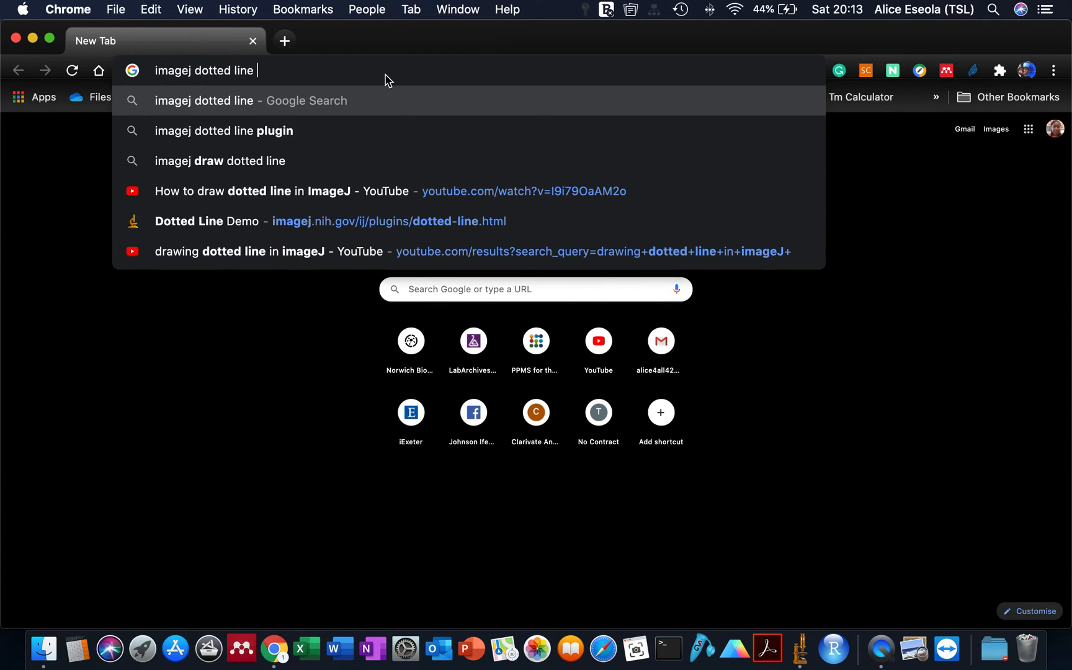
pyautogui.click(222, 131)
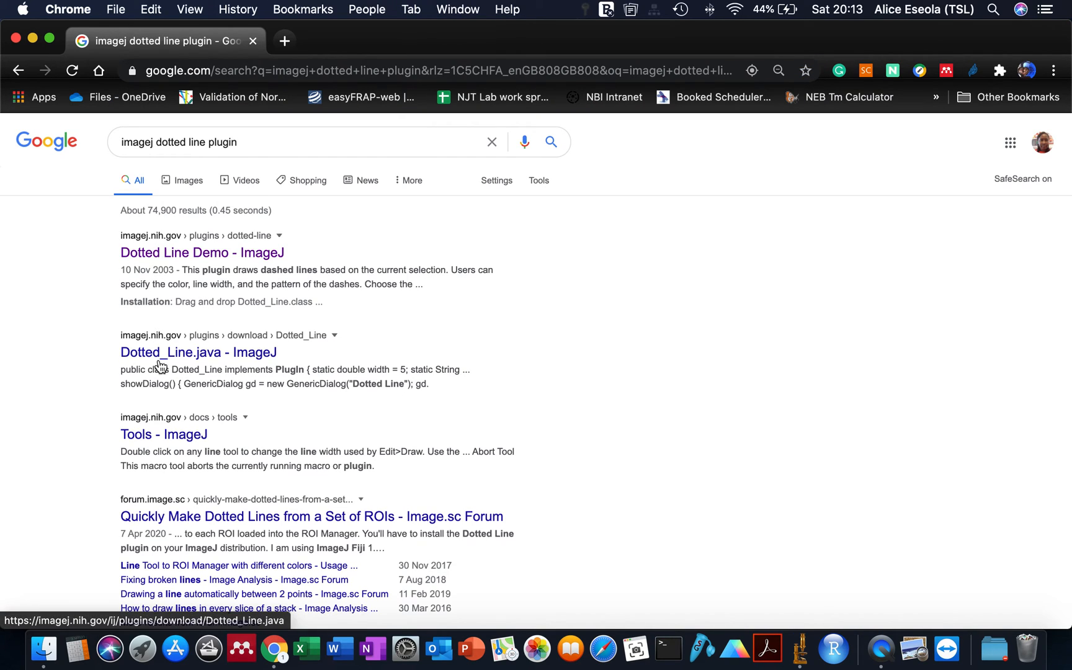
pyautogui.click(197, 353)
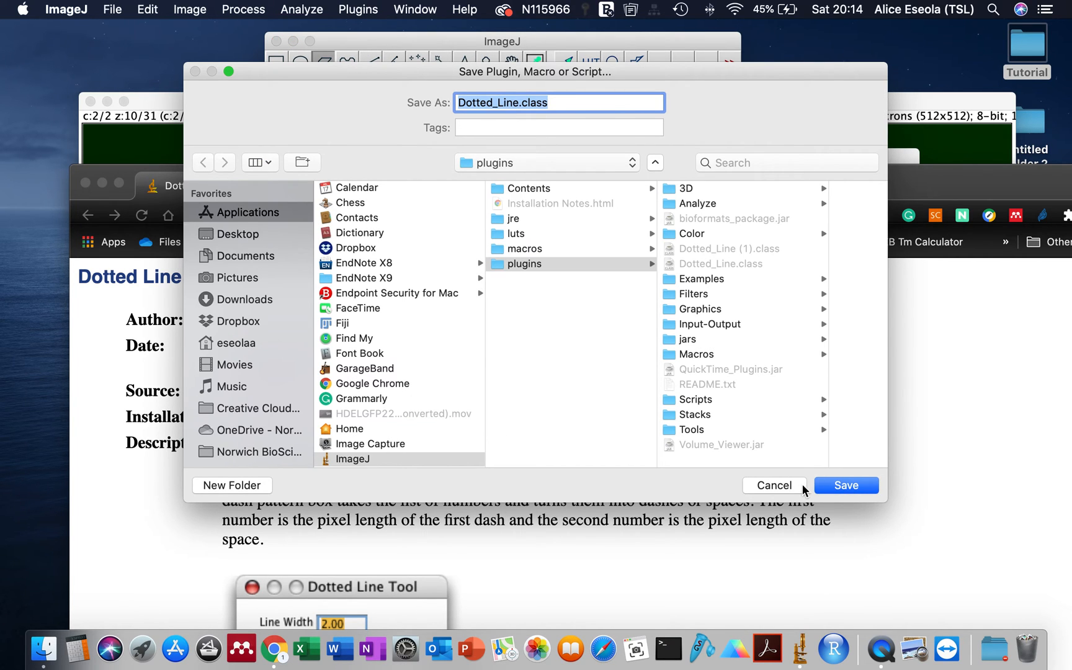
# Step: Dismiss the Save Plugin prompt and run Dotted Line with width 5 and pattern 12, 12
pyautogui.click(773, 485)
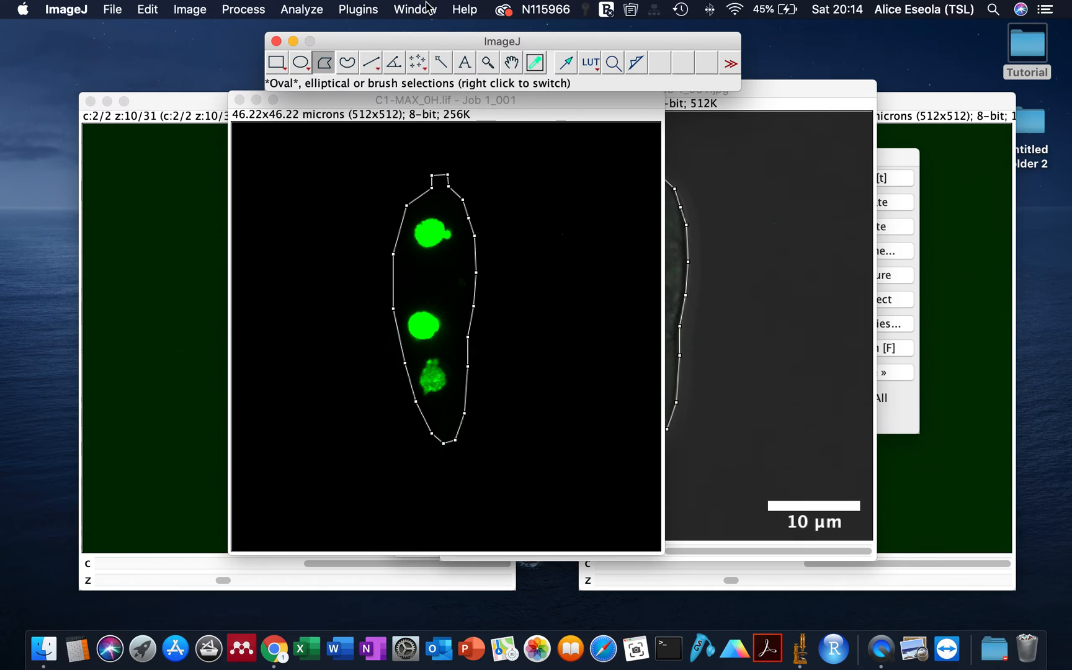
pyautogui.click(358, 8)
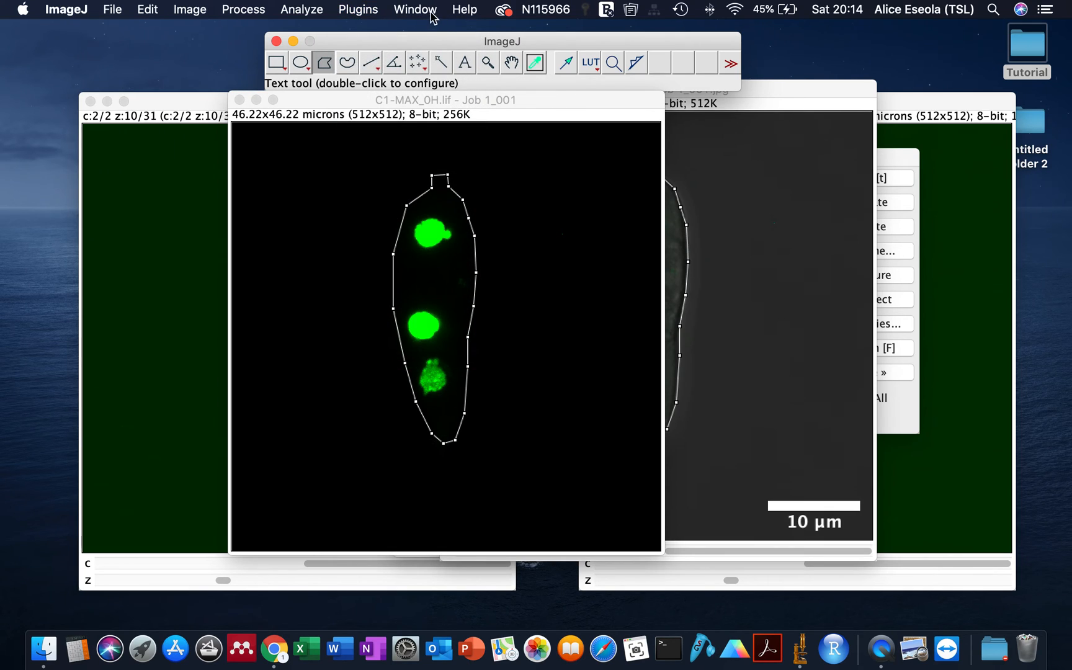
pyautogui.click(357, 9)
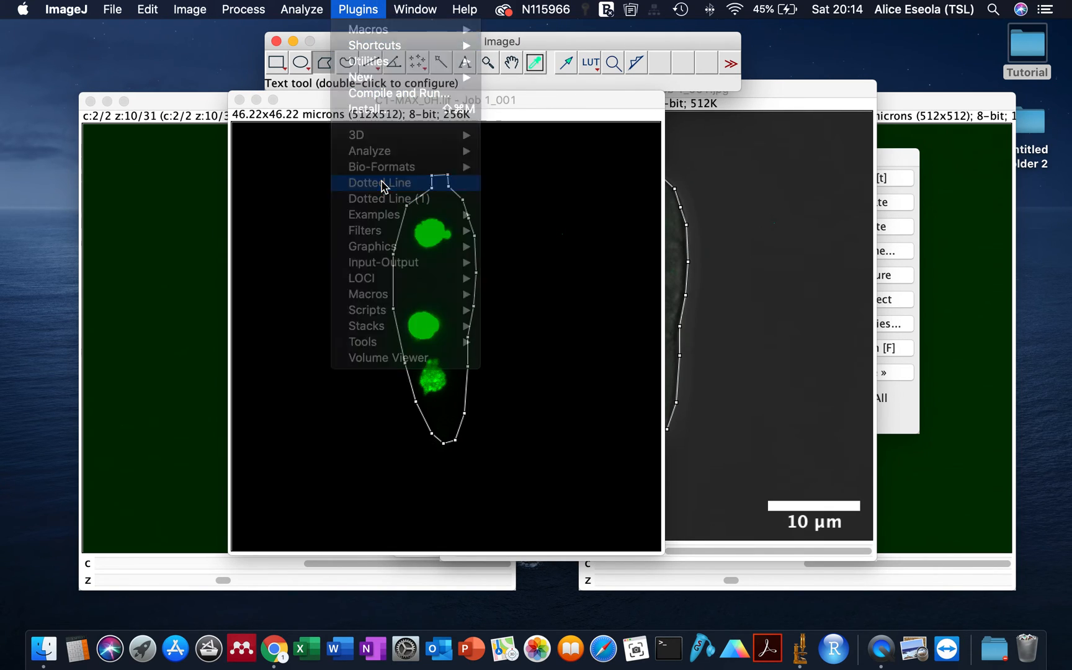
pyautogui.click(379, 182)
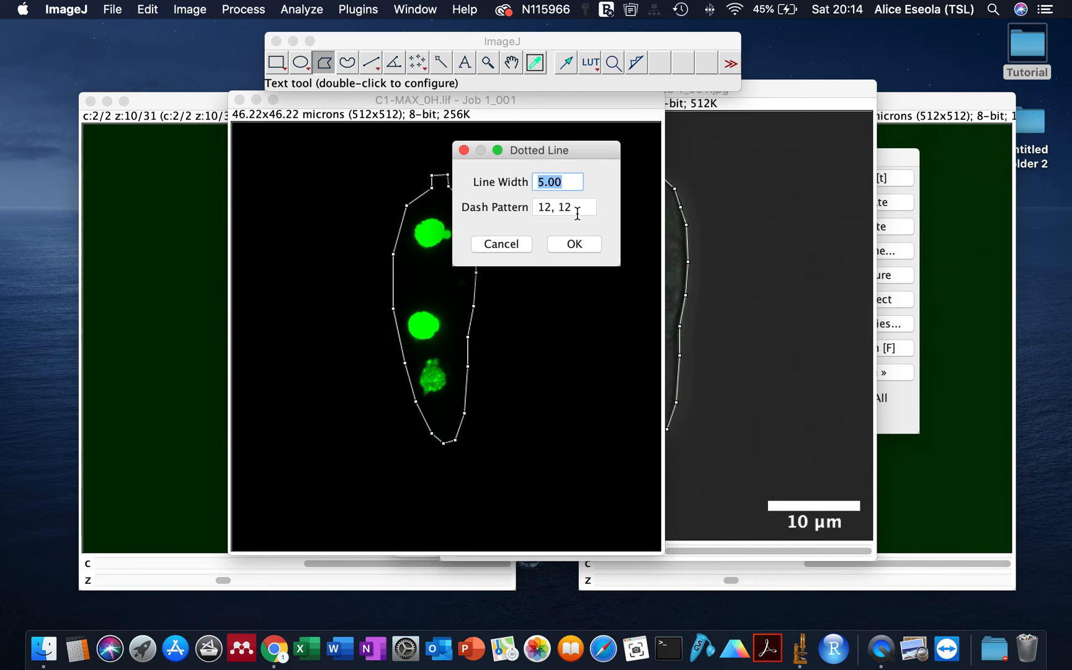
pyautogui.click(573, 244)
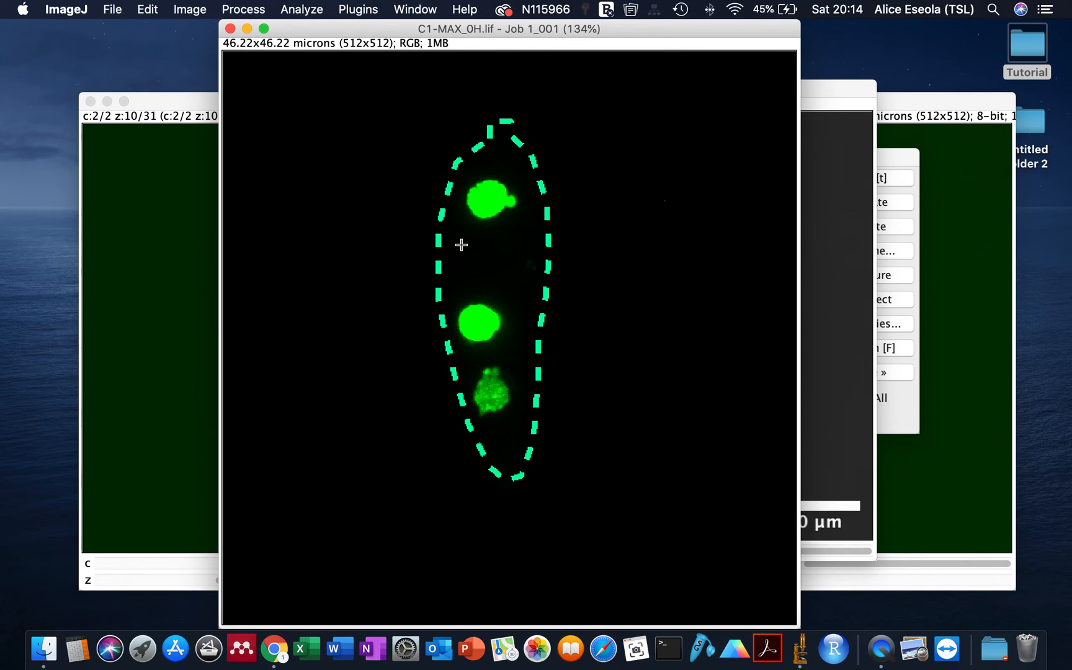
pyautogui.moveTo(446, 199)
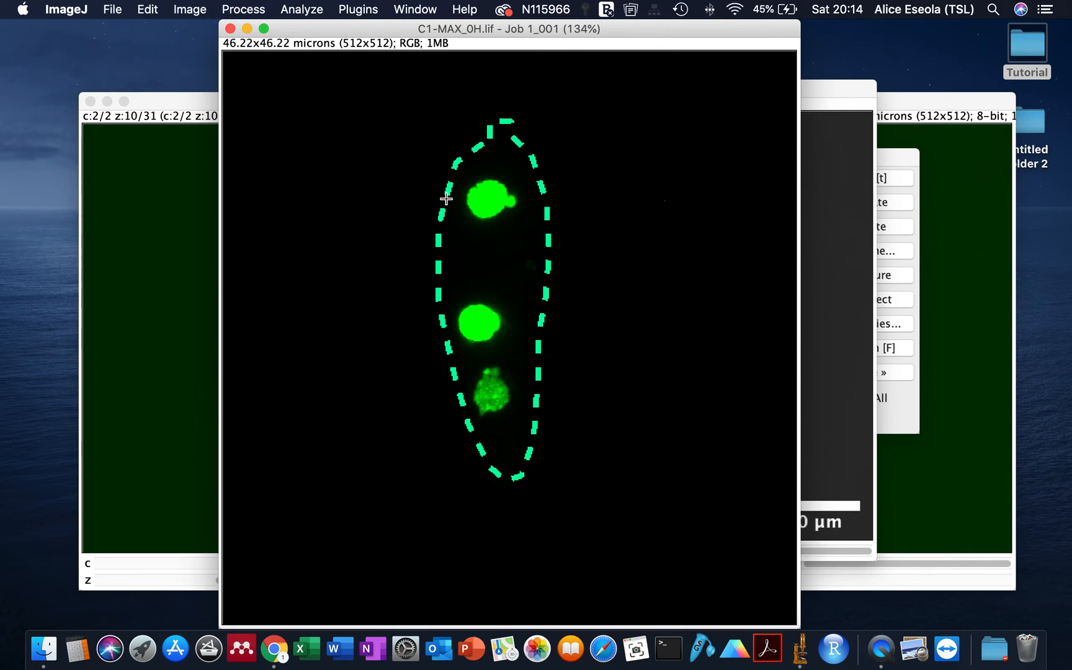
pyautogui.moveTo(544, 53)
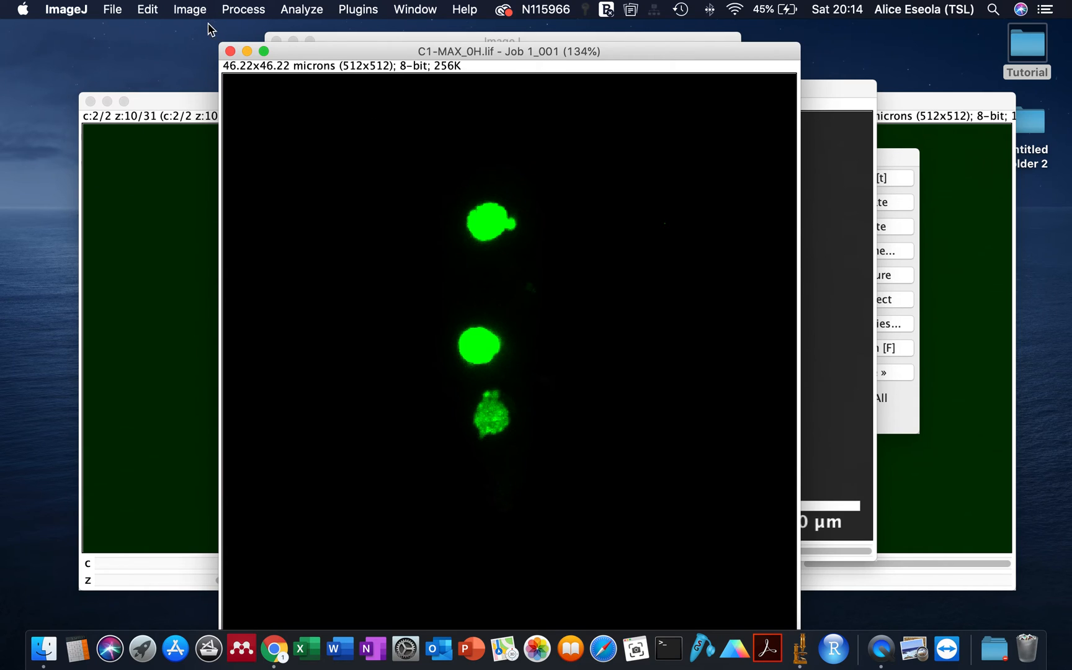
# Step: Open ImageJ's Image menu to browse its colour commands
pyautogui.click(189, 8)
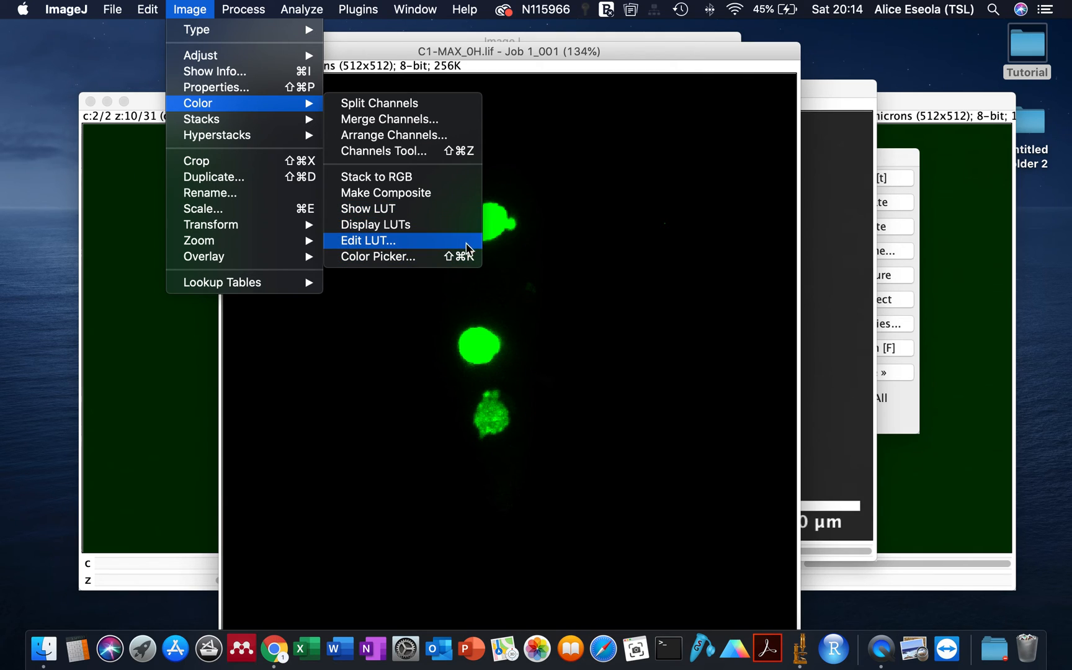
pyautogui.moveTo(215, 87)
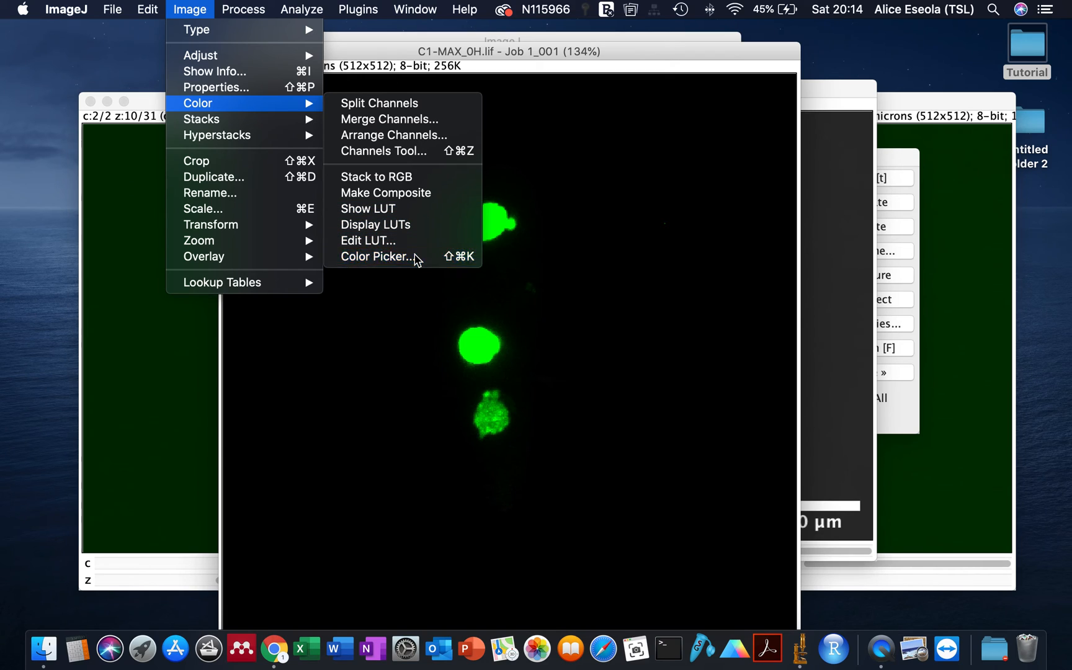
pyautogui.click(376, 256)
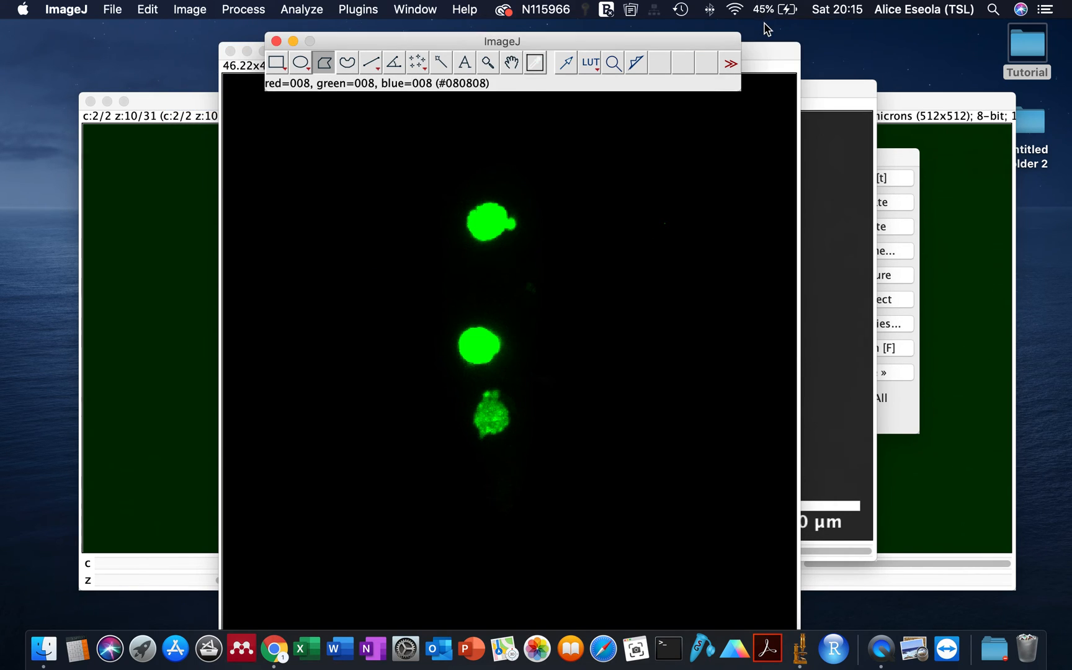
pyautogui.click(357, 8)
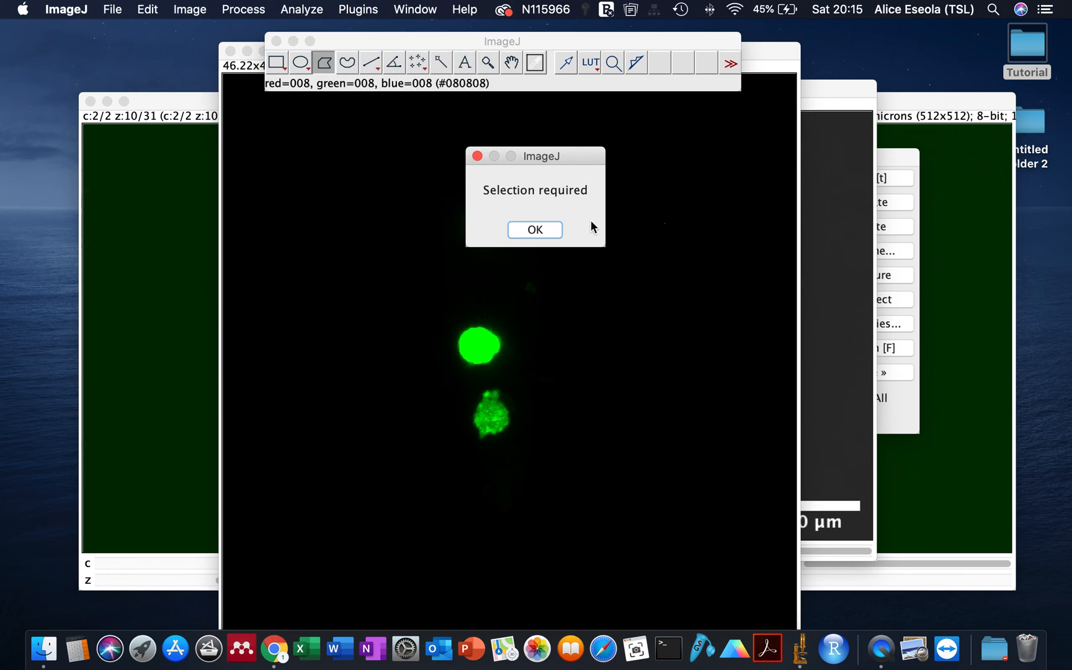
pyautogui.click(534, 229)
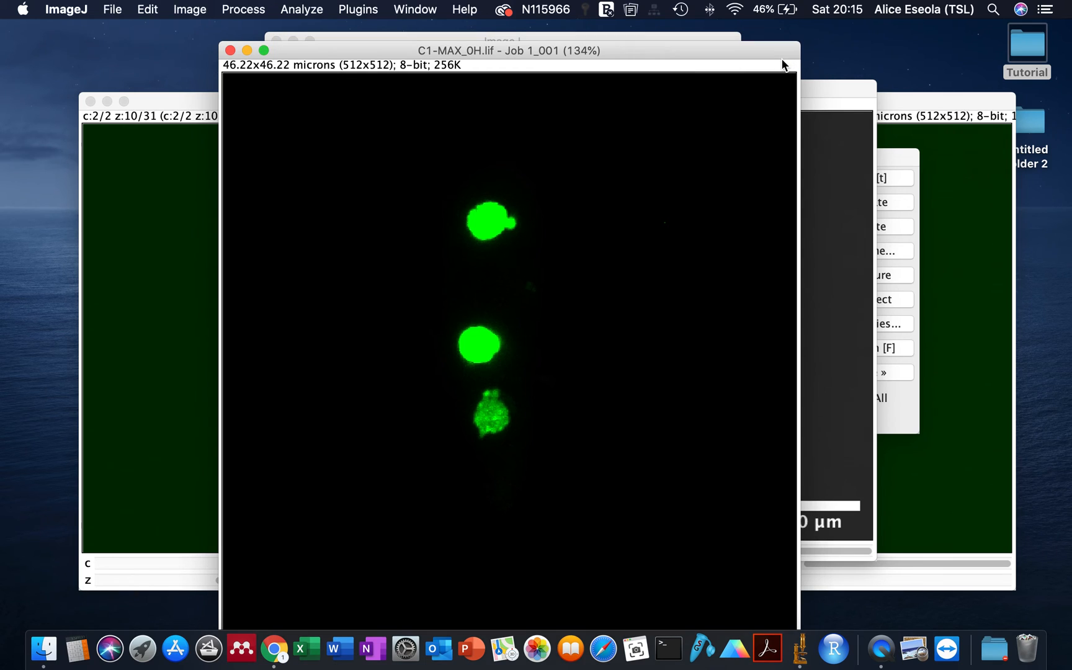
pyautogui.moveTo(508, 50); pyautogui.dragTo(427, 51)
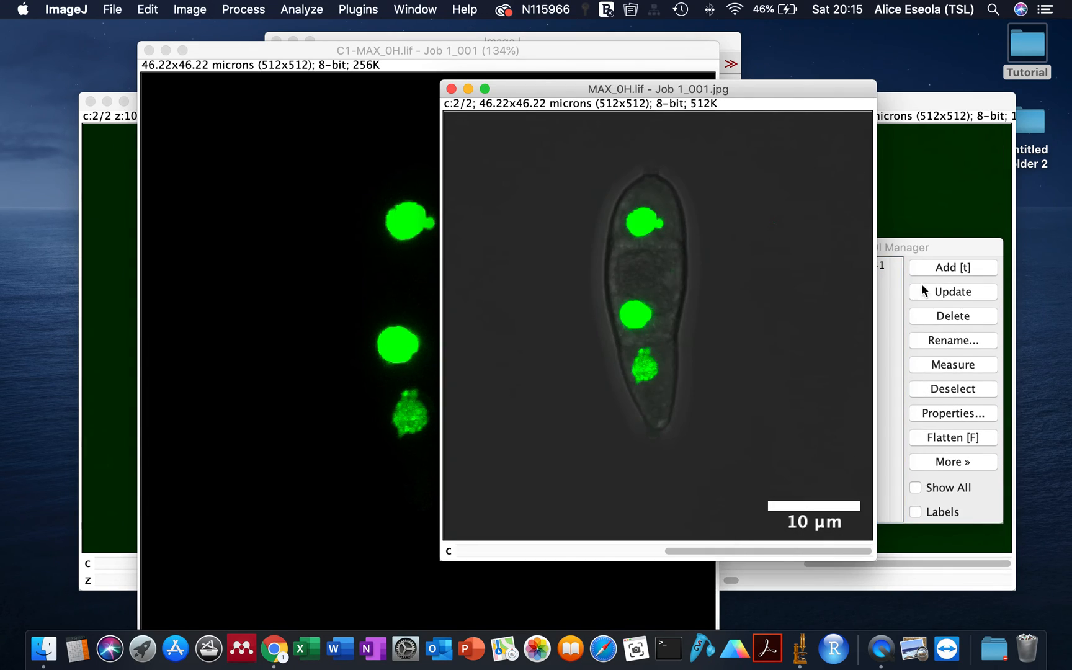
pyautogui.moveTo(830, 139)
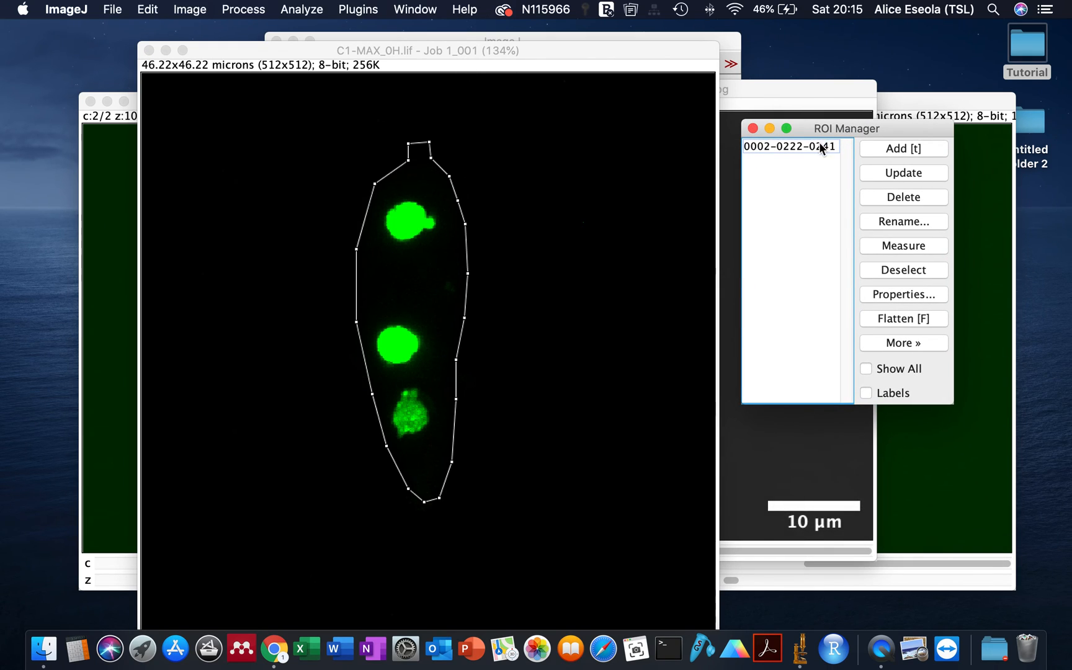
# Step: Apply the stored conidium outline to C1-MAX_0H.lif and launch Plugins > Dotted Line
pyautogui.click(789, 147)
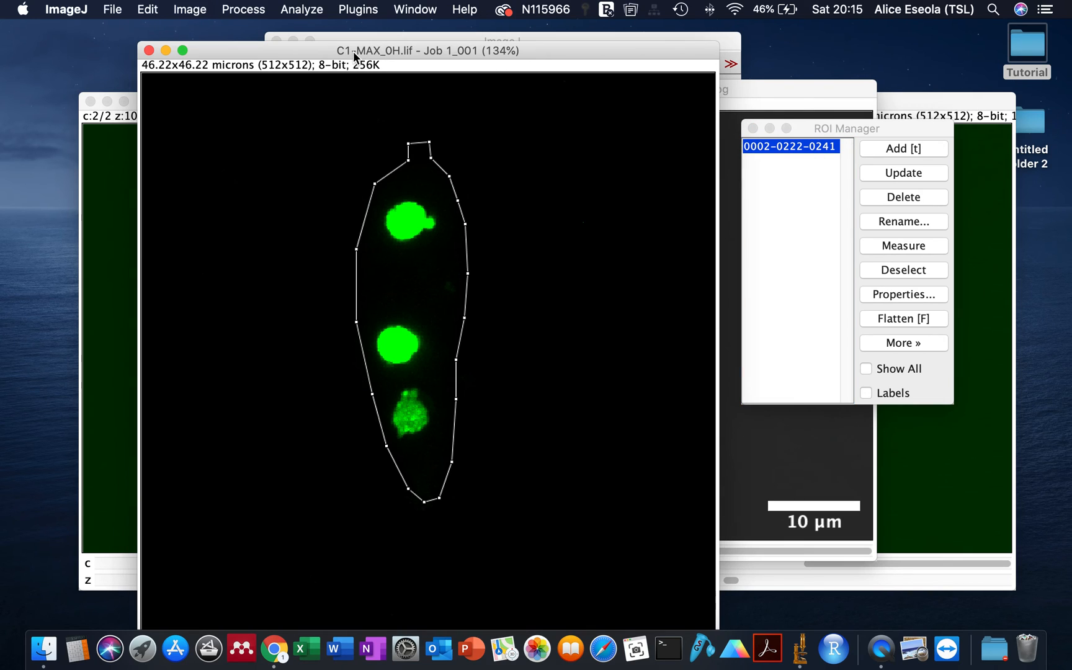
pyautogui.click(357, 9)
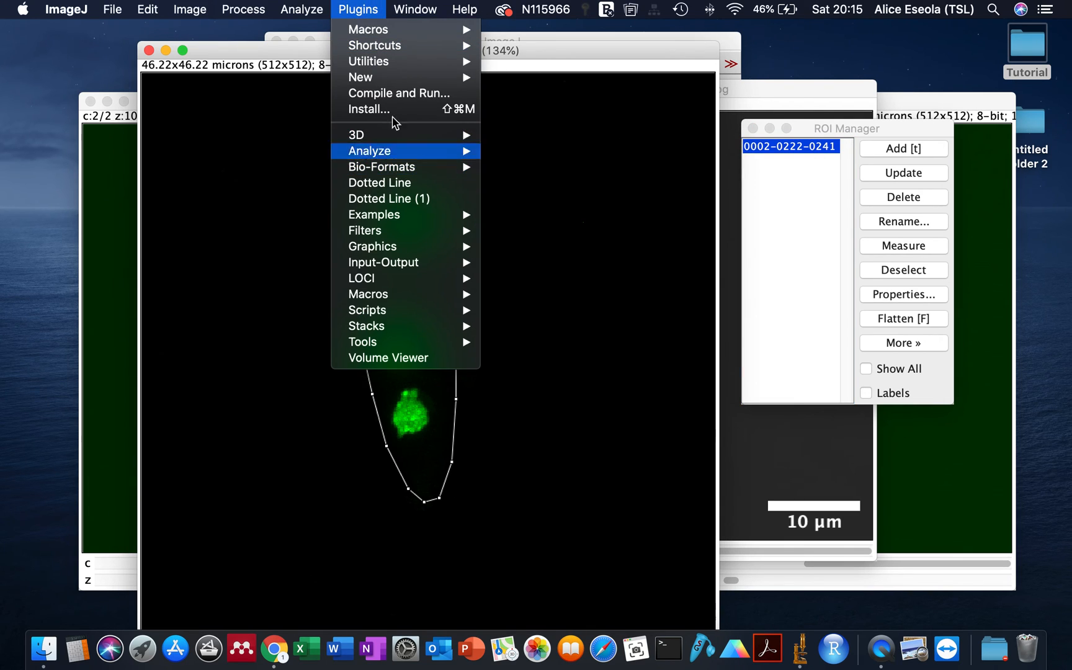
pyautogui.click(380, 183)
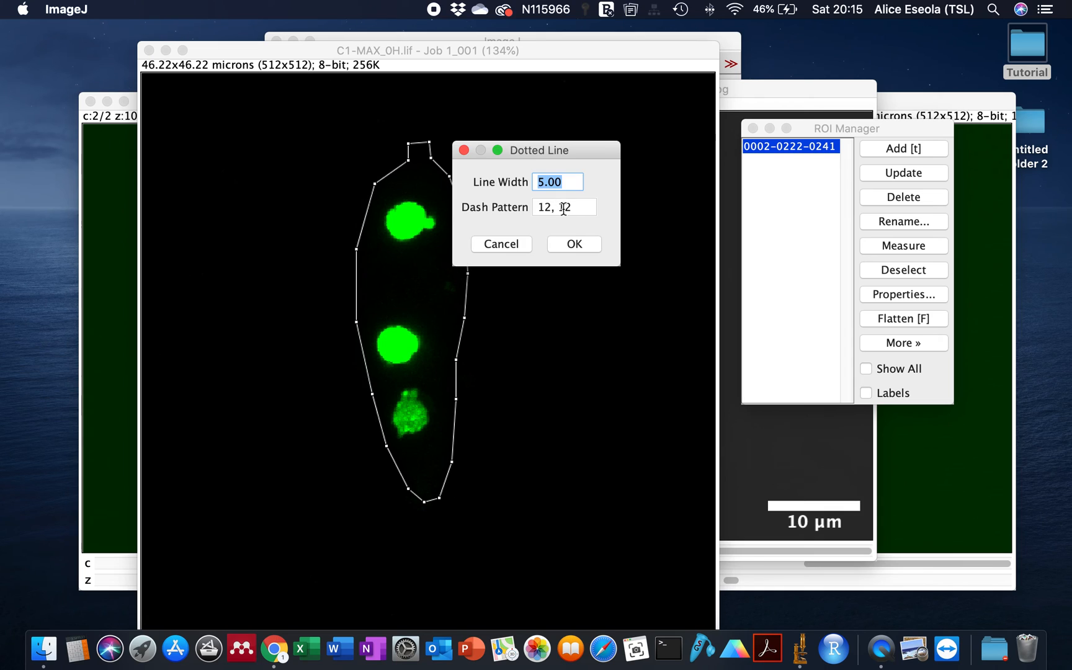
# Step: Apply the white dashed outline, then rerun Dotted Line with line width 12
pyautogui.click(573, 244)
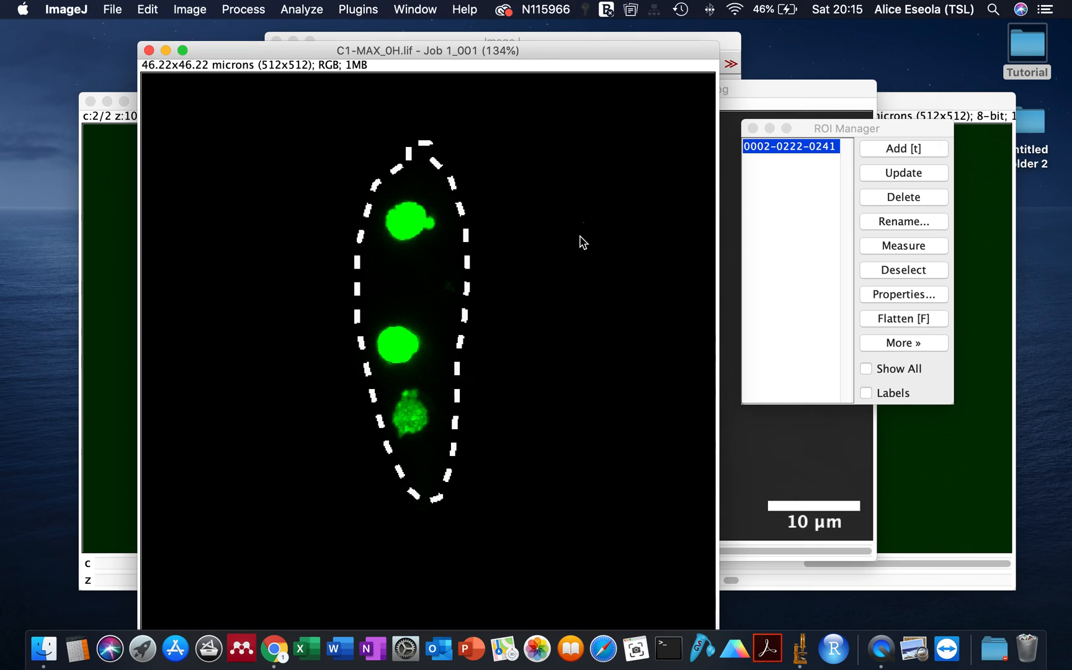
pyautogui.moveTo(878, 166)
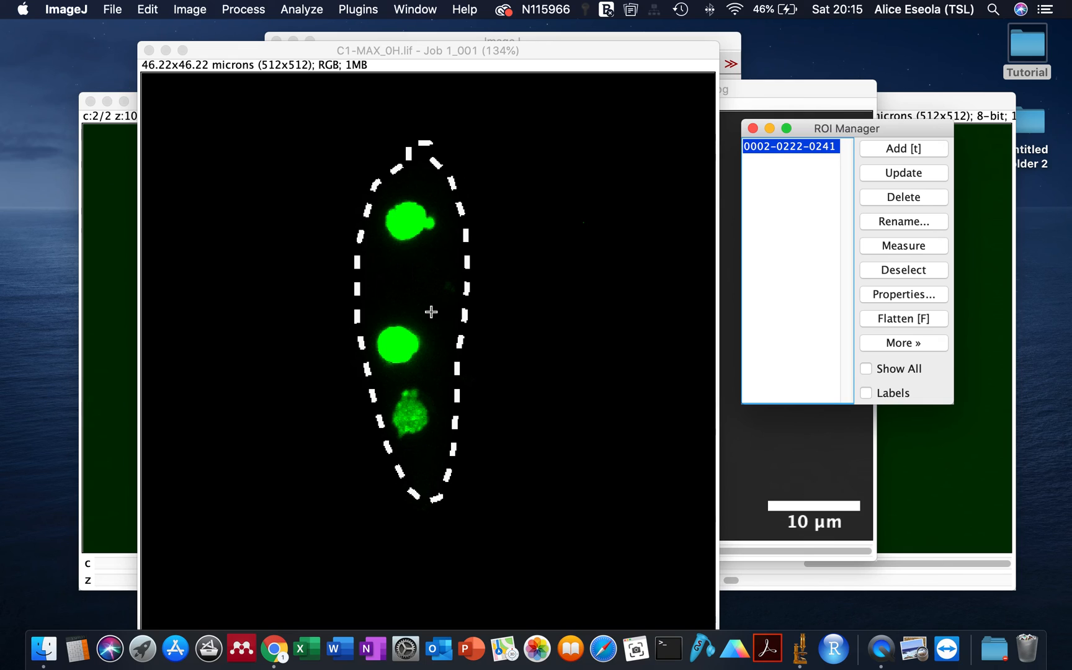
pyautogui.moveTo(472, 255)
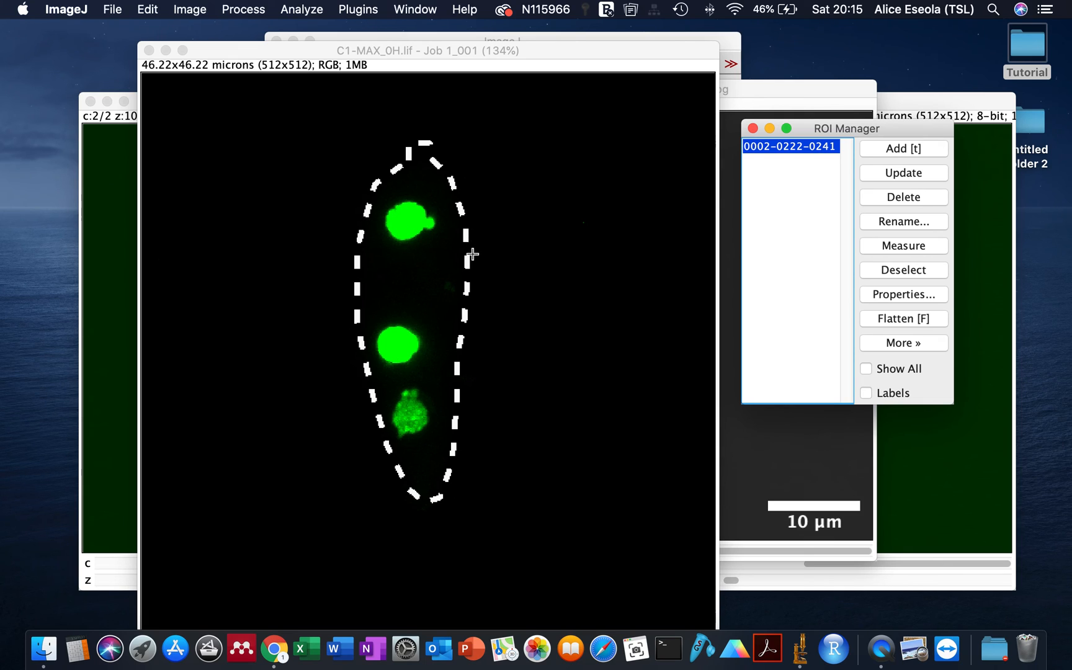
pyautogui.moveTo(469, 236)
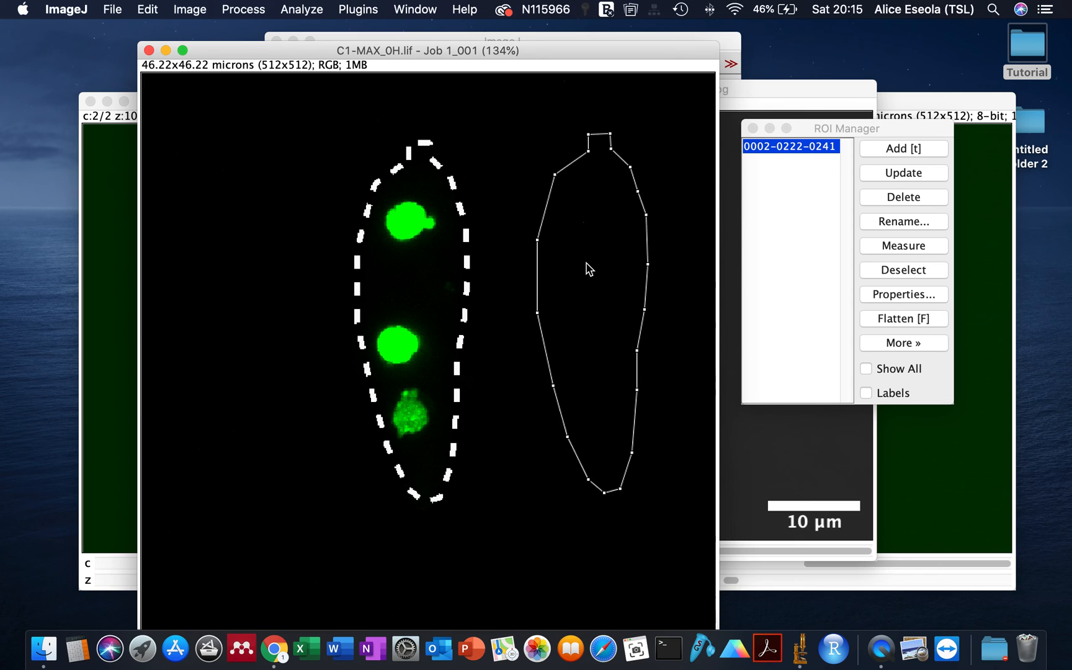
pyautogui.click(357, 9)
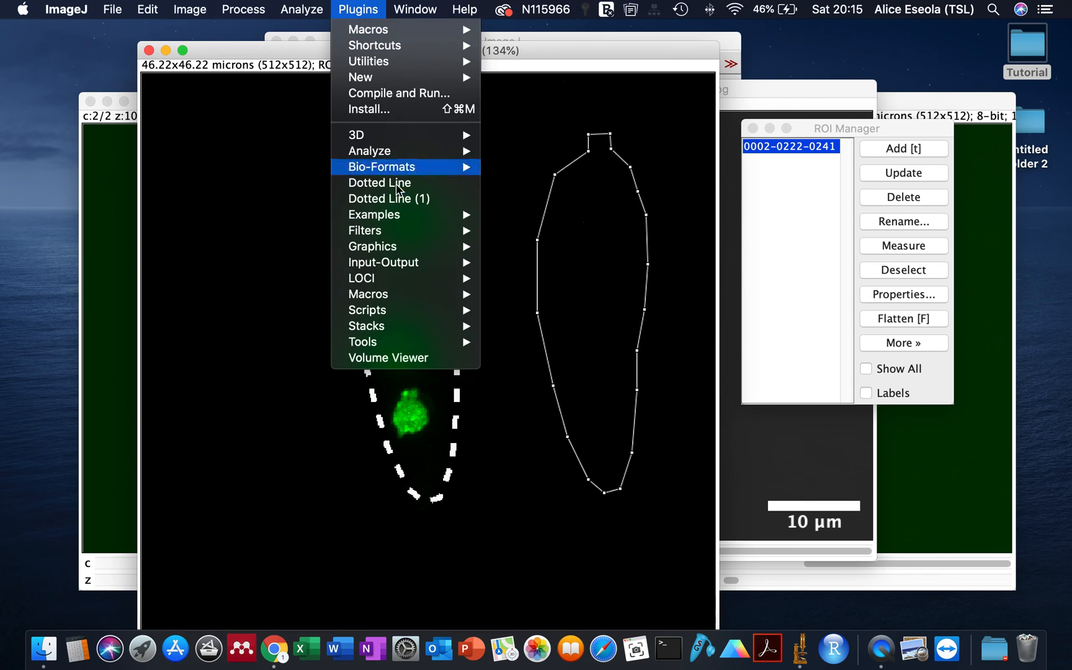
pyautogui.click(381, 182)
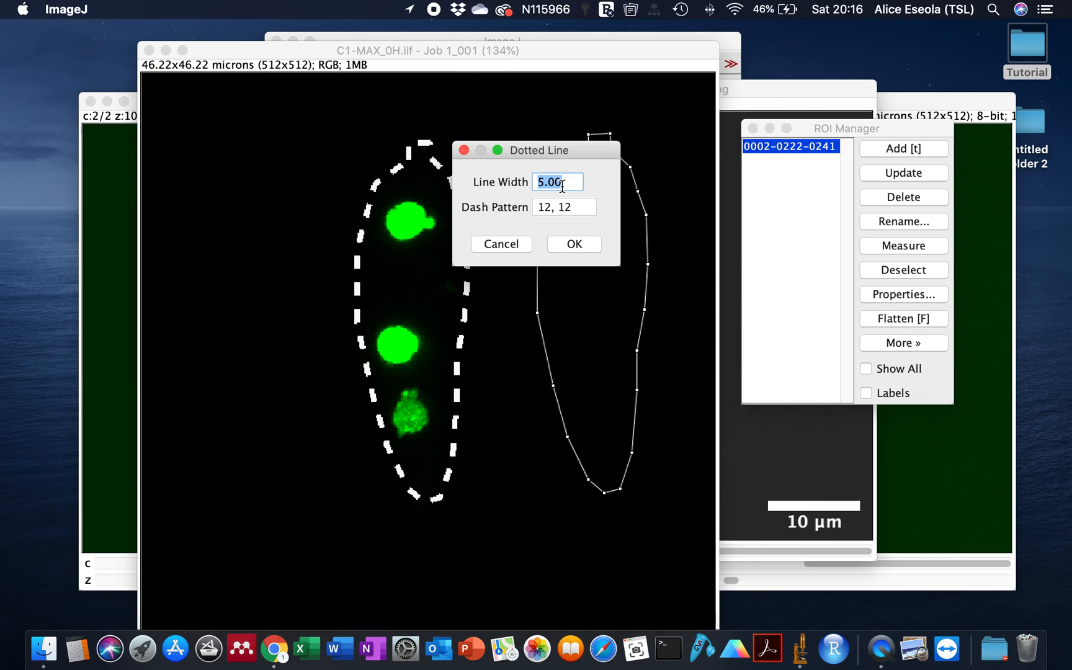
pyautogui.write('12')
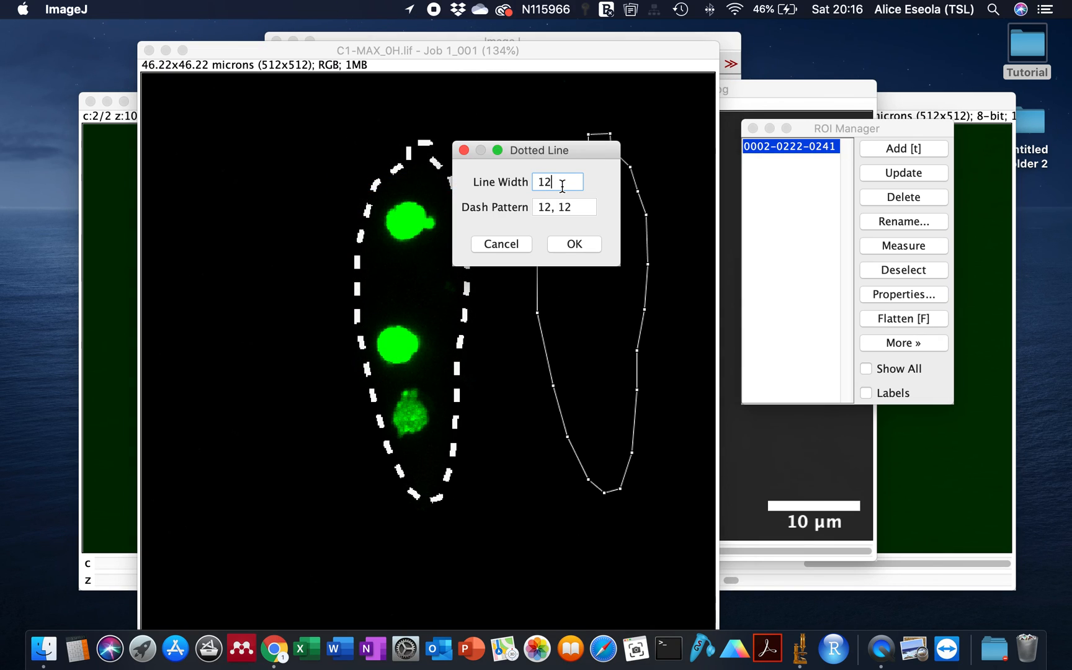
pyautogui.click(573, 244)
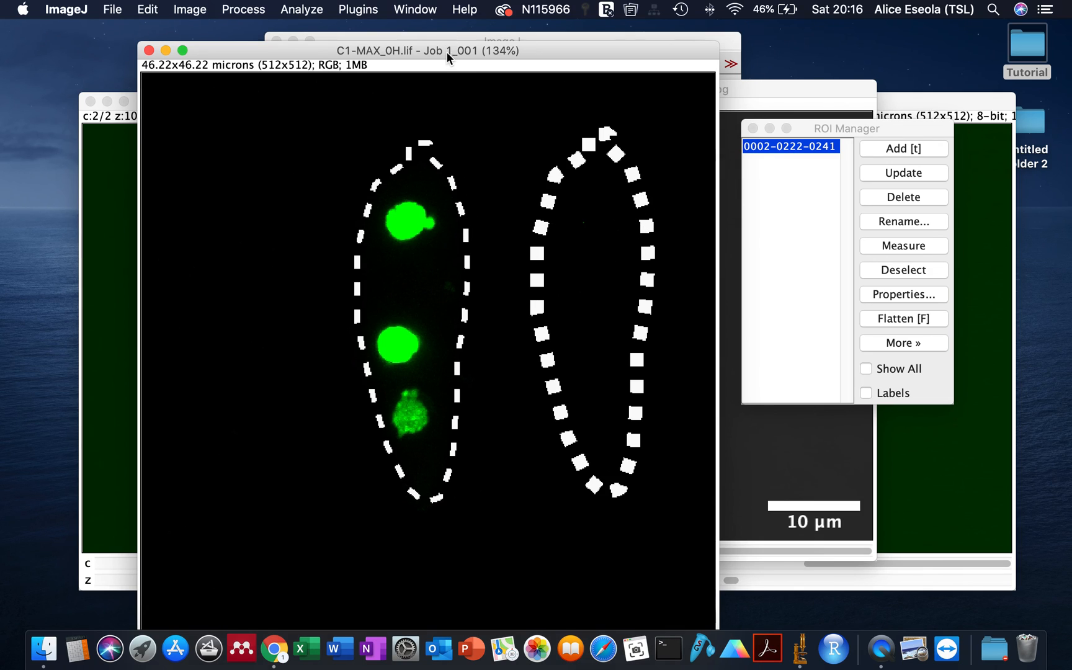
pyautogui.moveTo(427, 49); pyautogui.dragTo(458, 49)
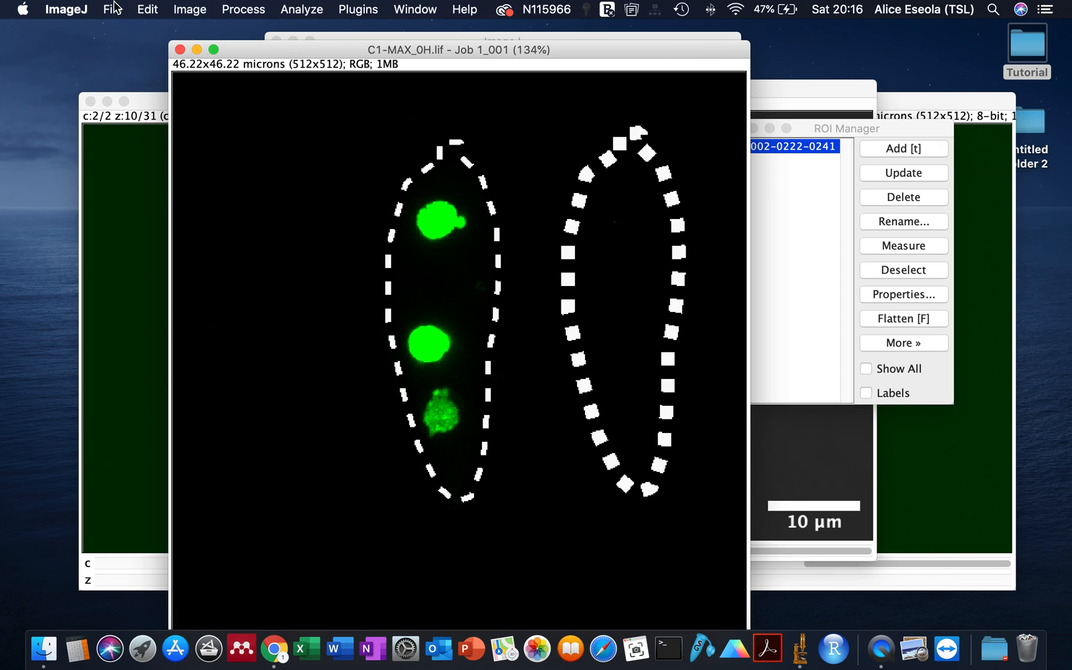
# Step: Save the outlined image as 'C1-MAX_0H.lif - Job 1_001.jpg' in the Tutorial folder
pyautogui.click(112, 8)
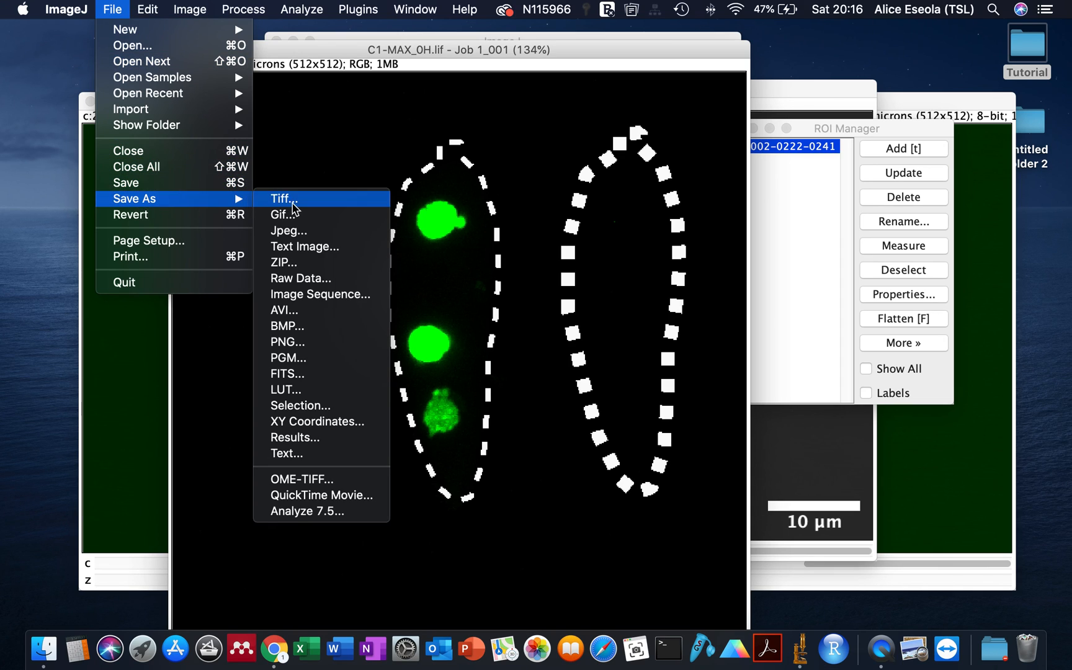
pyautogui.click(66, 9)
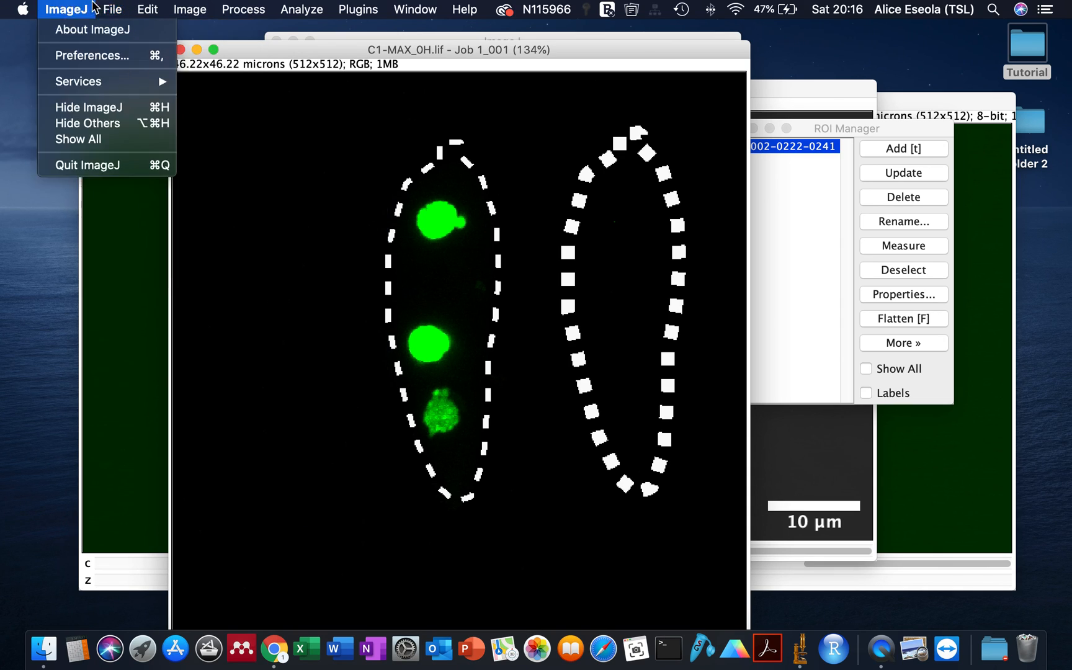
pyautogui.click(112, 8)
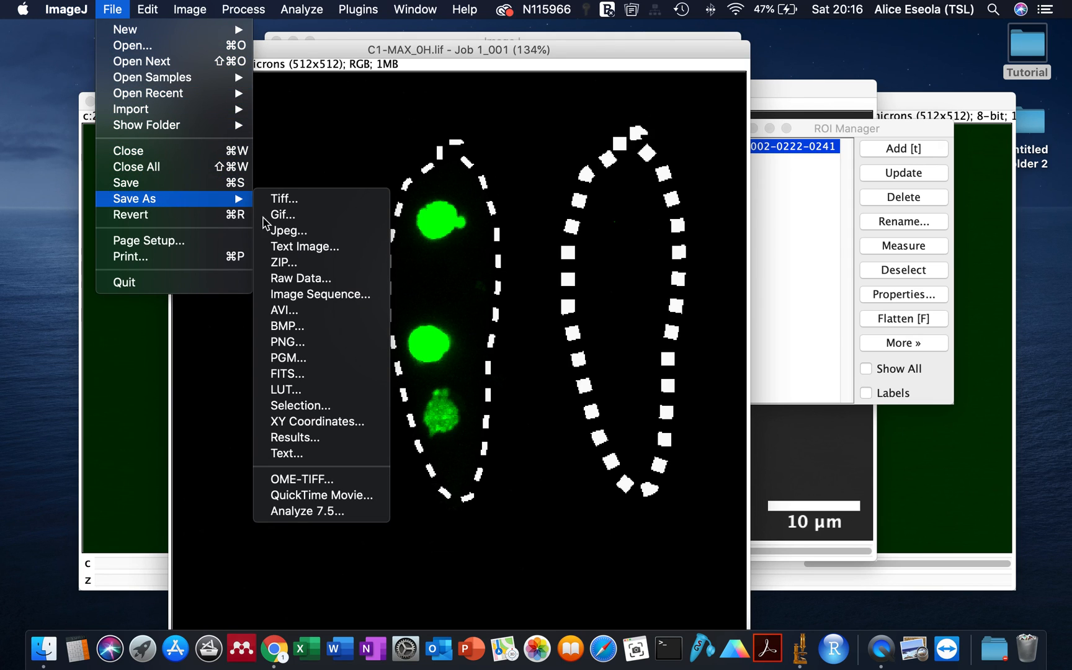
pyautogui.moveTo(305, 245)
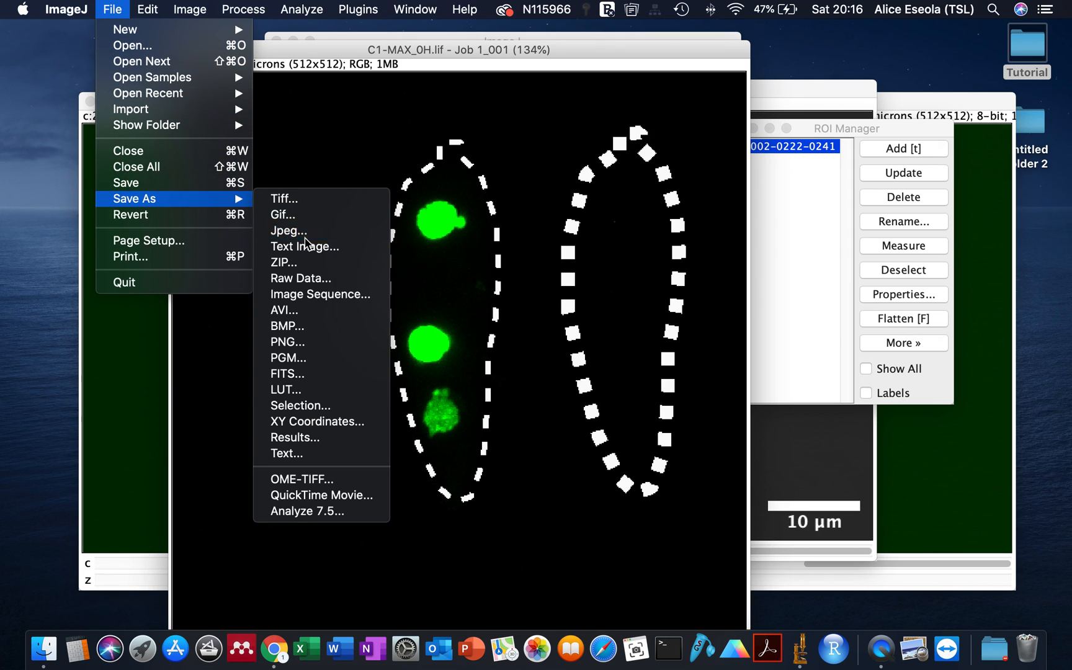
pyautogui.click(288, 231)
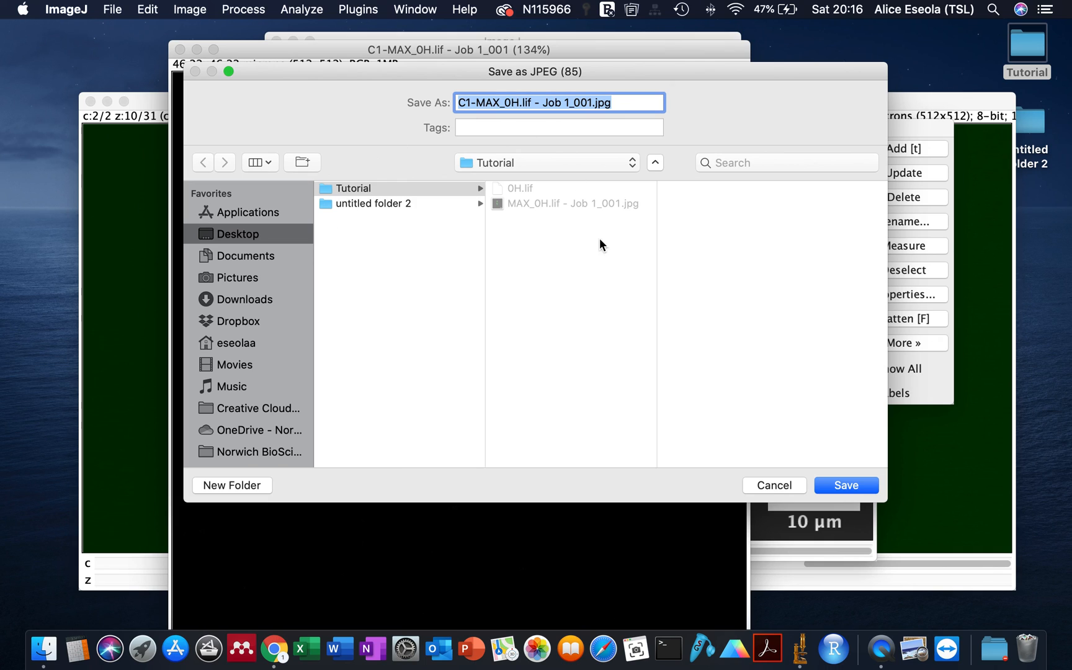
pyautogui.click(845, 484)
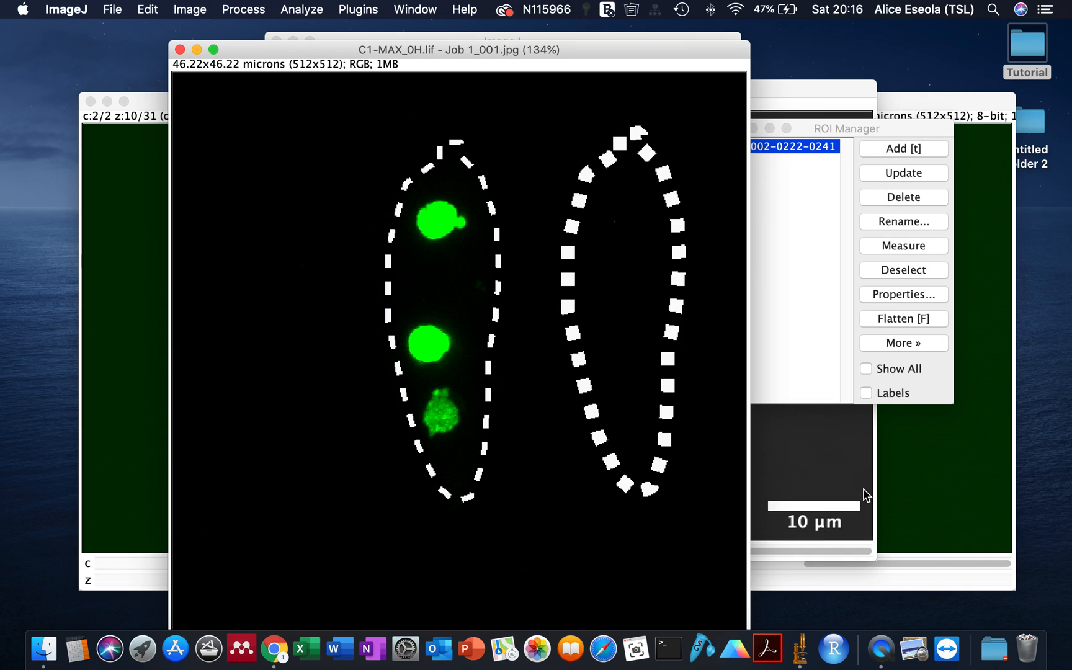
pyautogui.click(1026, 43)
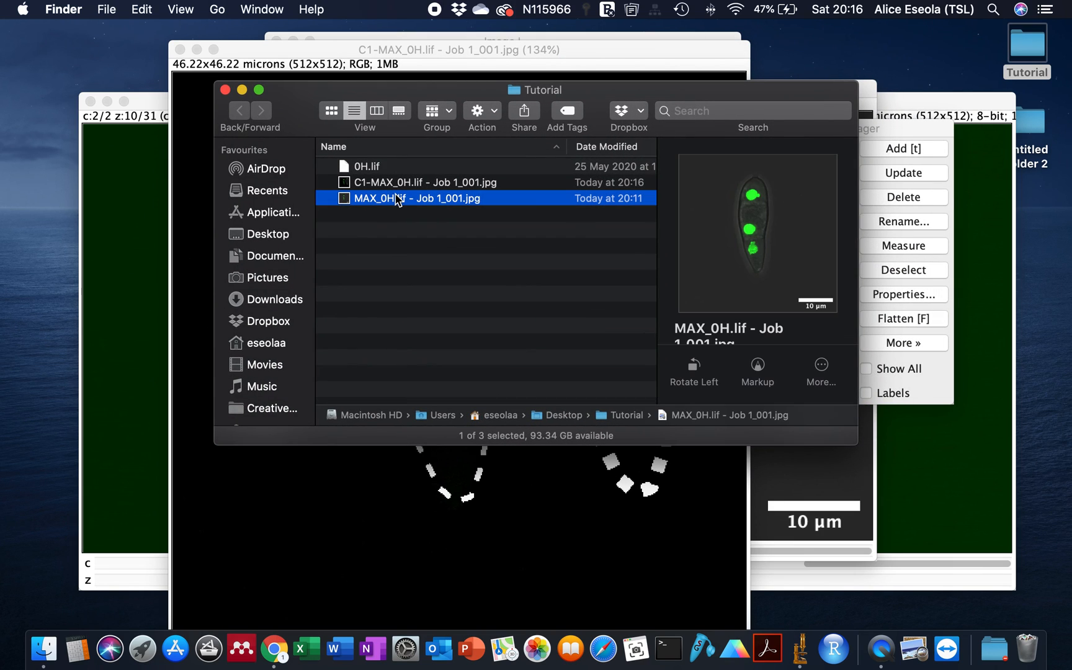
# Step: Open 'C1-MAX_0H.lif - Job 1_001.jpg' from the Tutorial folder in Preview
pyautogui.doubleClick(416, 197)
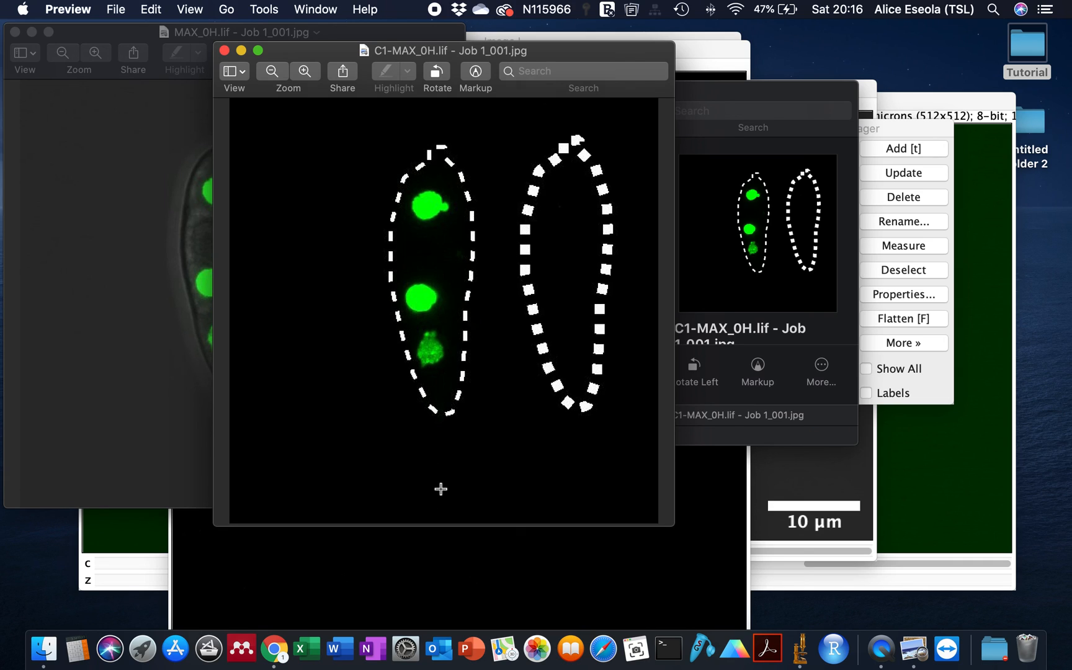
pyautogui.moveTo(340, 647)
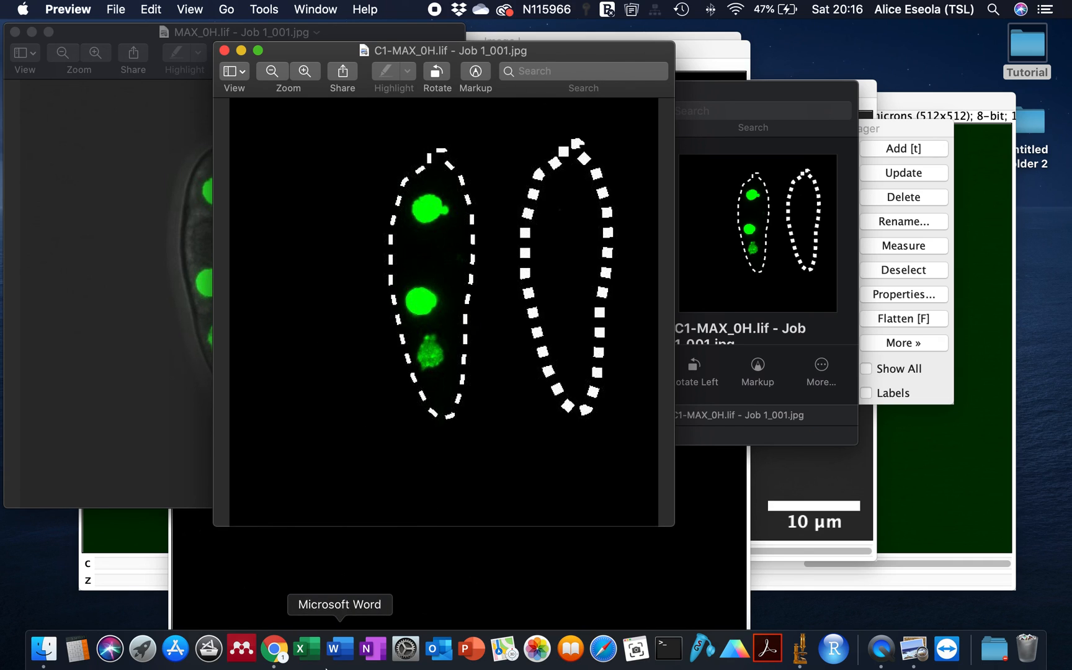